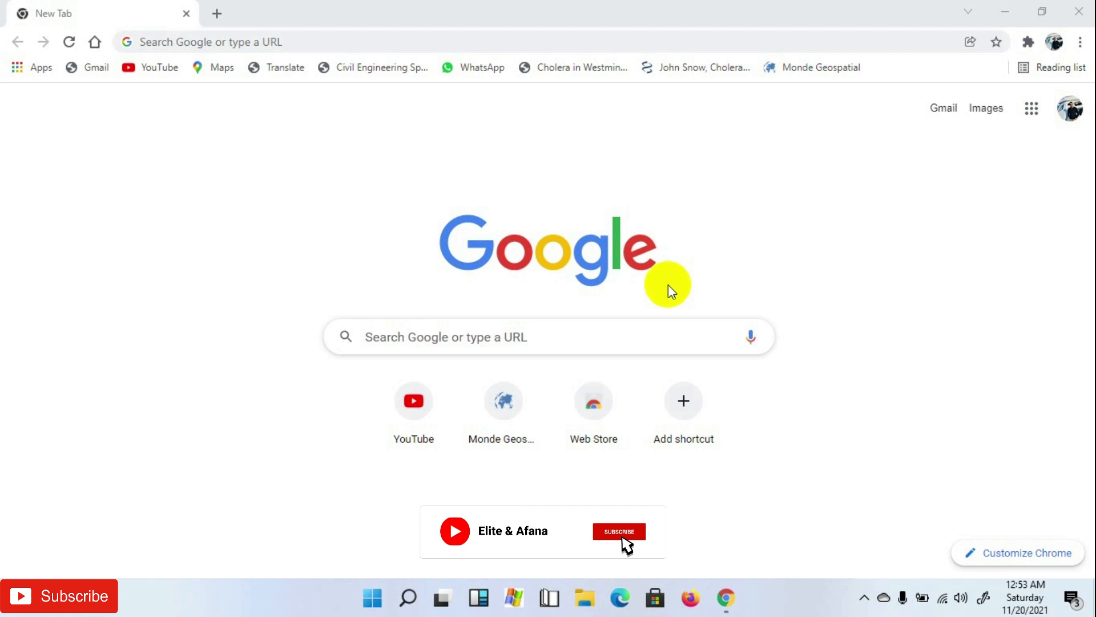
Step: Search Google for 'open topography' and follow the OpenTopography: Home result
click(618, 531)
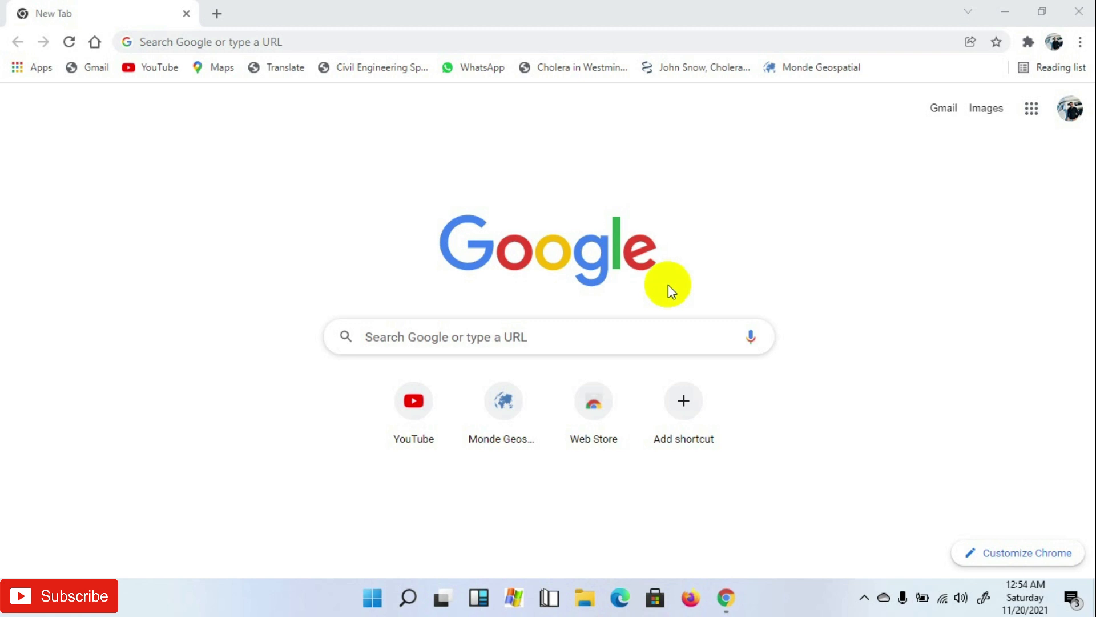
mouse_move(369, 19)
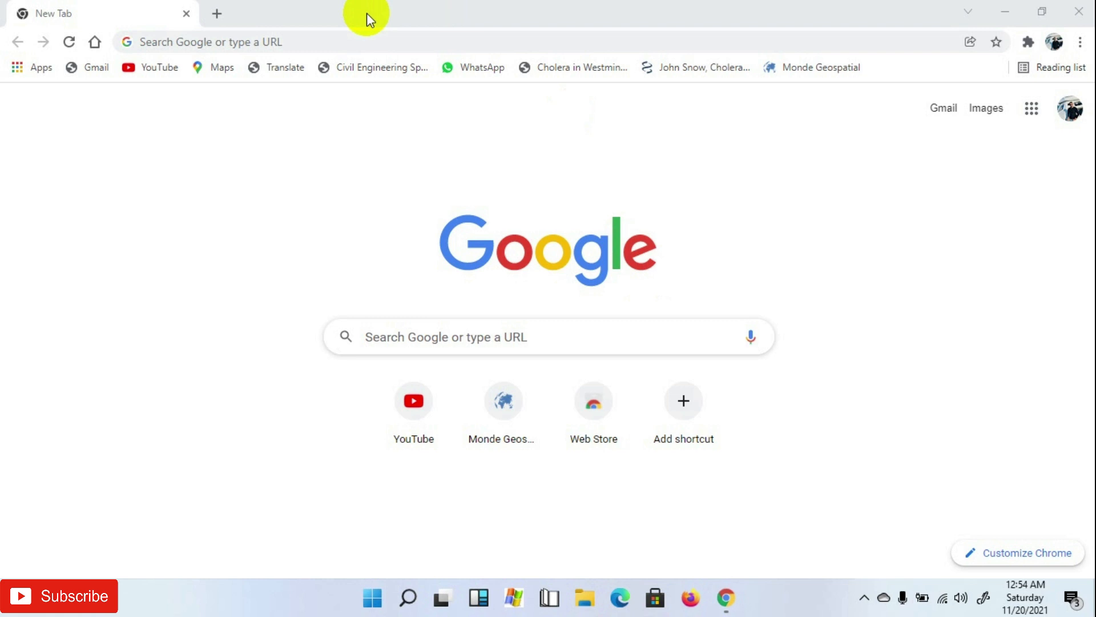
click(279, 42)
text(open)
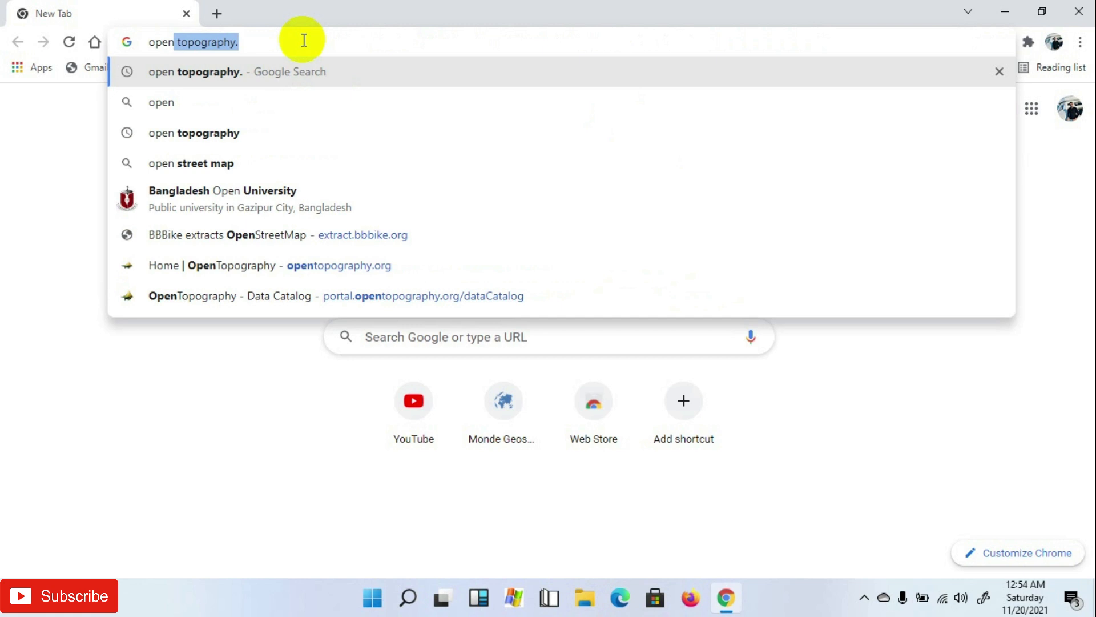
key(Enter)
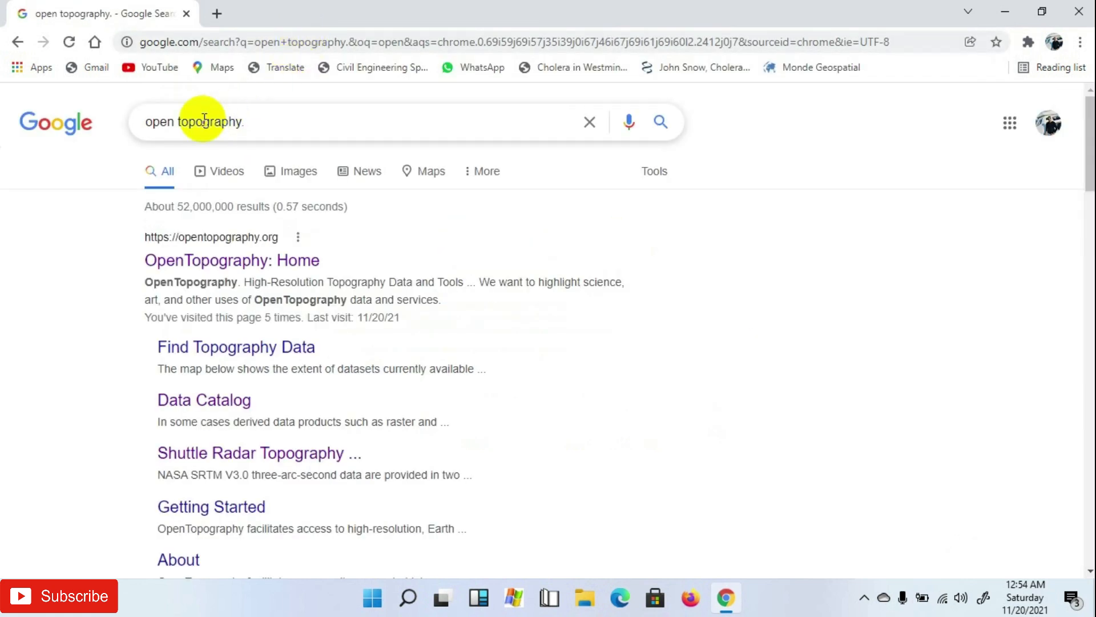
click(231, 261)
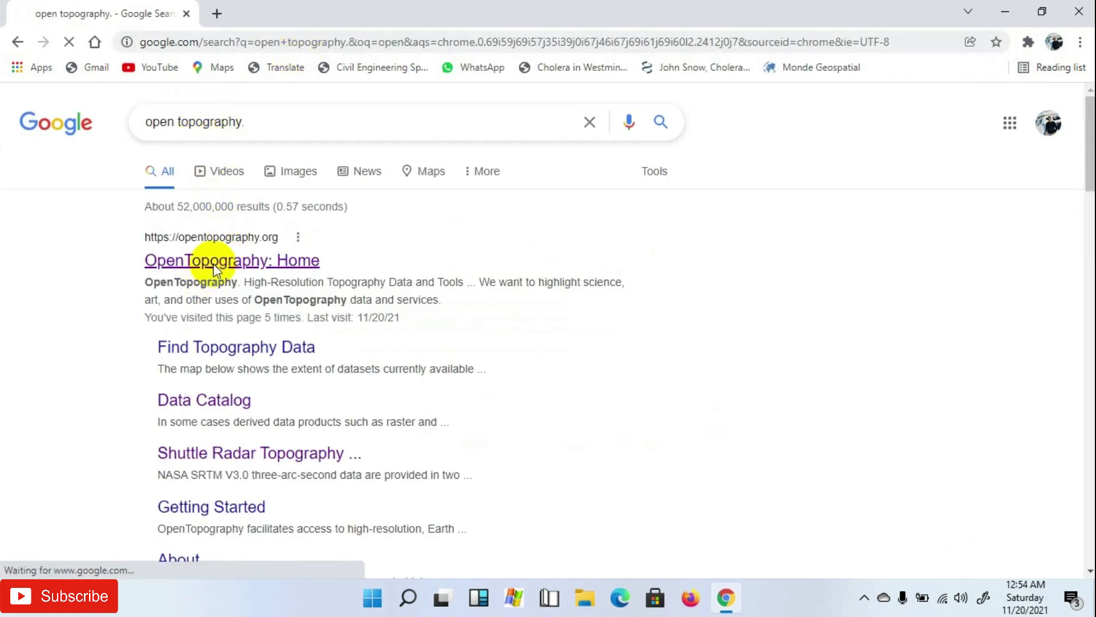
Step: Reach the Data Catalog's Global & Regional DEM list showing the SRTM Global row
click(231, 260)
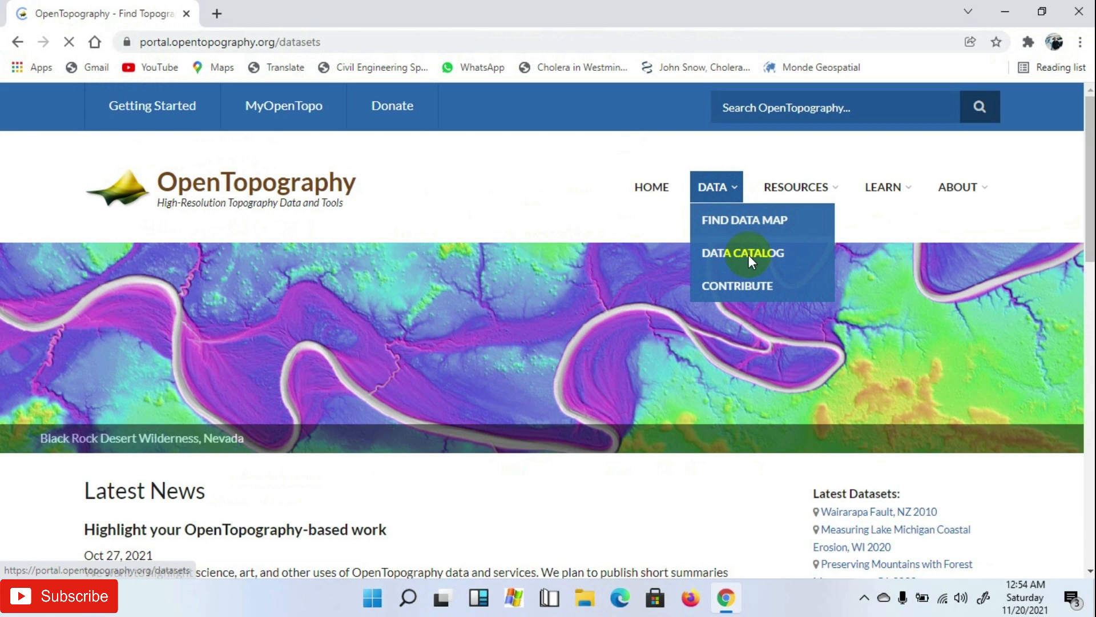
click(743, 253)
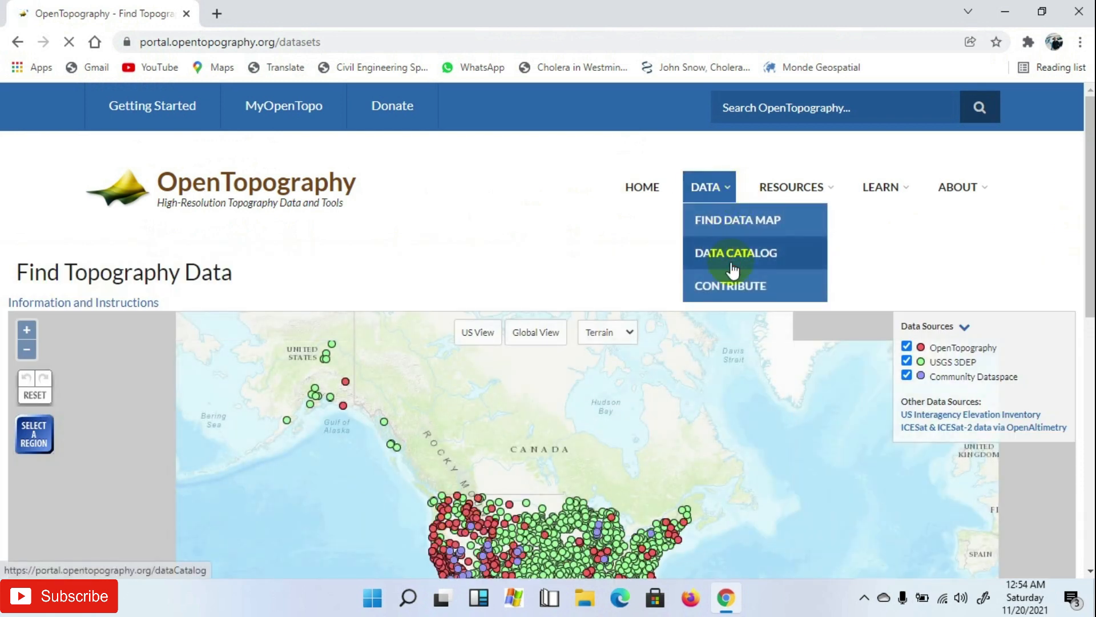
click(735, 253)
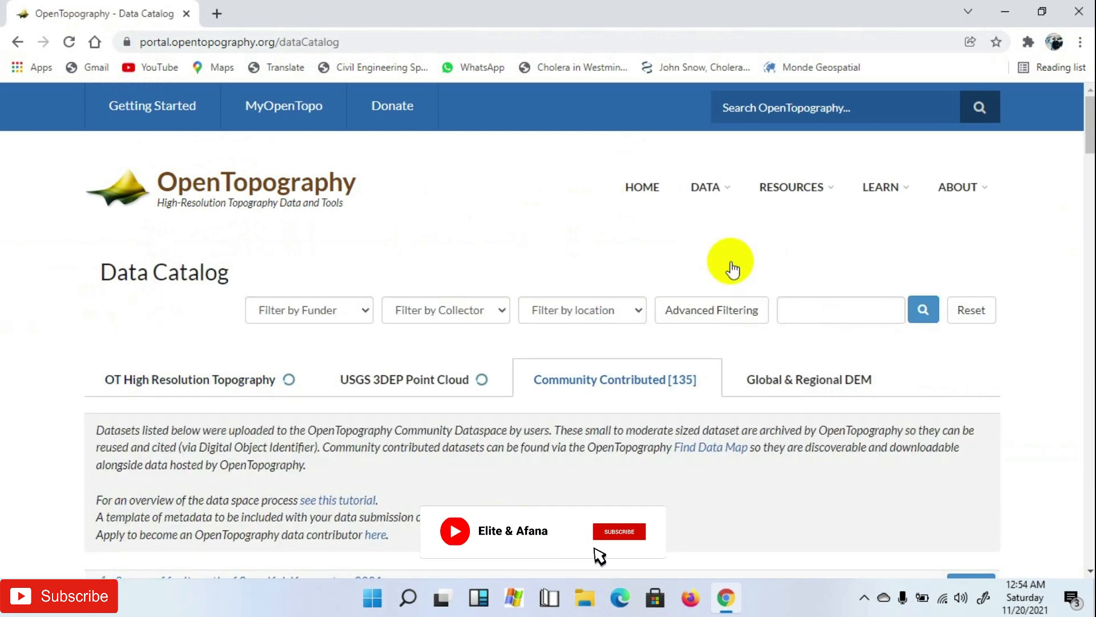
click(190, 380)
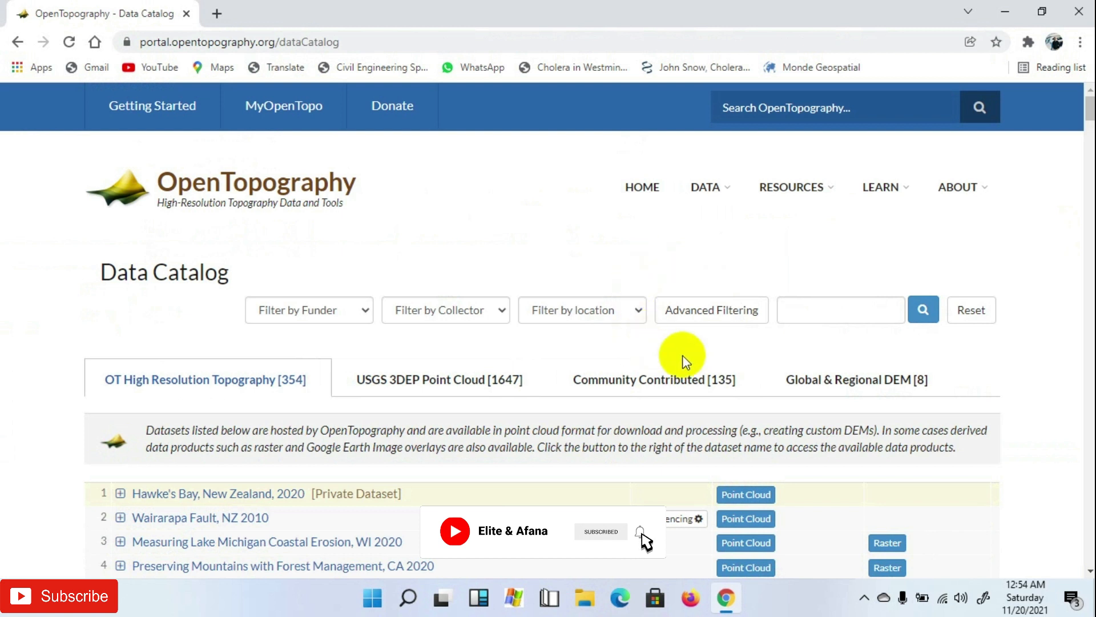
click(856, 379)
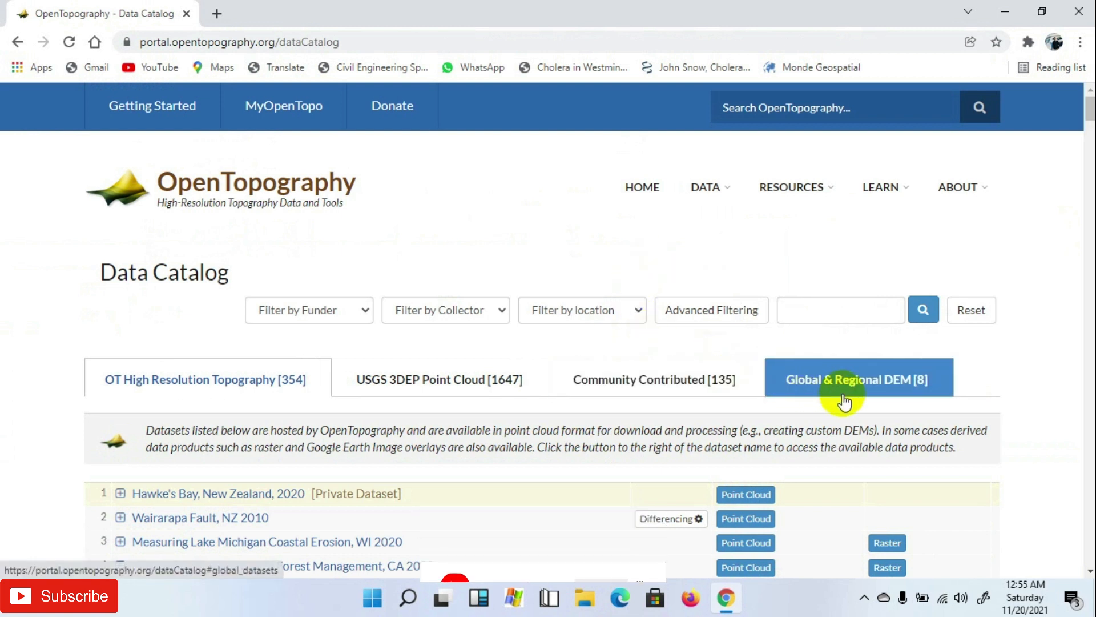
click(856, 380)
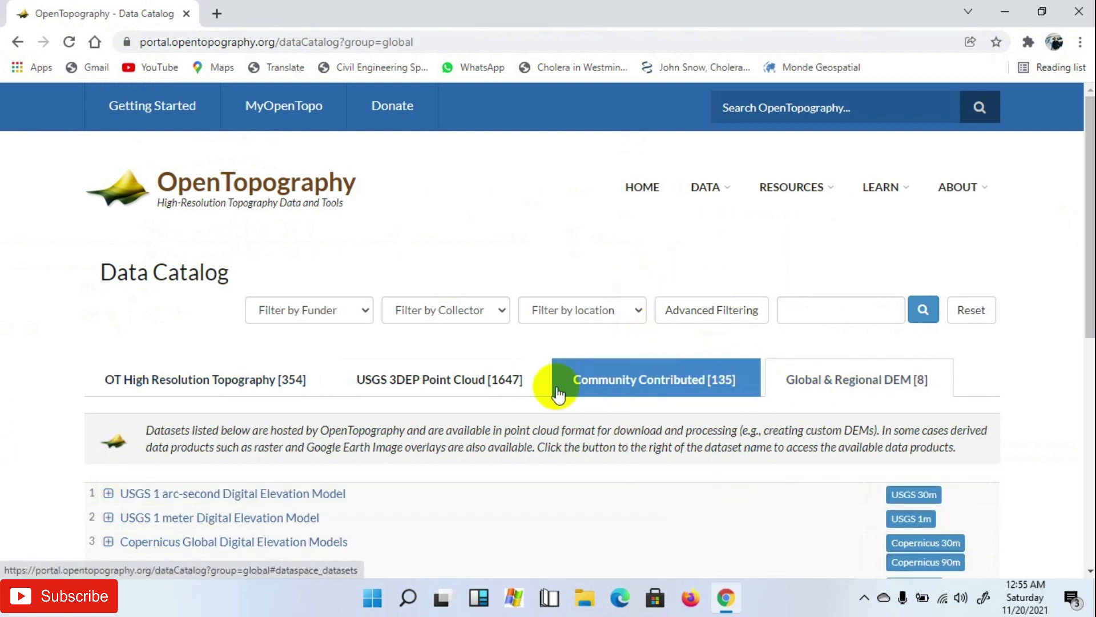
scroll(down, 3)
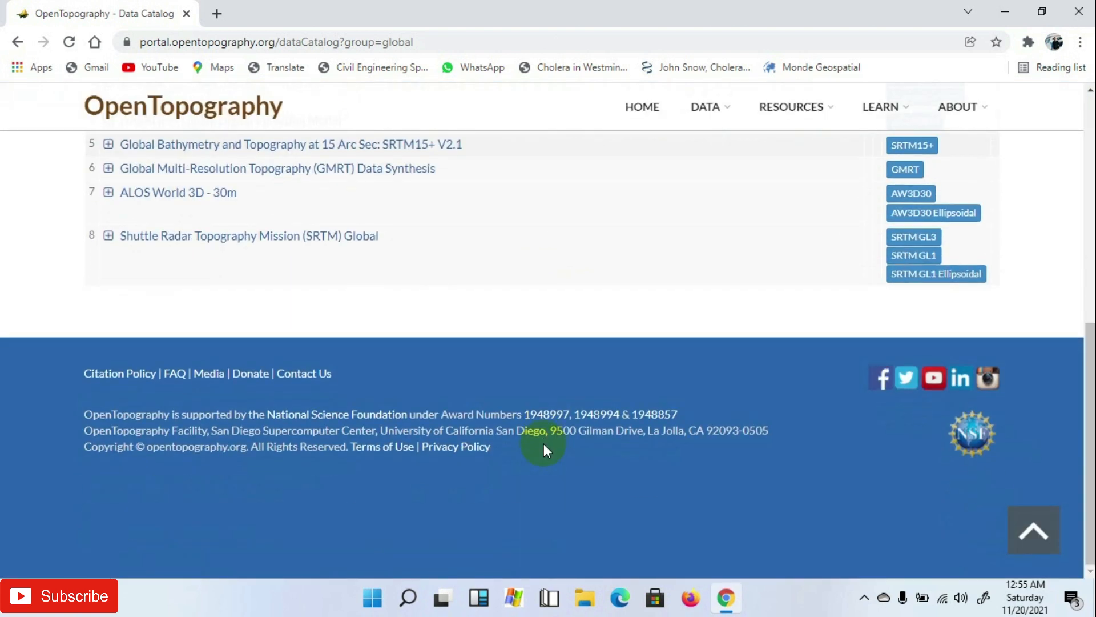
mouse_move(240, 259)
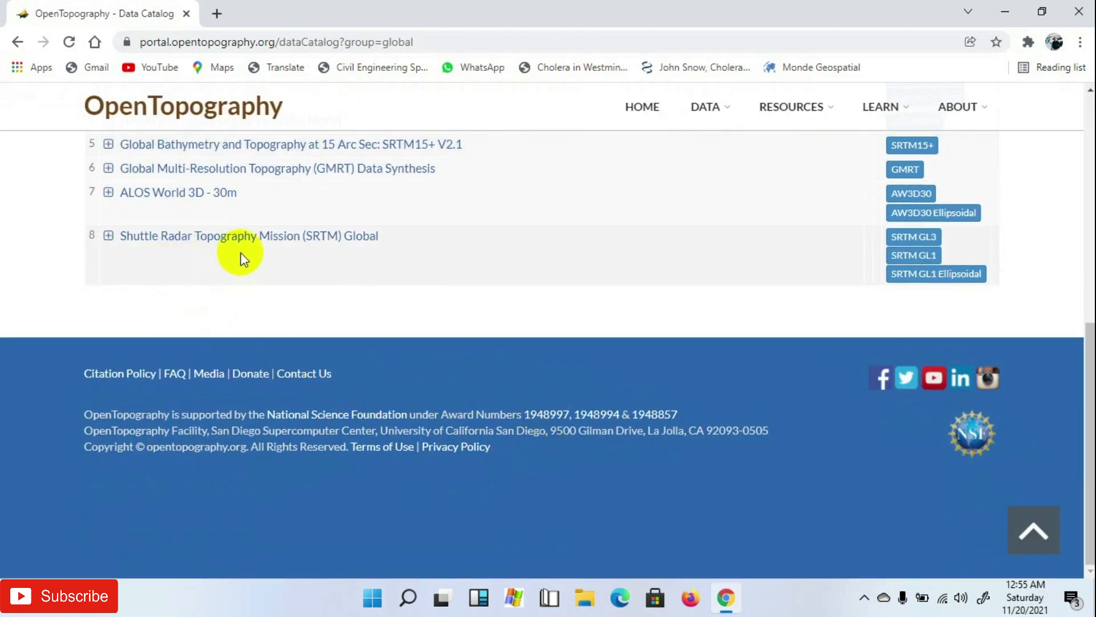
mouse_move(389, 252)
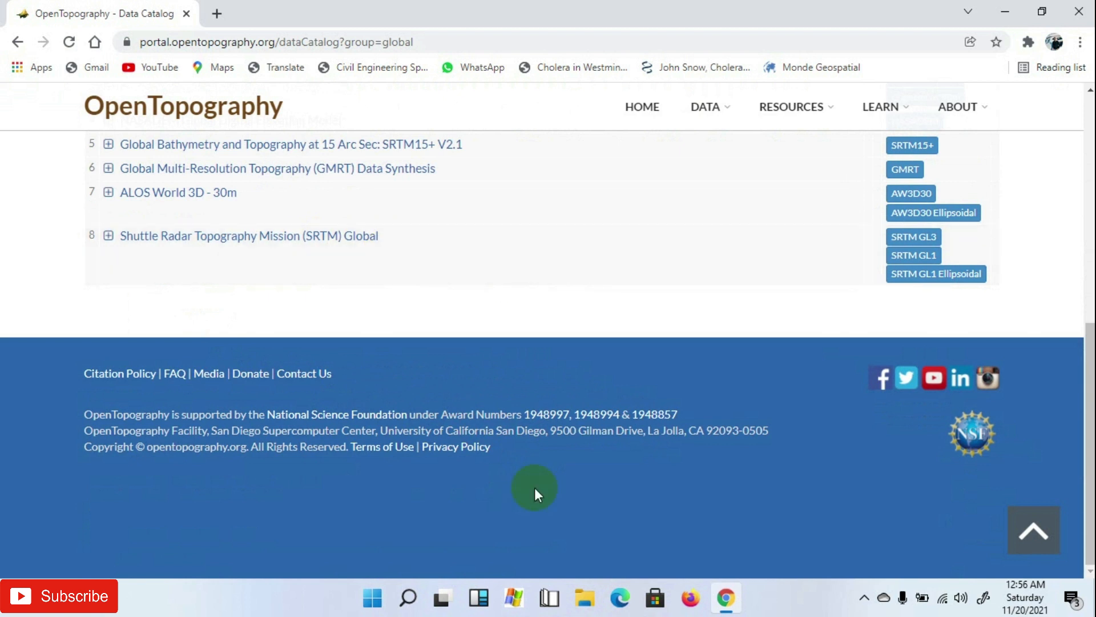
mouse_move(914, 255)
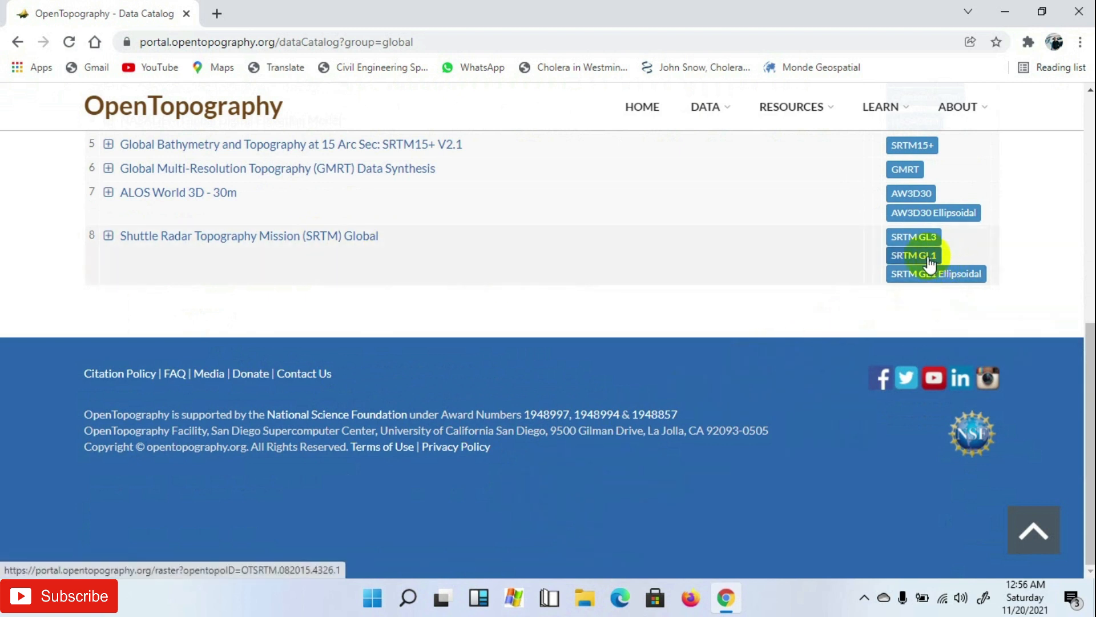
Step: Open the SRTM GL1 Global 30m dataset page down to '1. Select area of data to process'
click(913, 254)
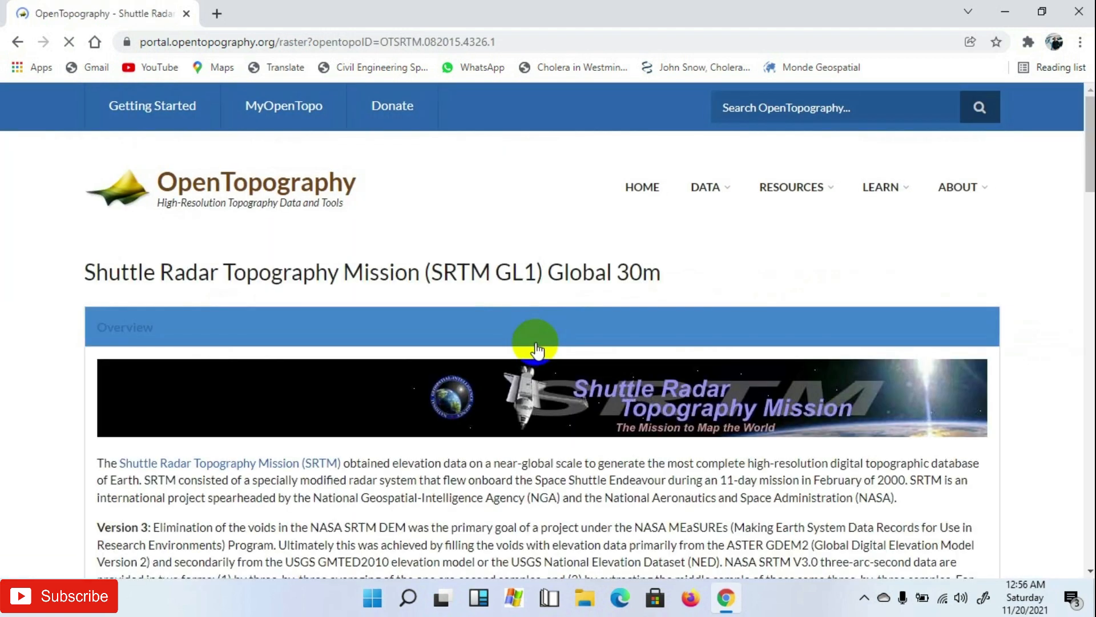
scroll(down, 3)
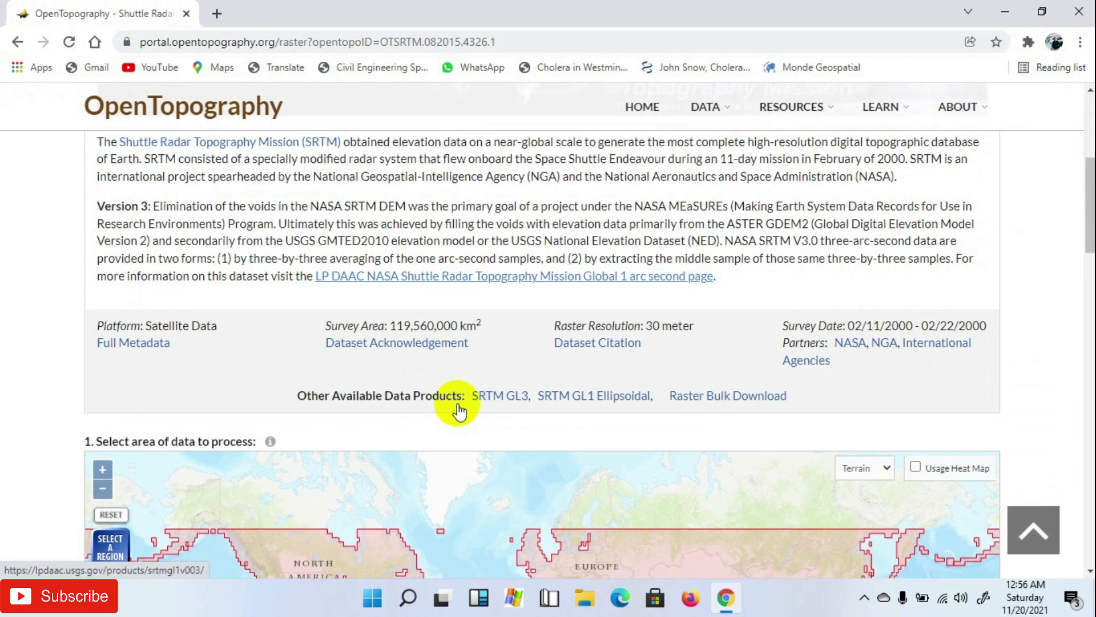
mouse_move(301, 384)
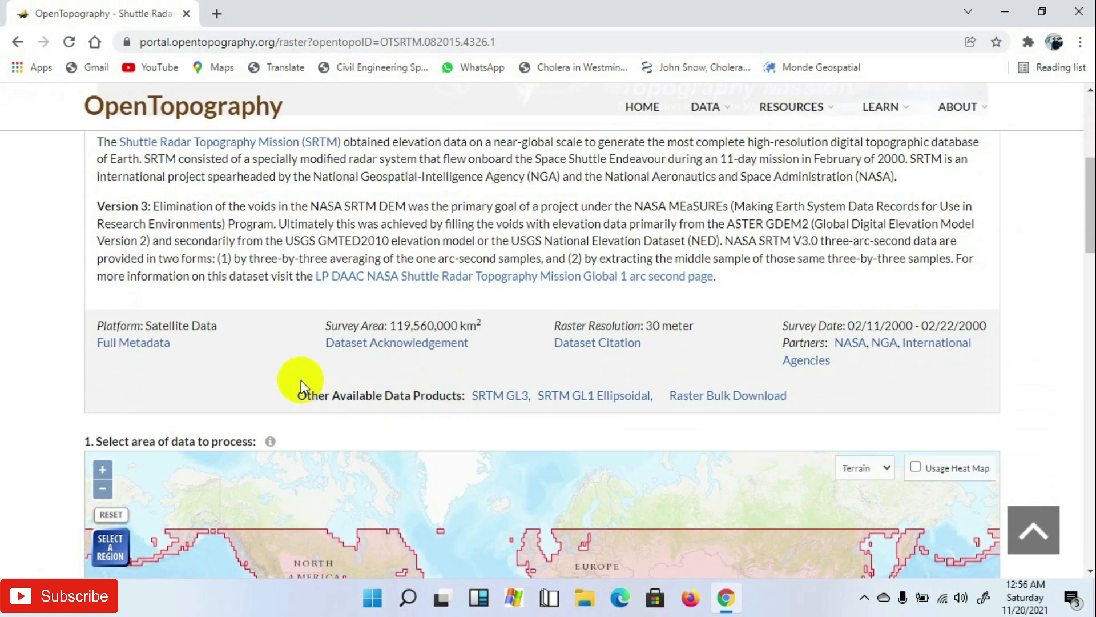
scroll(down, 3)
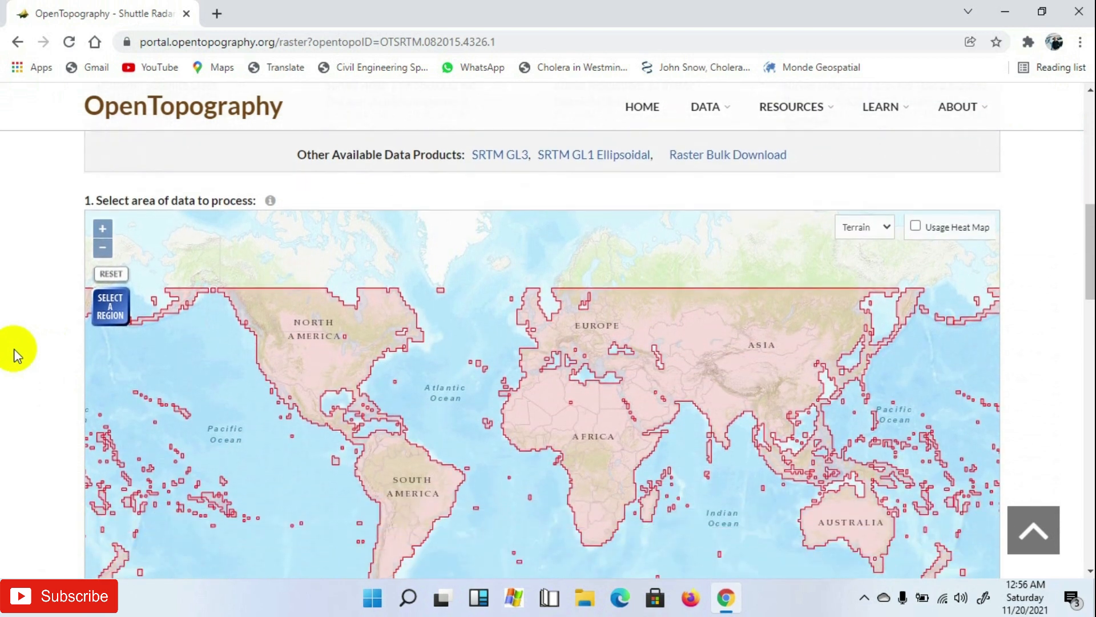
mouse_move(463, 392)
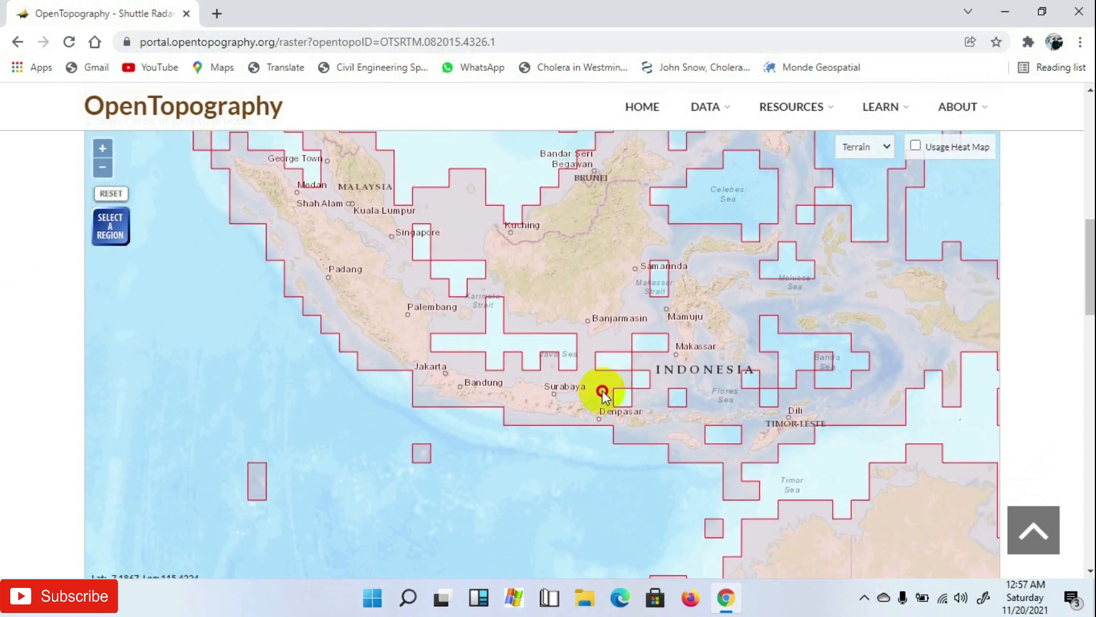
Step: Frame the map on Bandarban, Bangladesh, and outline a rectangular area of interest over its hills
drag(603, 392, 554, 370)
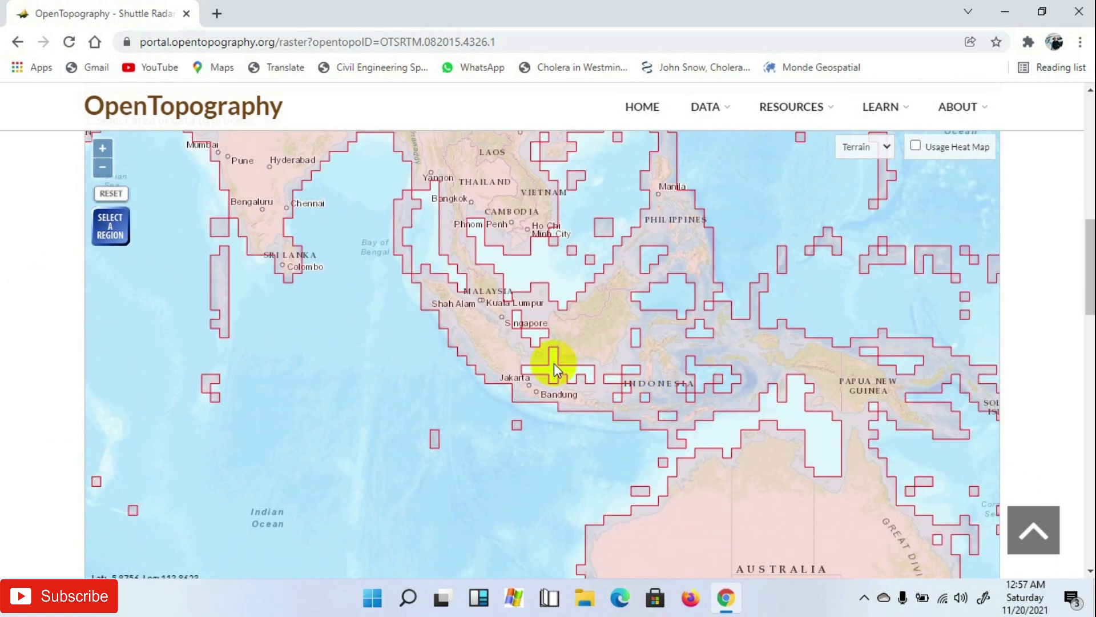
drag(556, 371, 486, 408)
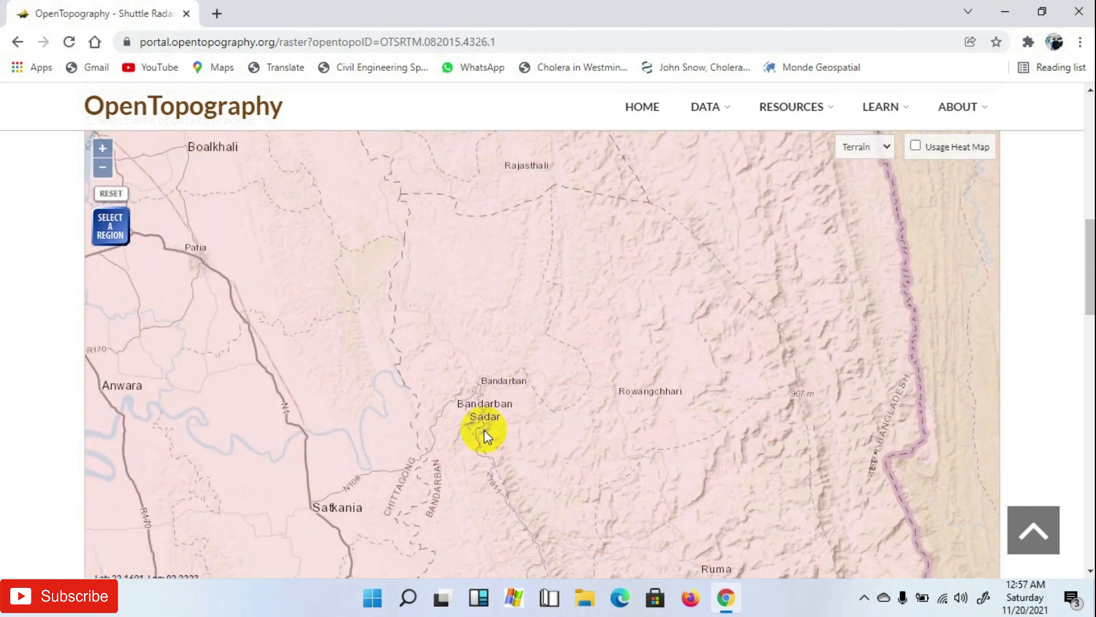
drag(487, 437, 518, 449)
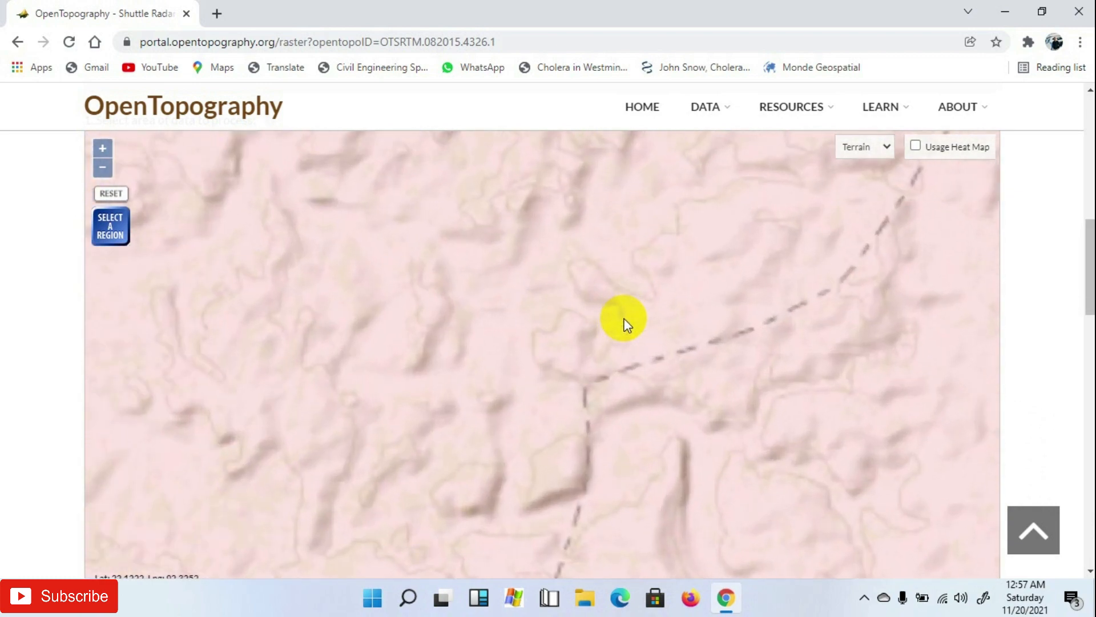
drag(624, 324, 610, 399)
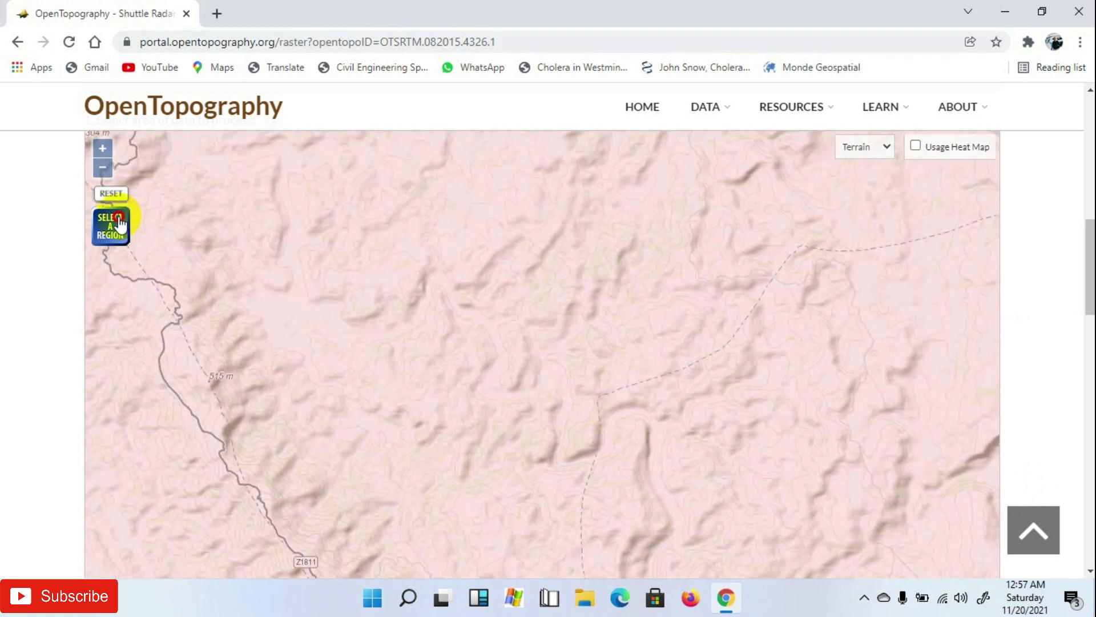
drag(299, 171, 544, 355)
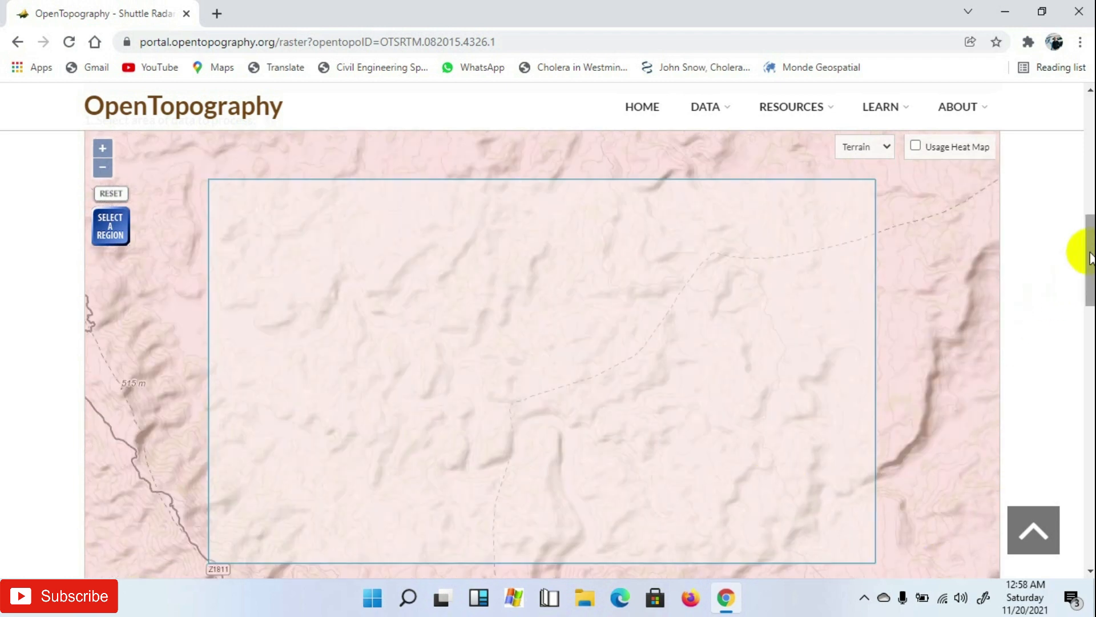
Step: Scroll the raster order form down to the Job Description section and Submit button
scroll(down, 3)
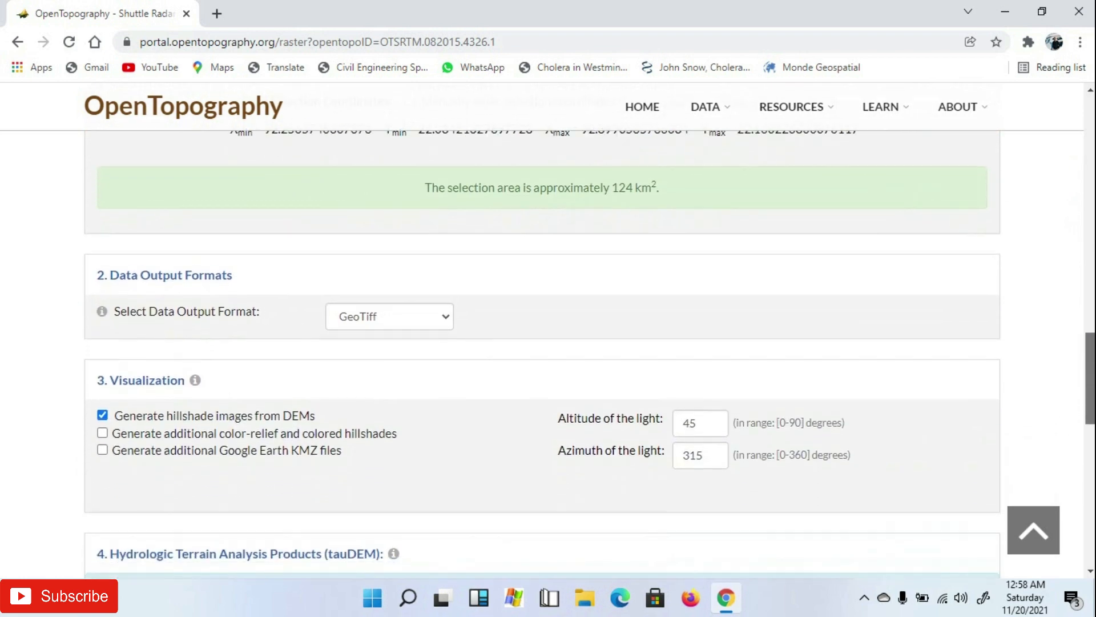
scroll(down, 3)
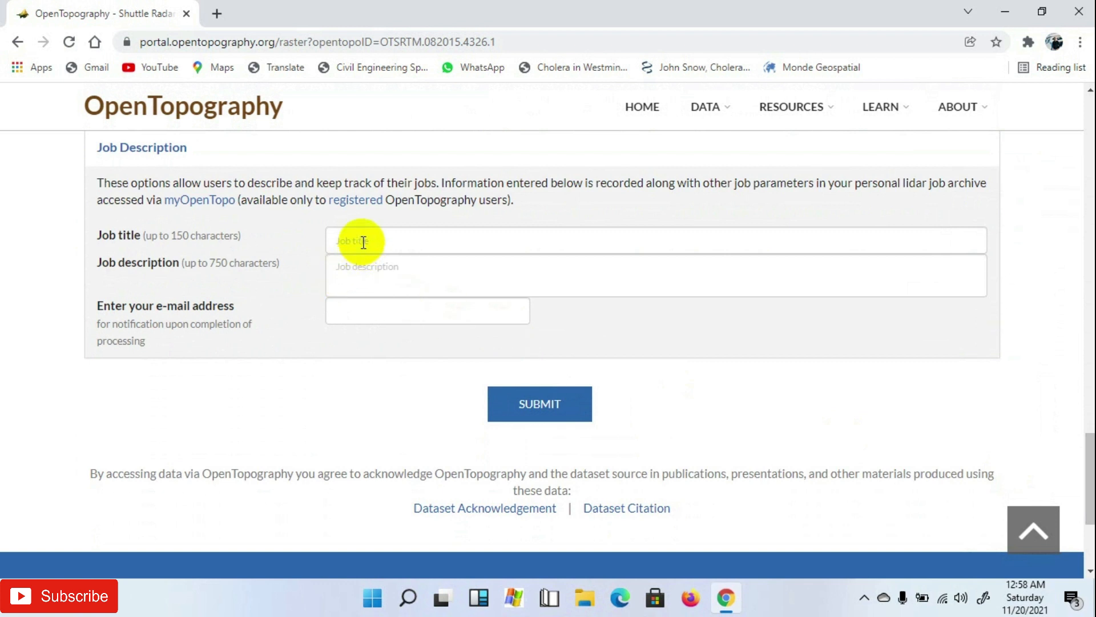
Step: Fill in the job title 'Student' and job description 'Research'
click(490, 240)
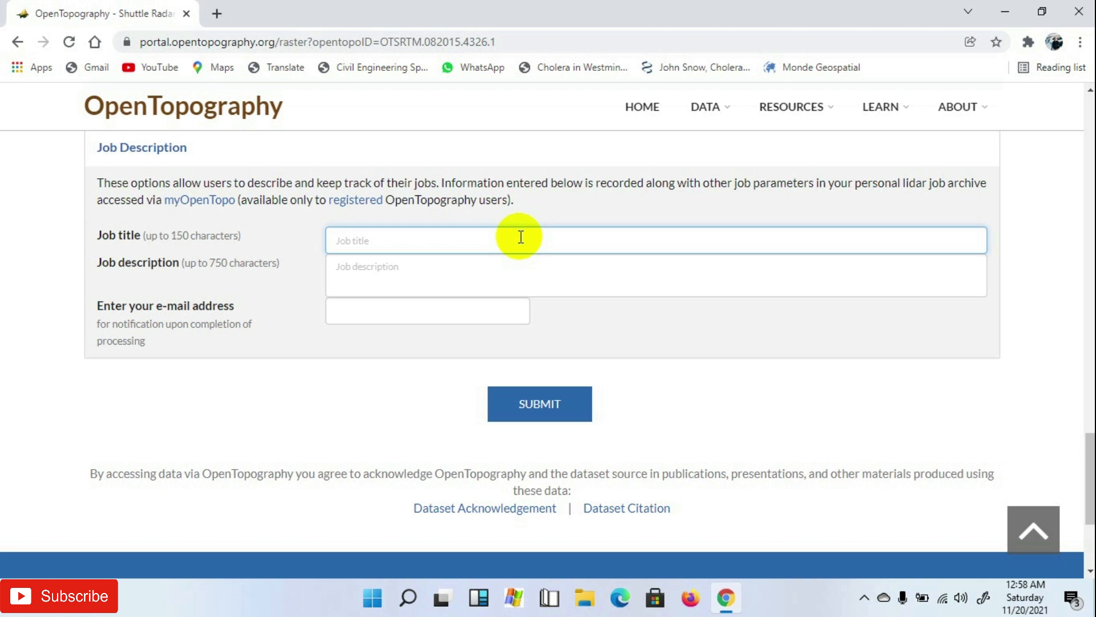
text(S)
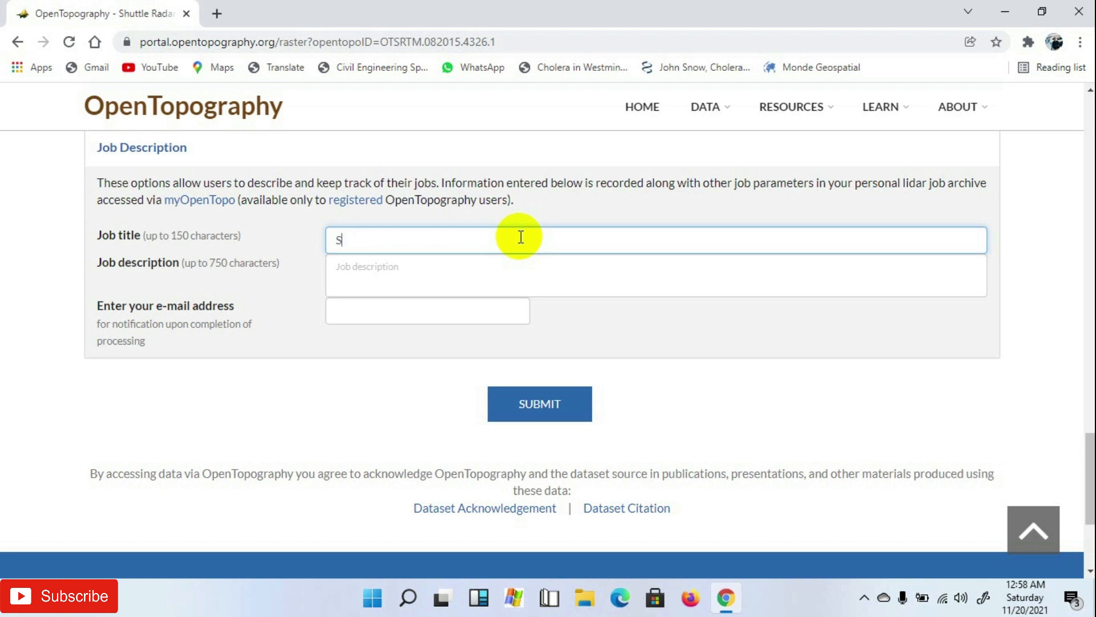
text(tudent)
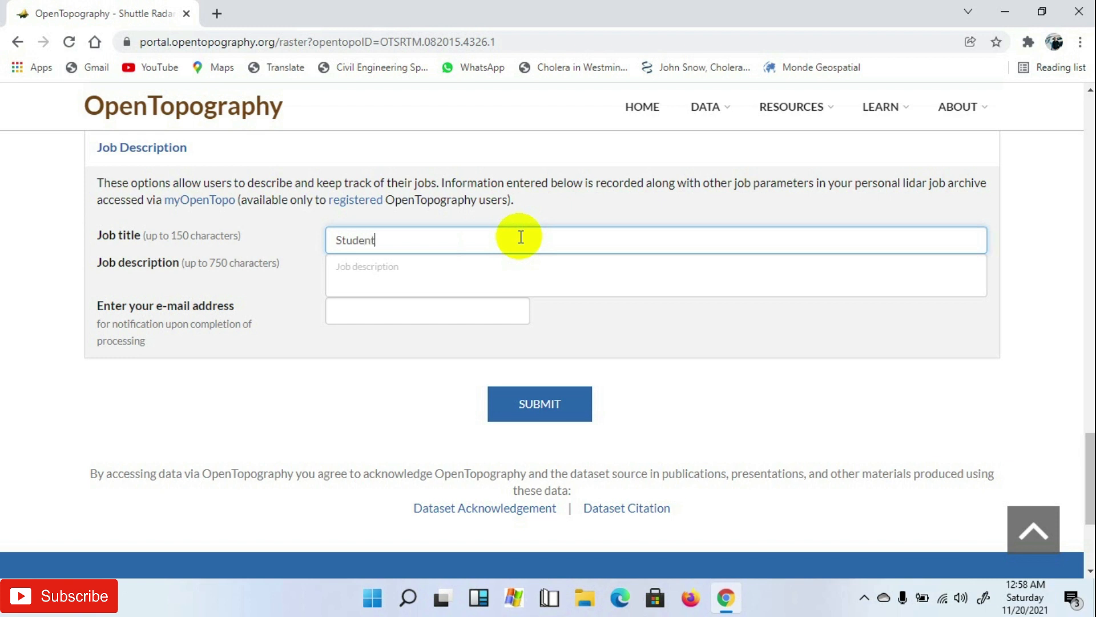
mouse_move(384, 275)
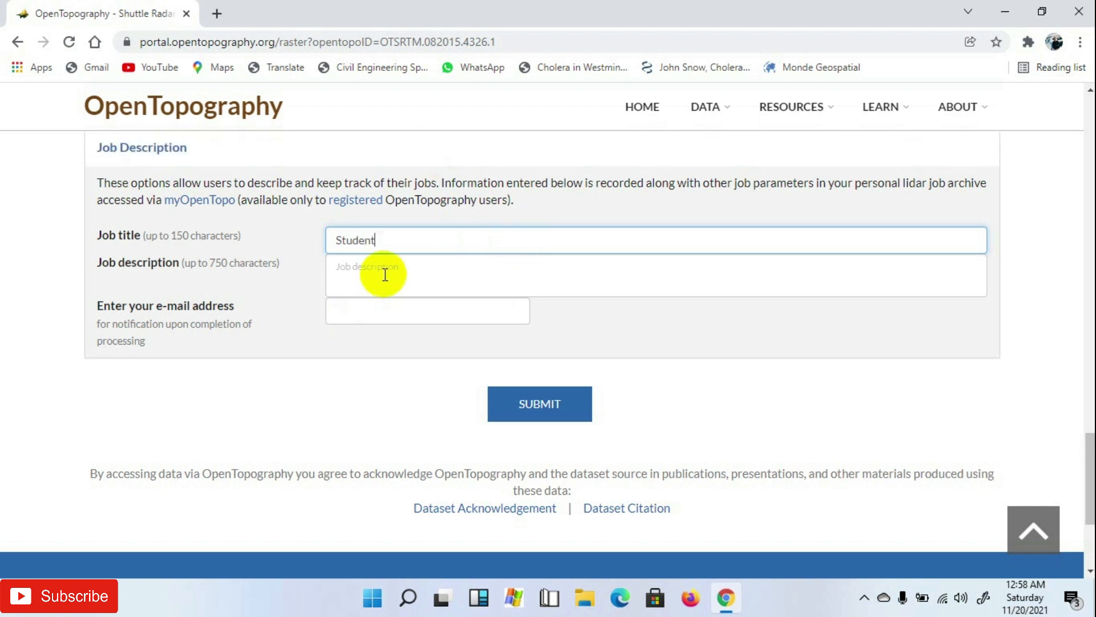
text(Research)
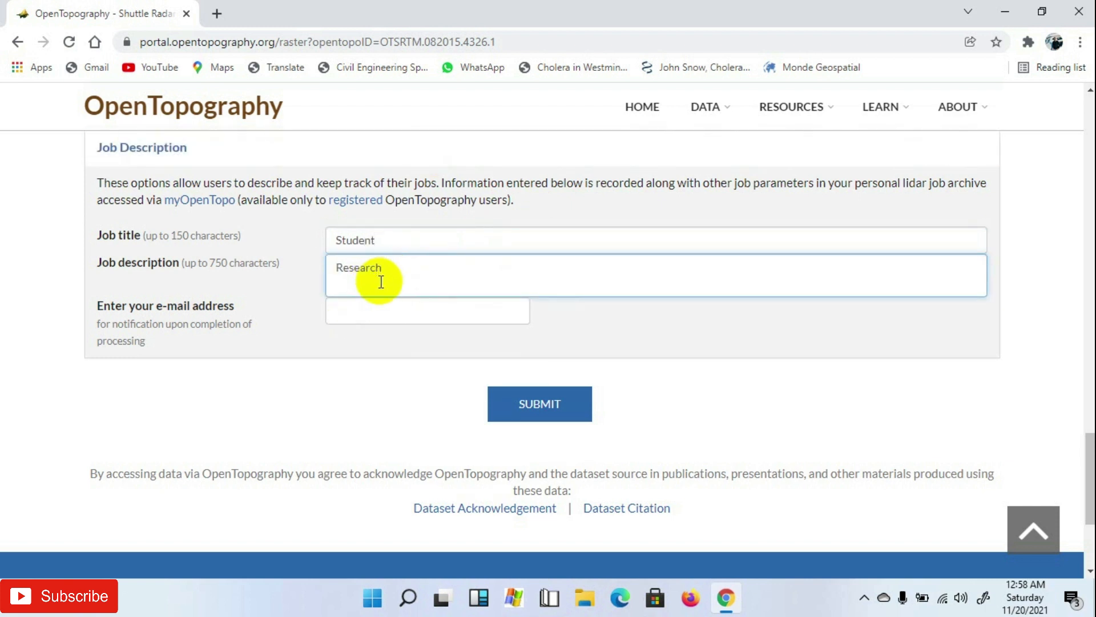
Step: Choose the saved notification e-mail address and submit the raster processing job
click(427, 311)
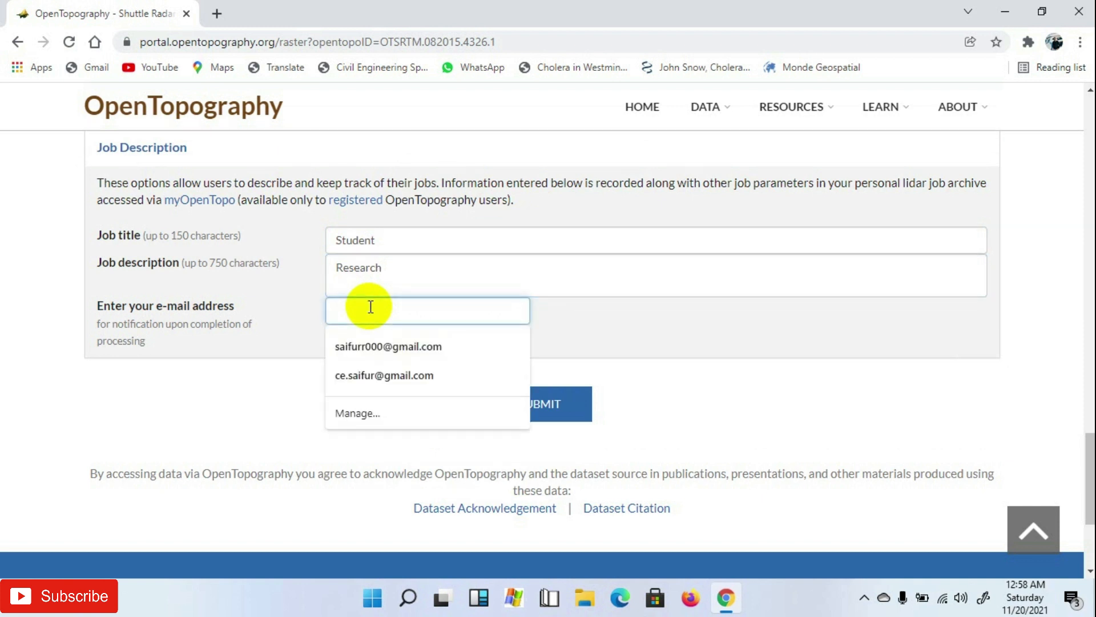
click(383, 375)
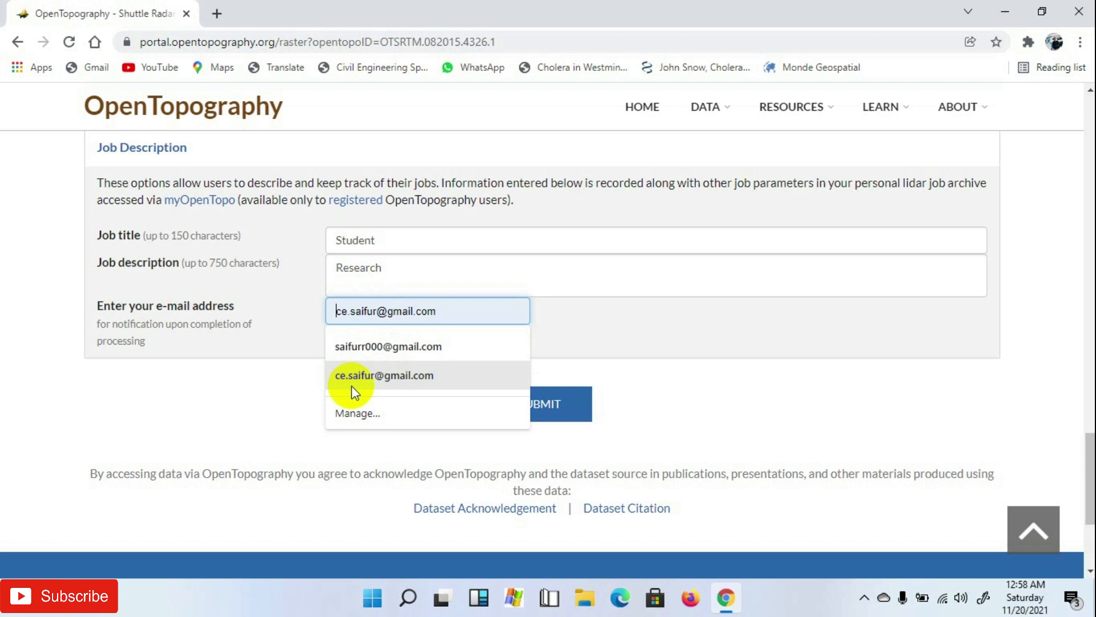
click(384, 376)
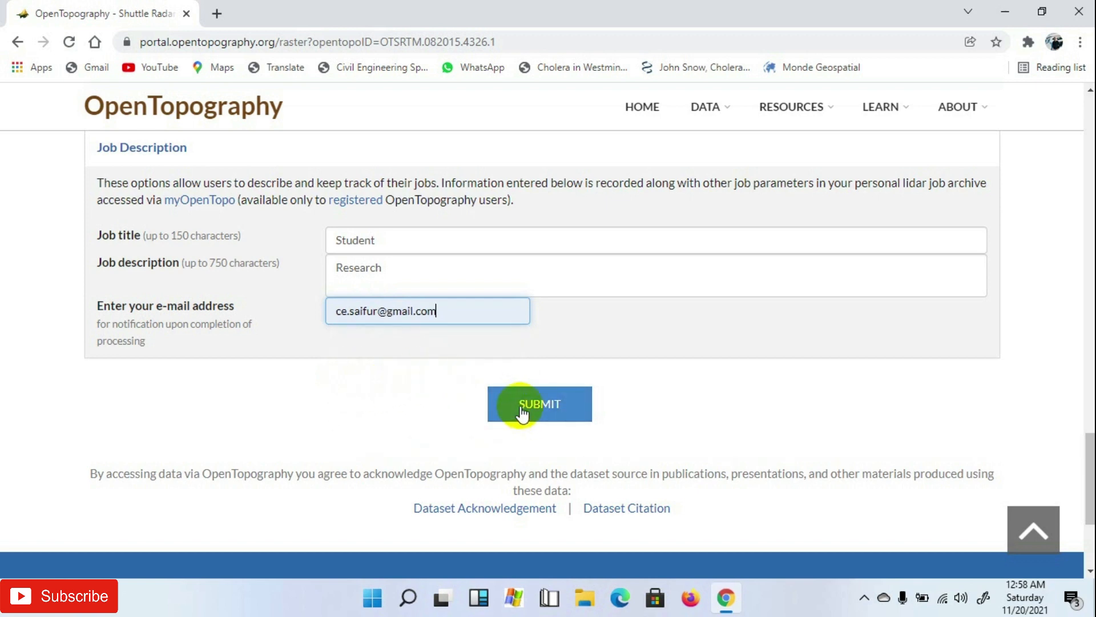
click(539, 404)
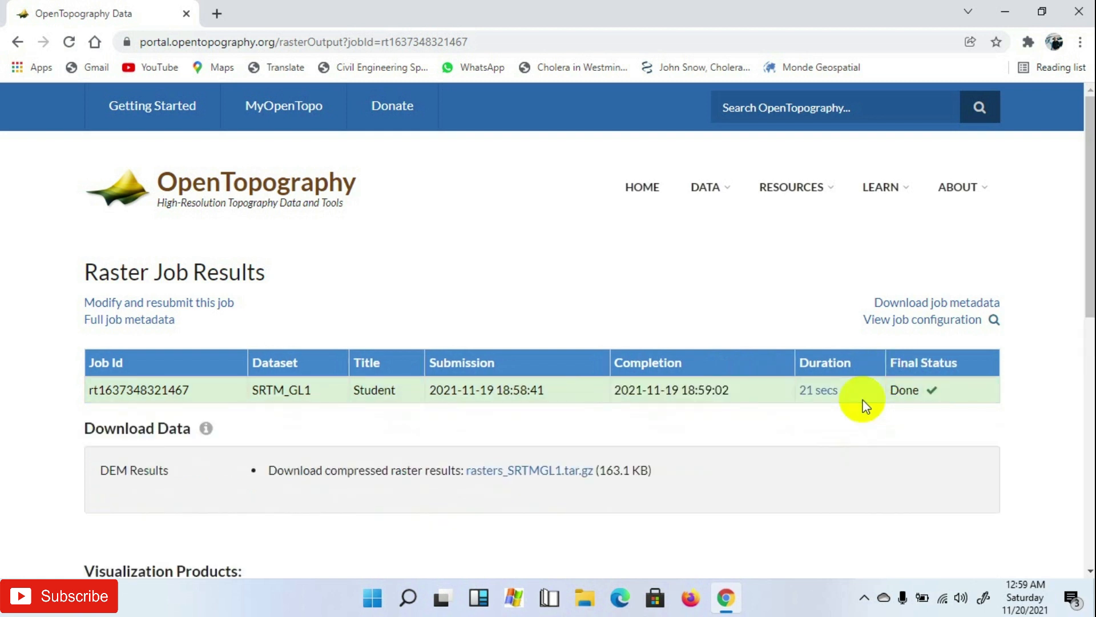
mouse_move(904, 407)
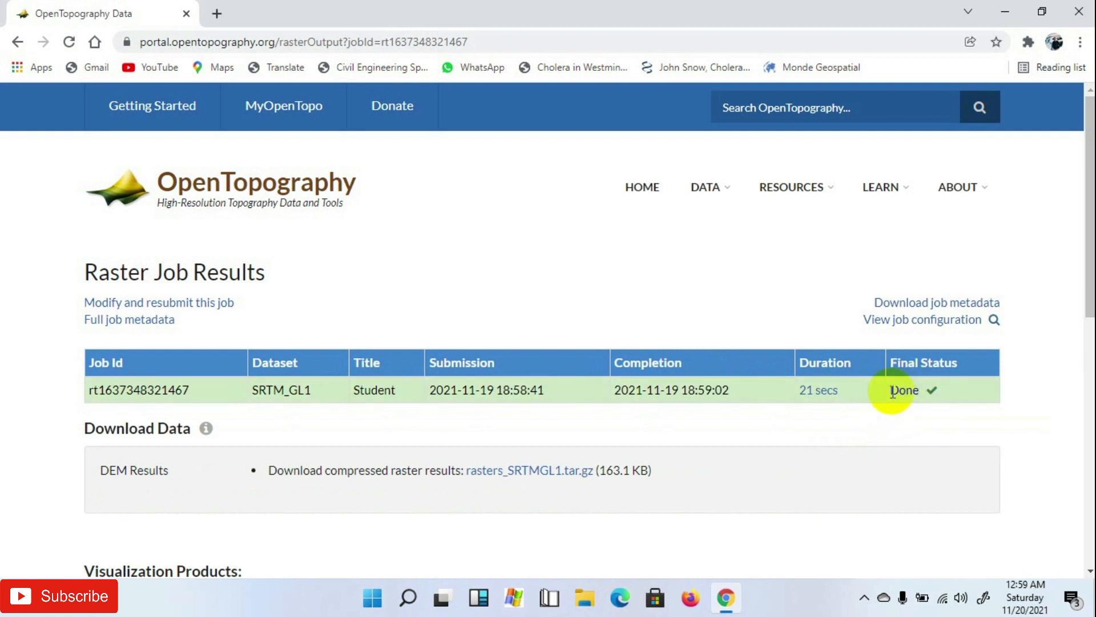
mouse_move(236, 13)
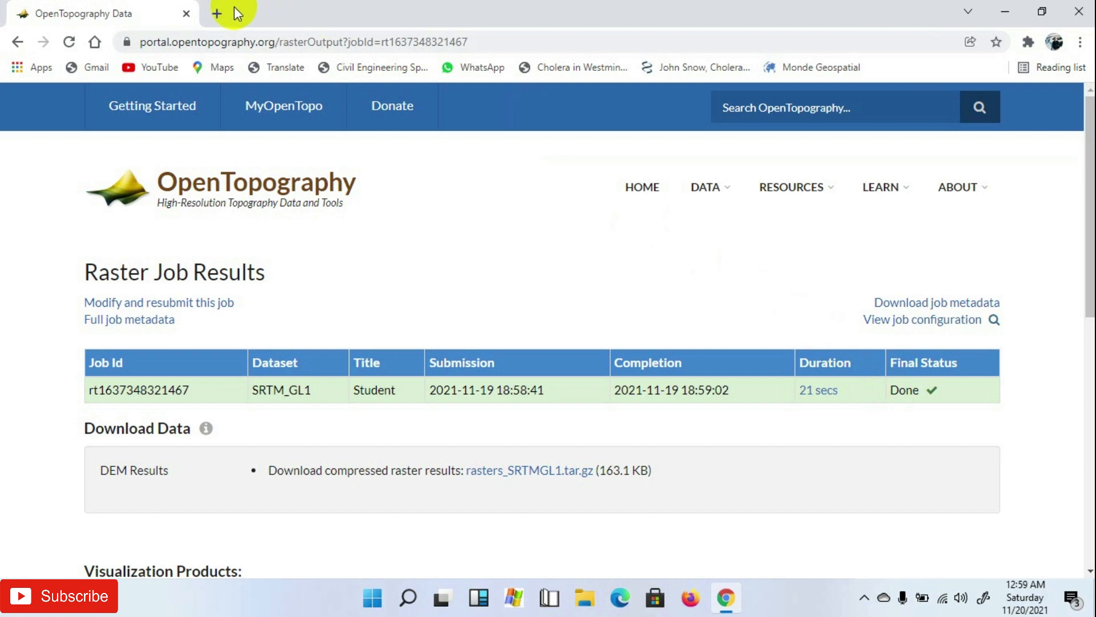
Step: Reach Gmail in a new tab and follow the OpenTopography e-mail's link to the job results
click(217, 13)
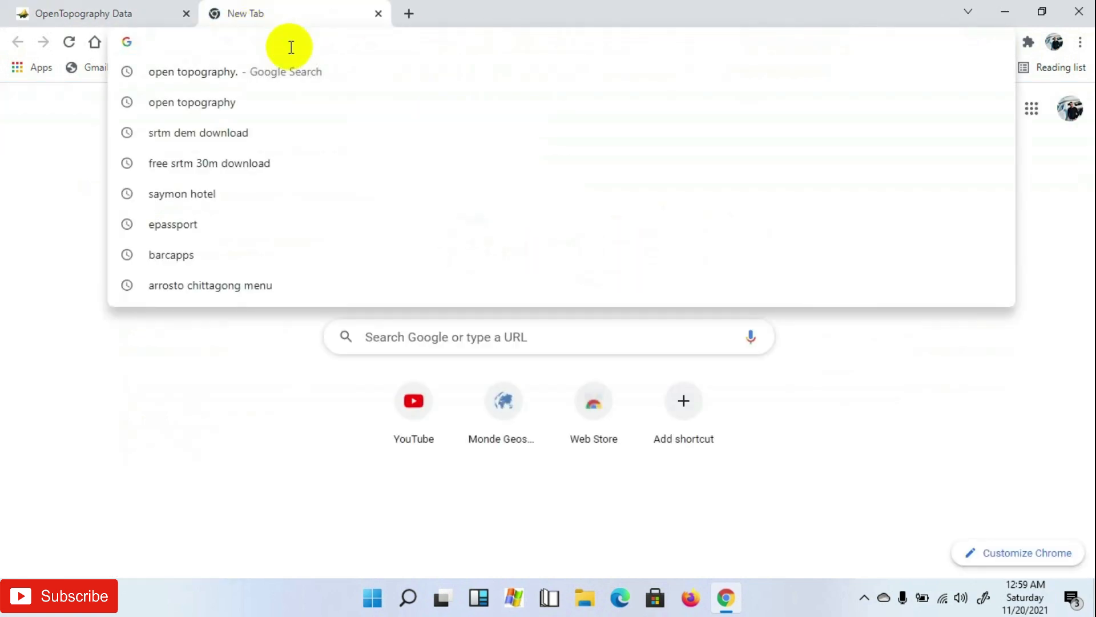
text(gmail.google.com/mail/u/0/#inbox/FMfcgzGlksKQKwWBfFgvDqxBhktSGwXz)
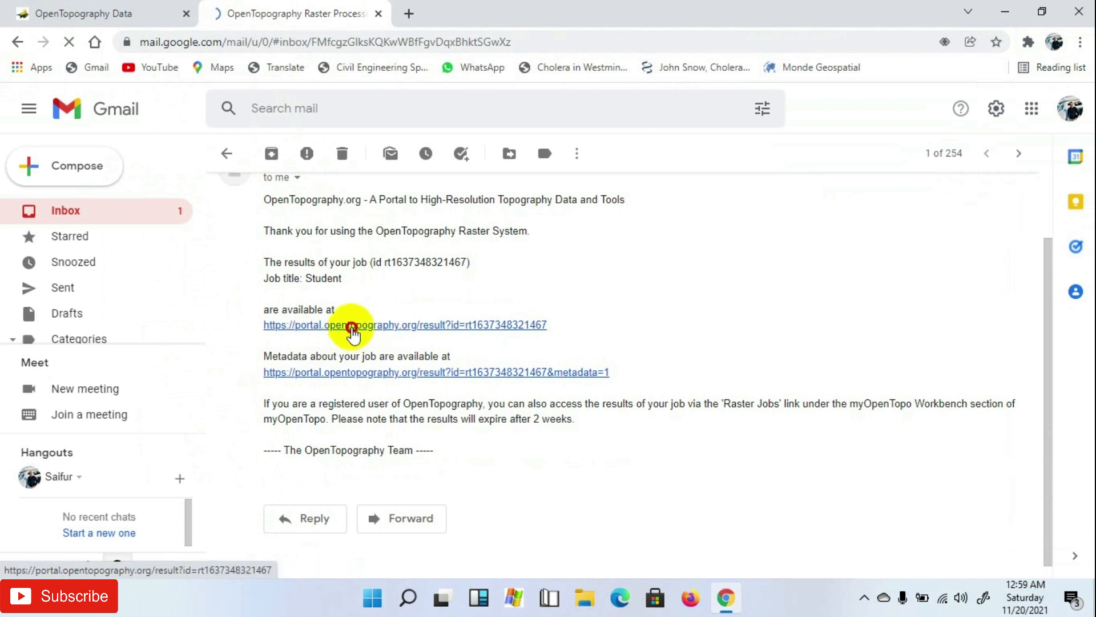
click(353, 324)
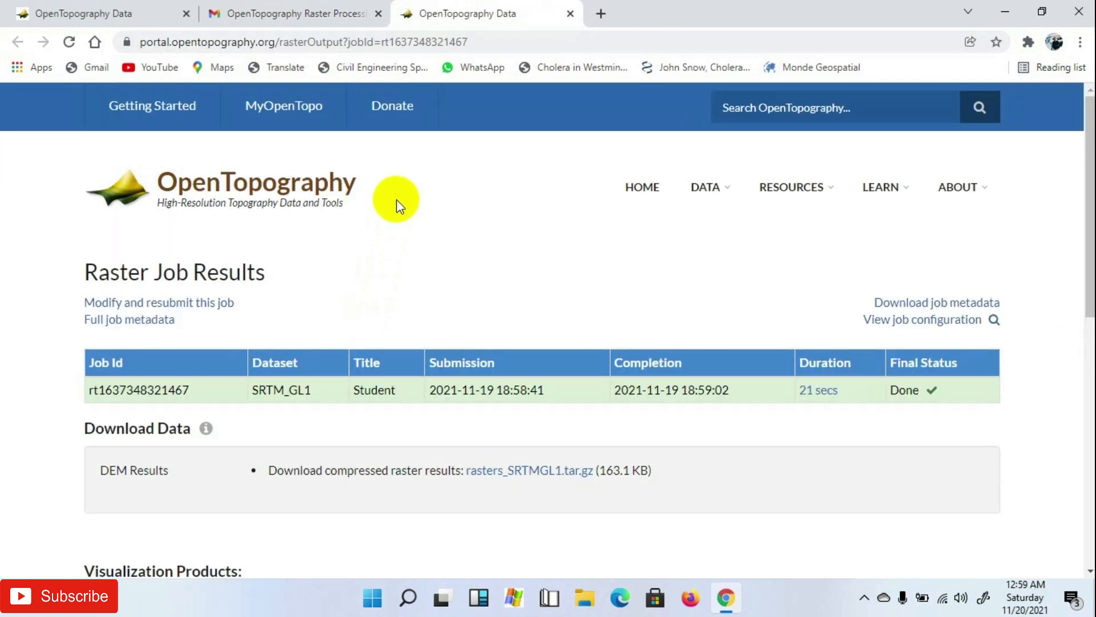
Step: Download rasters_SRTMGL1.tar.gz from Download Data and show it in the Downloads folder
scroll(down, 3)
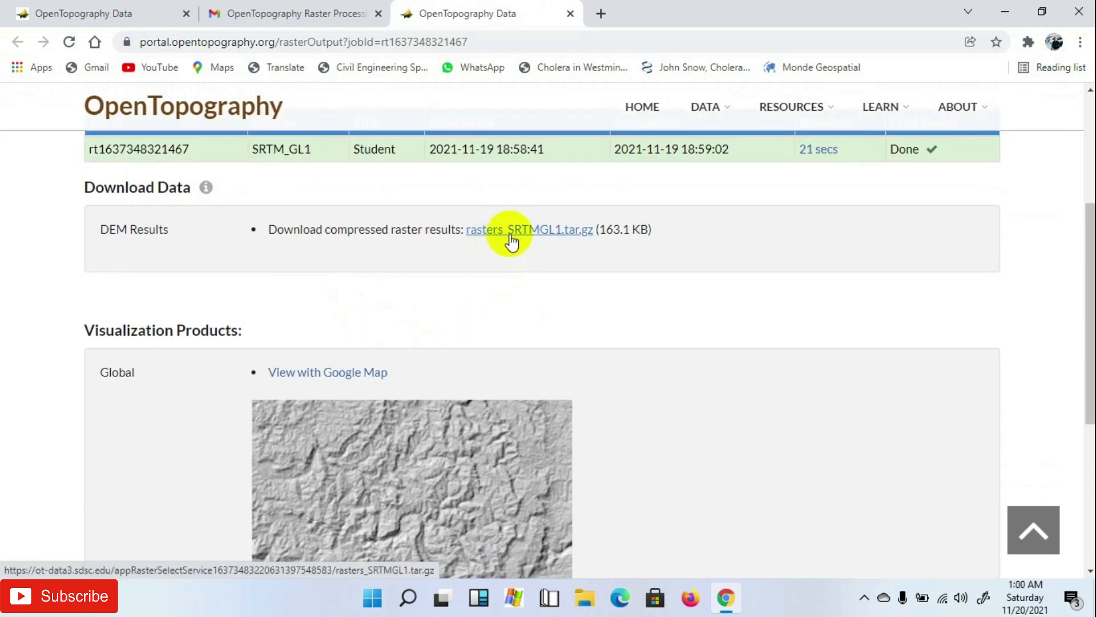
click(529, 230)
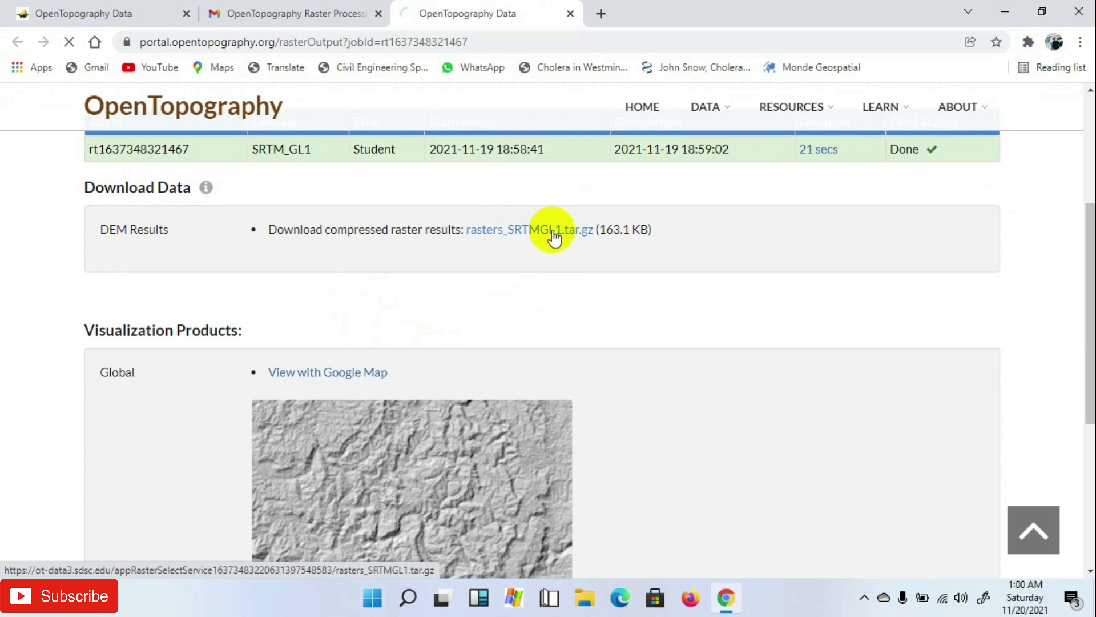
click(529, 230)
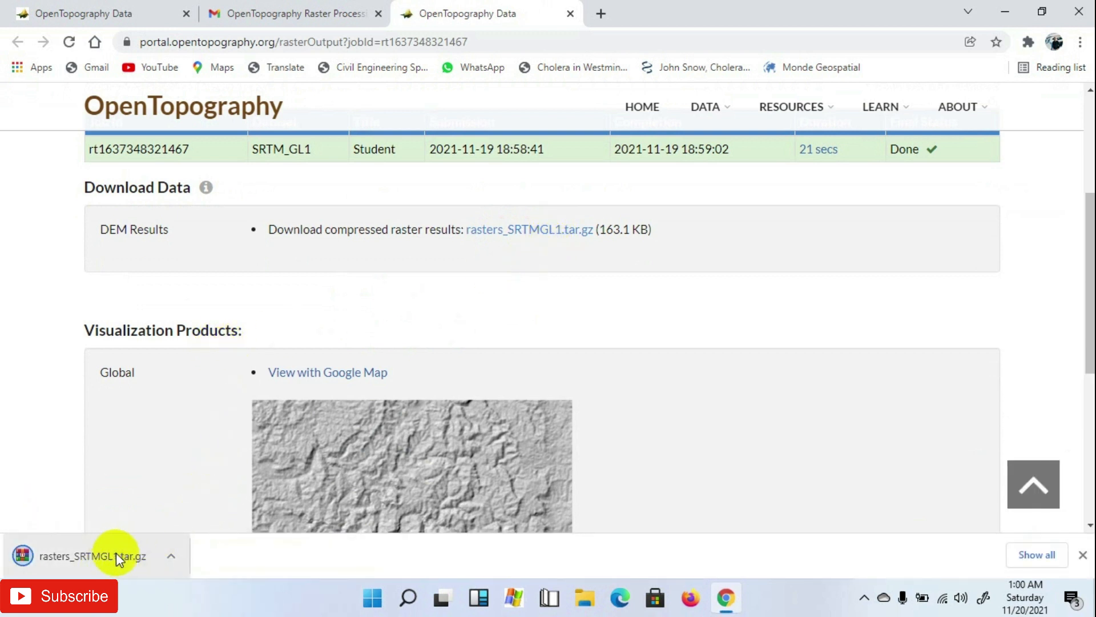
click(171, 555)
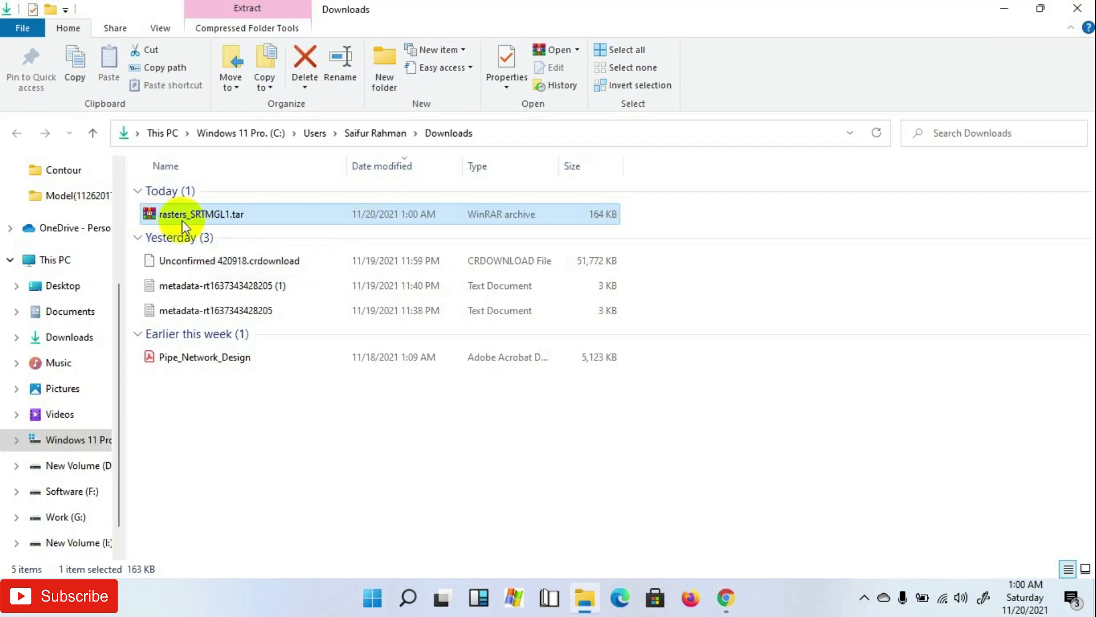
Step: Copy the rasters_SRTMGL1.tar archive from the Downloads folder
right_click(189, 214)
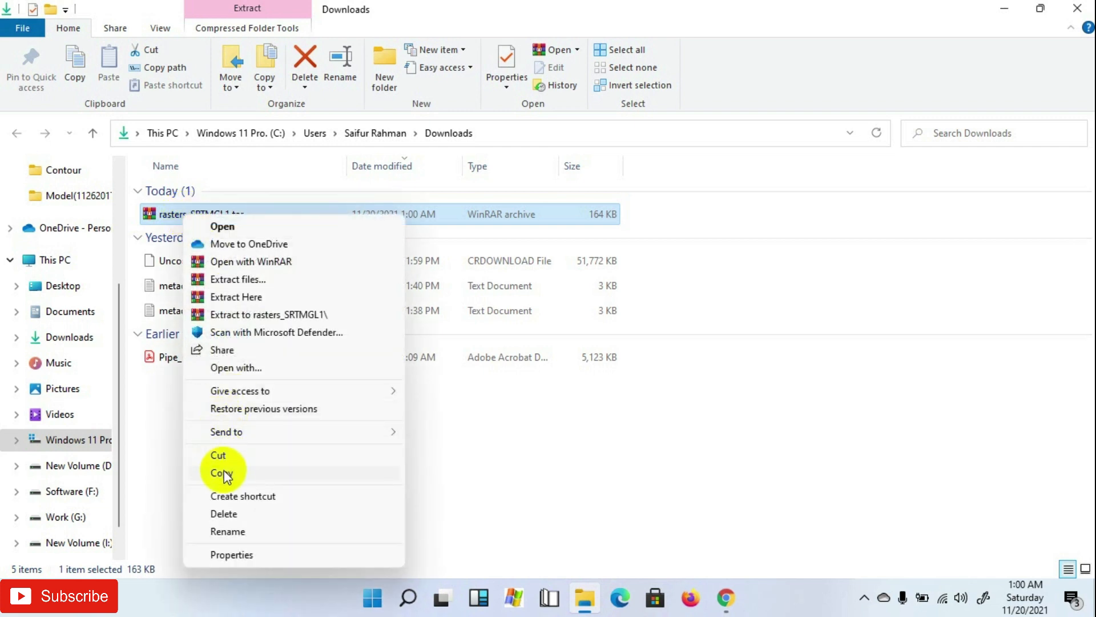
click(220, 472)
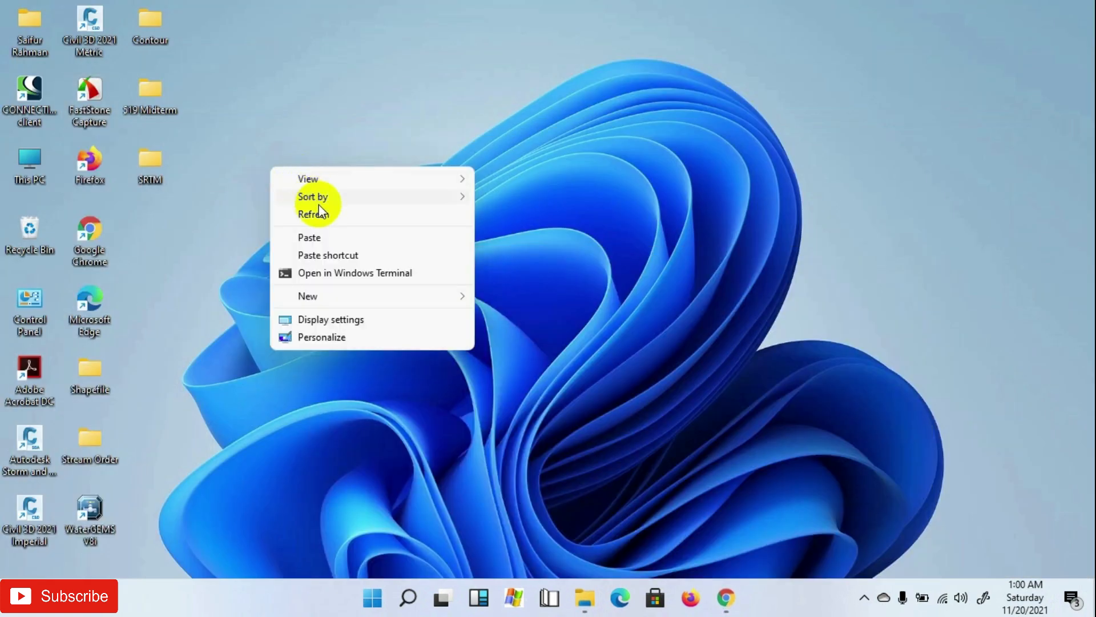
Step: Create a new desktop folder named DEM and go inside it
click(308, 296)
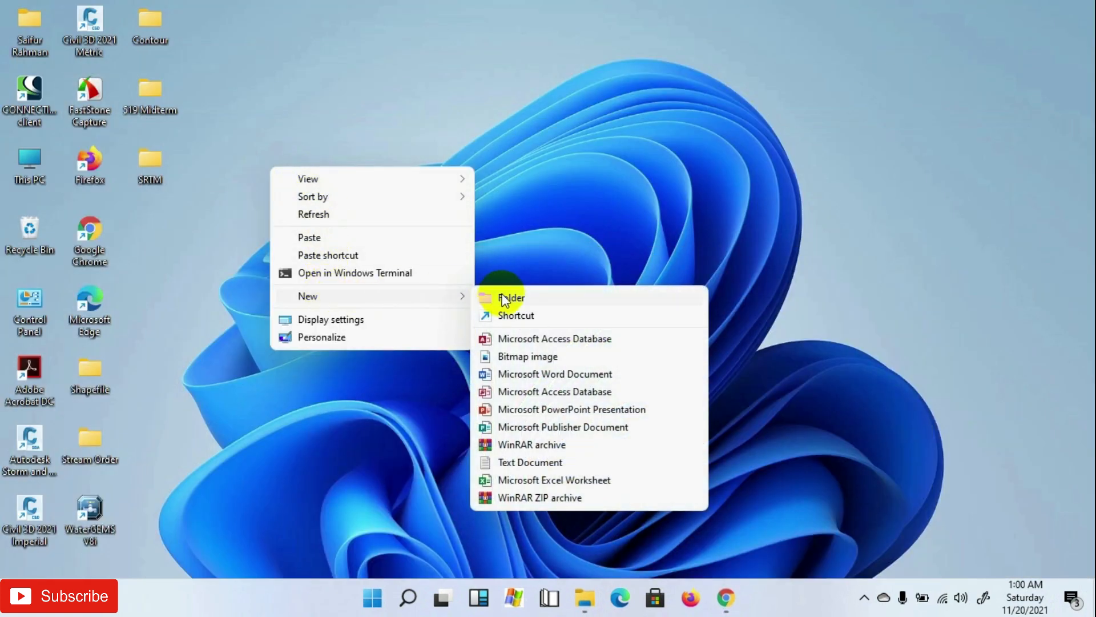
click(515, 297)
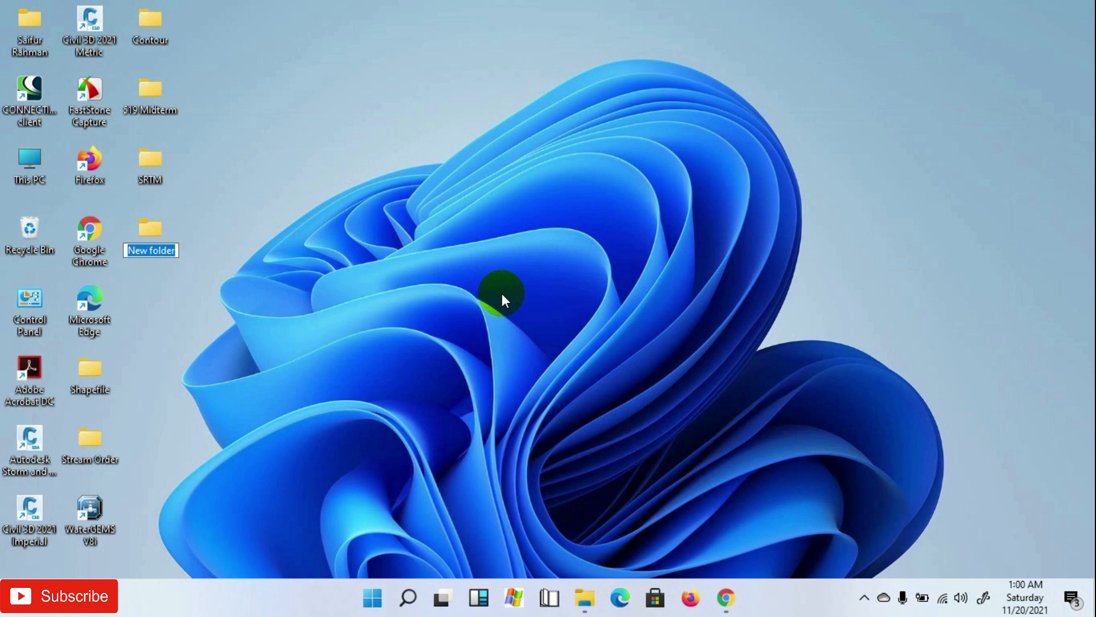
text(DEM)
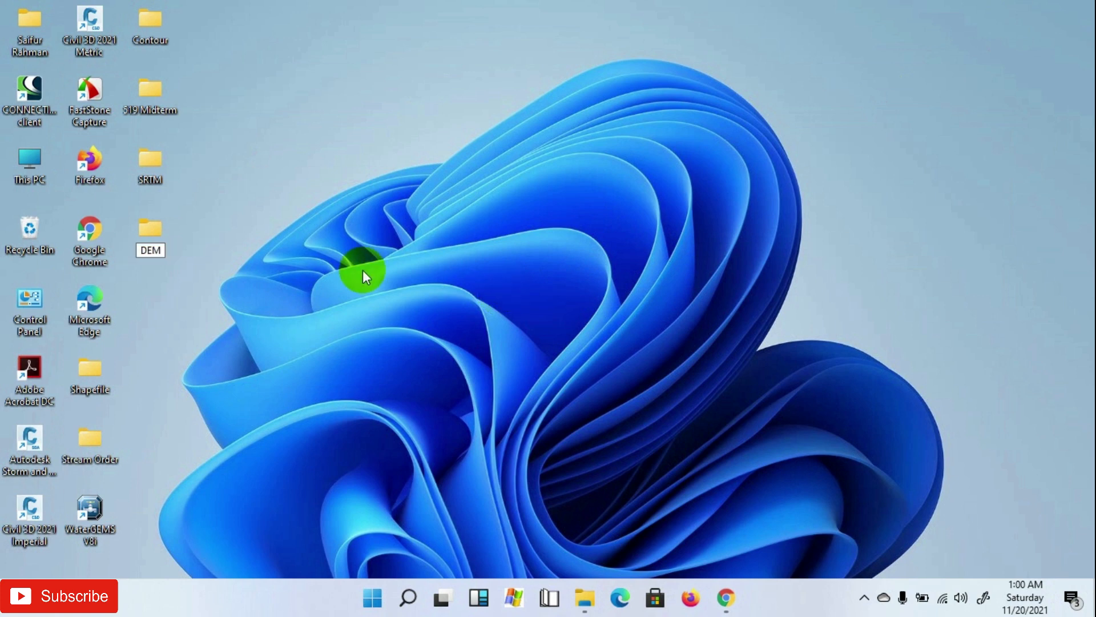
double_click(150, 230)
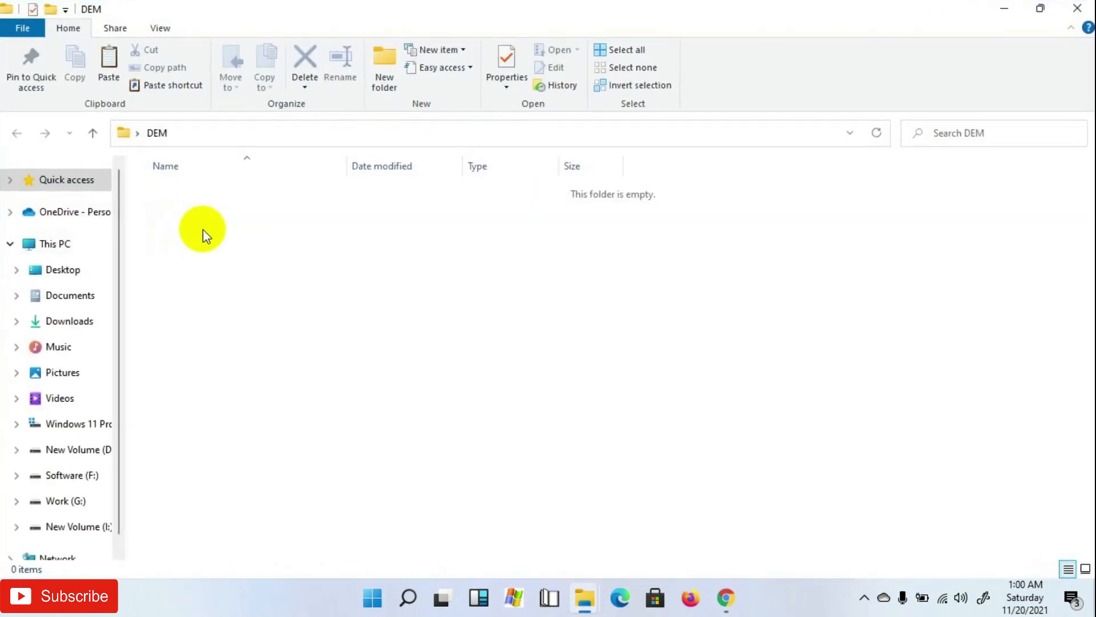
click(11, 180)
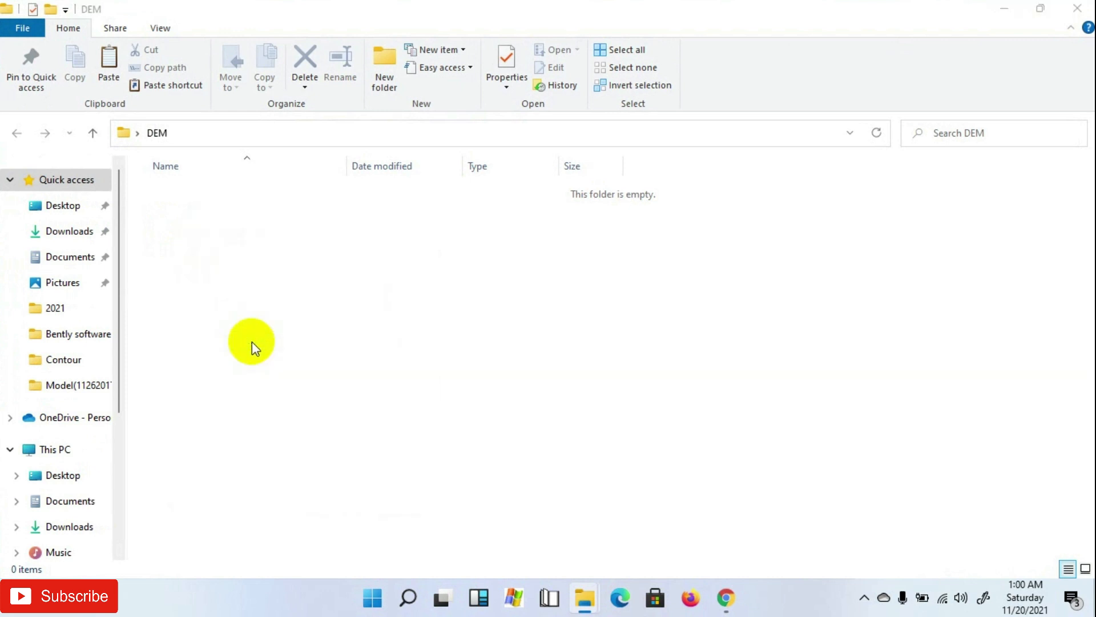
Step: Paste rasters_SRTMGL1.tar into DEM and extract output_SRTMGL1.tif from it
right_click(171, 192)
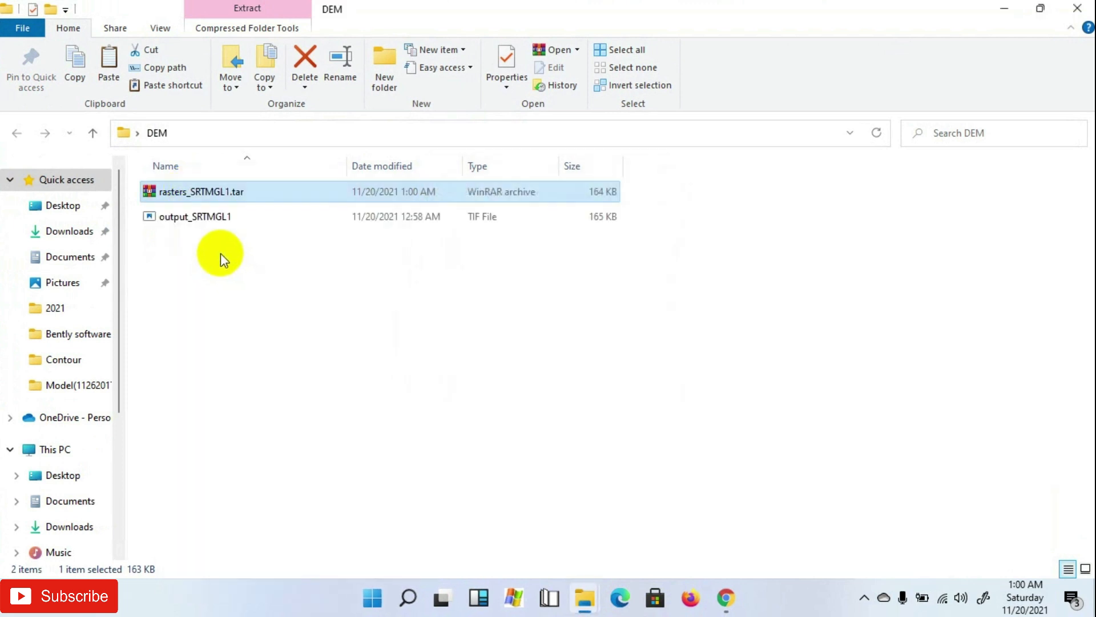
right_click(200, 191)
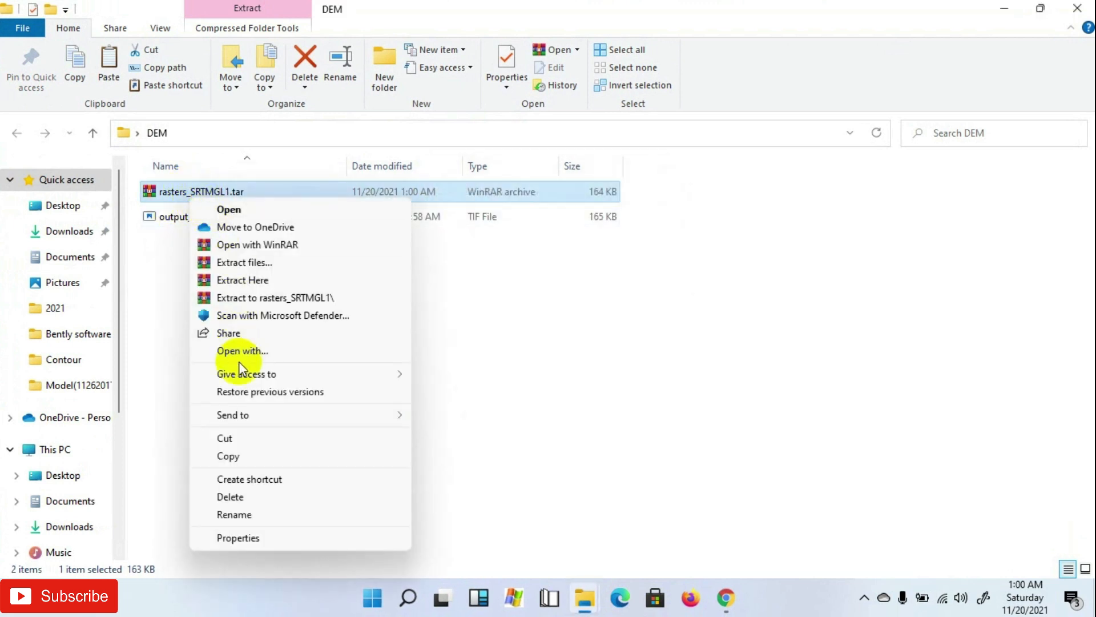
click(230, 497)
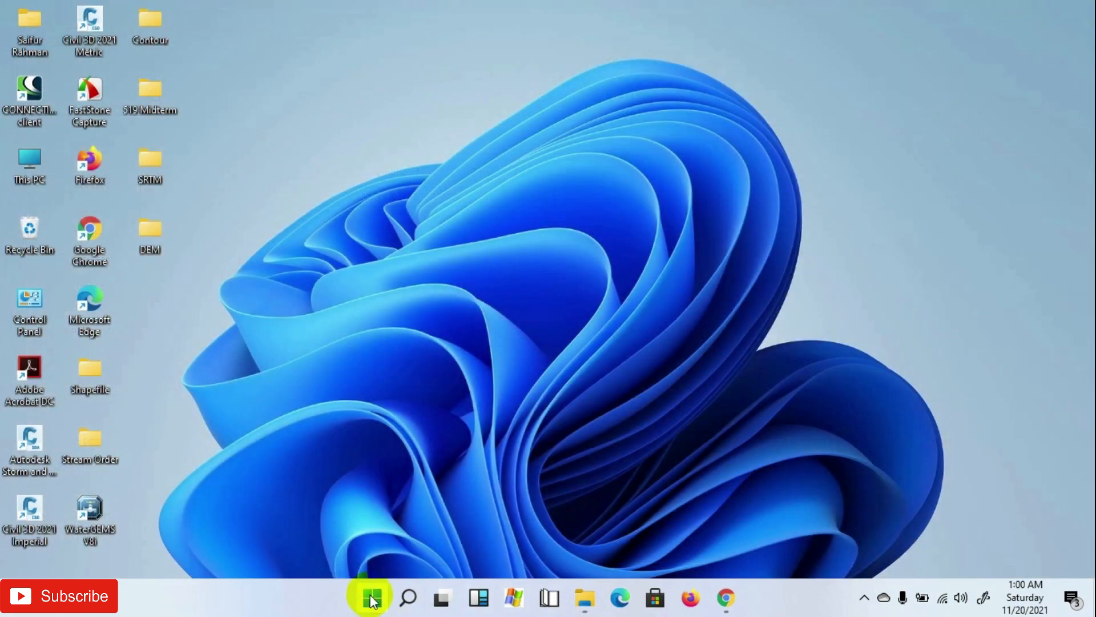
Step: Launch ArcMap 10.8 from the Start menu's All apps list
click(372, 598)
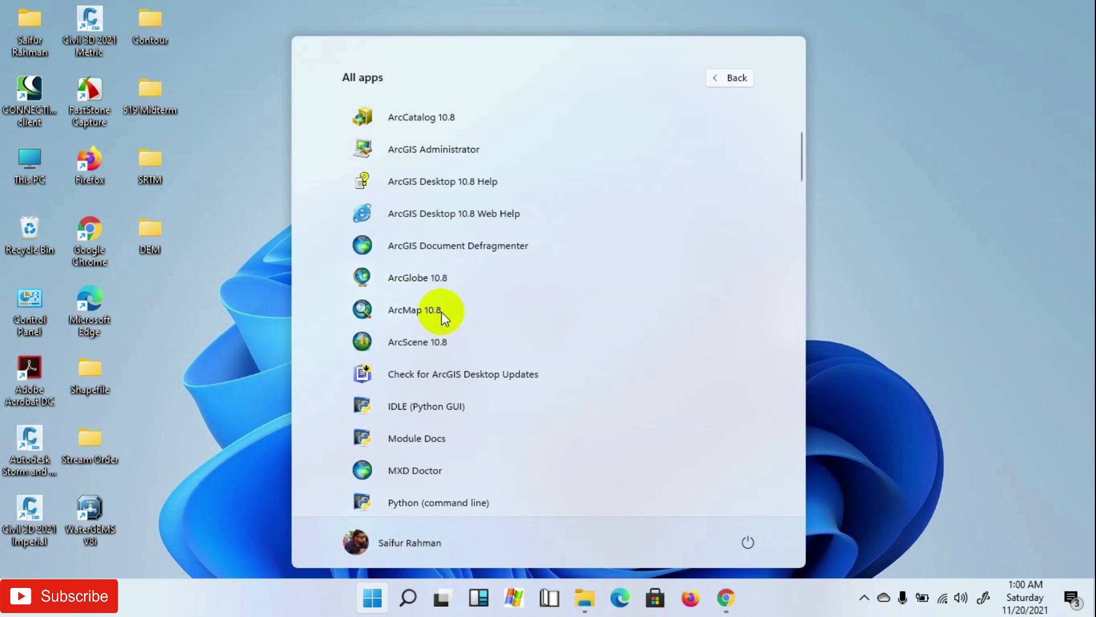
click(412, 309)
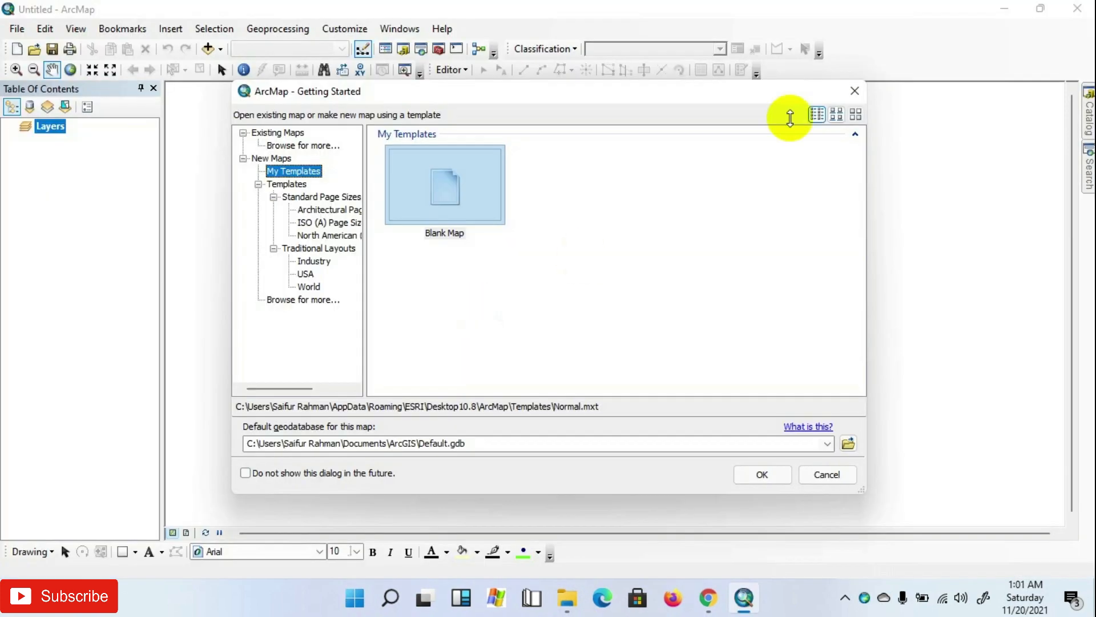
Step: Connect the Catalog to the Desktop\DEM folder
click(761, 473)
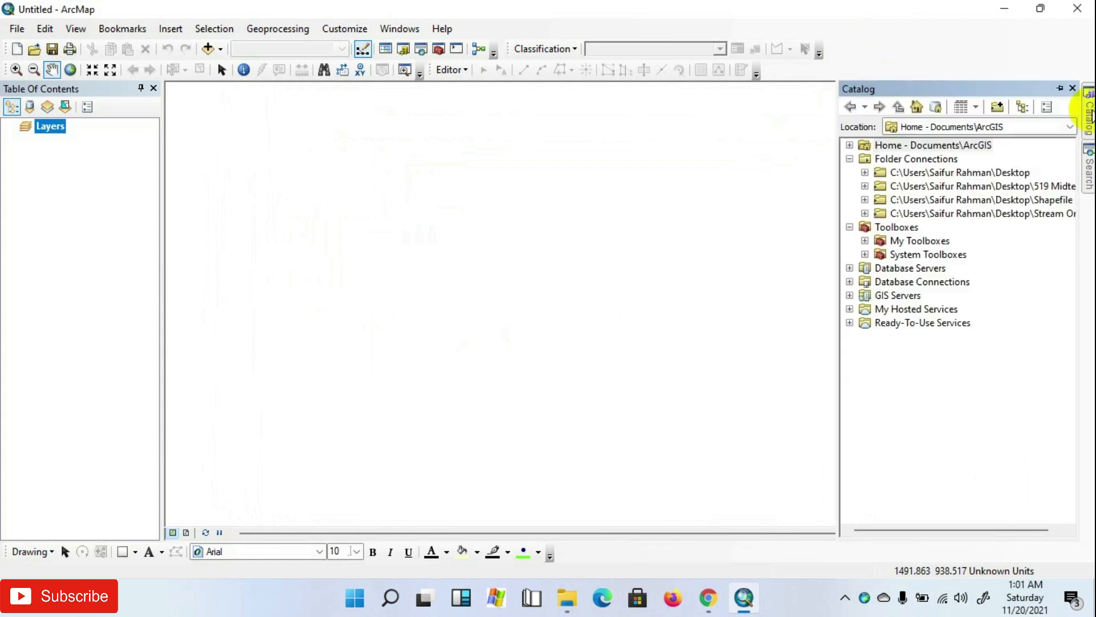
right_click(916, 159)
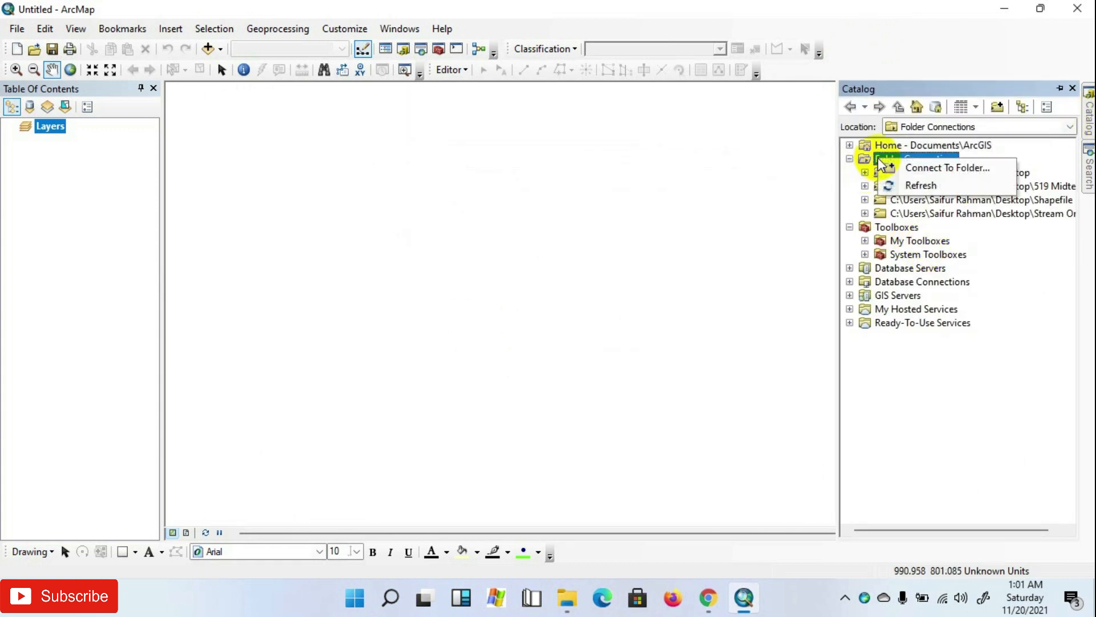
click(947, 167)
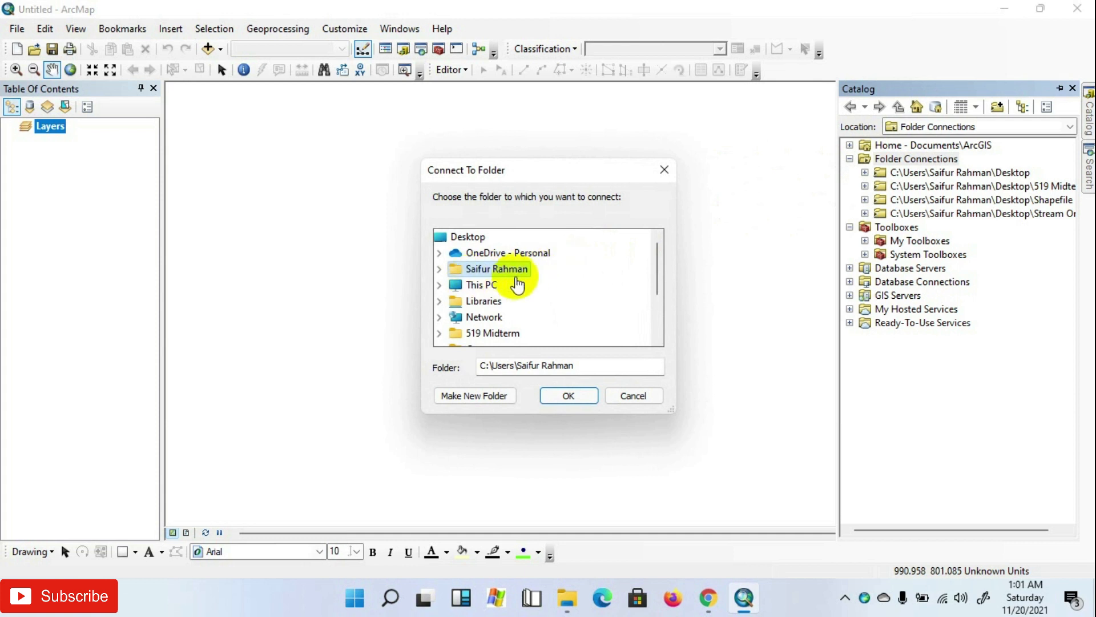
click(476, 317)
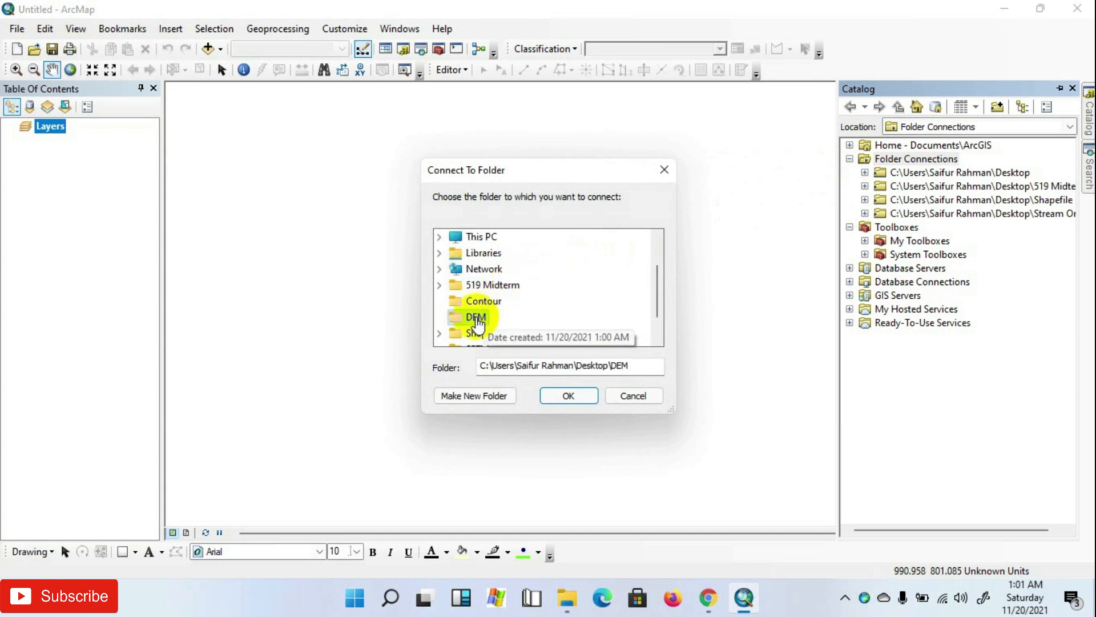
click(568, 396)
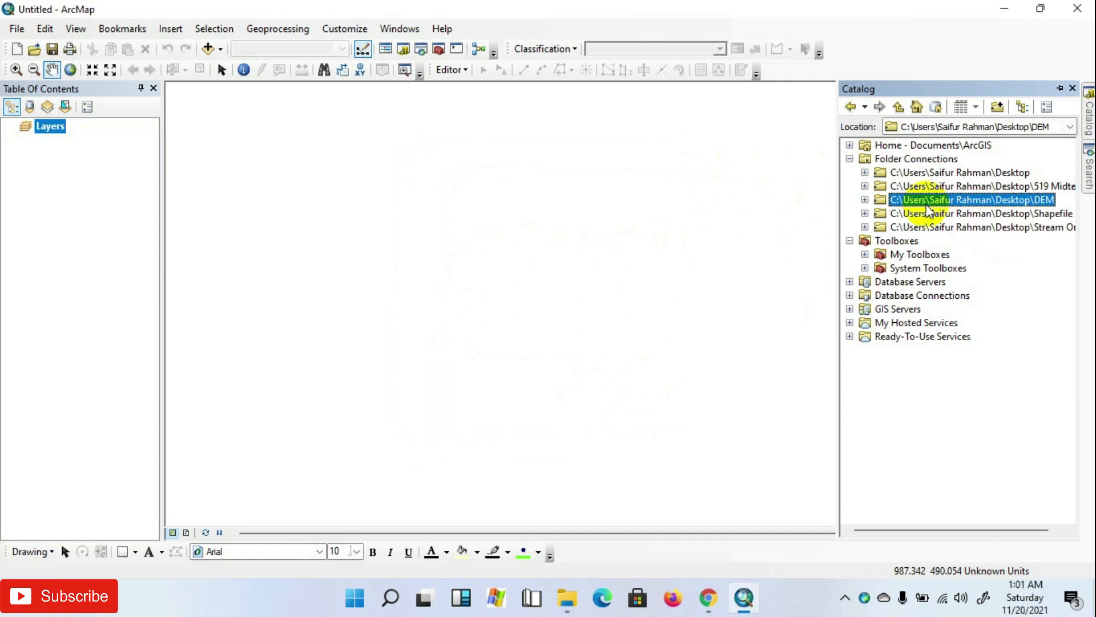
Step: Add the output_SRTMGL1.tif elevation raster from the DEM folder to the map
click(865, 199)
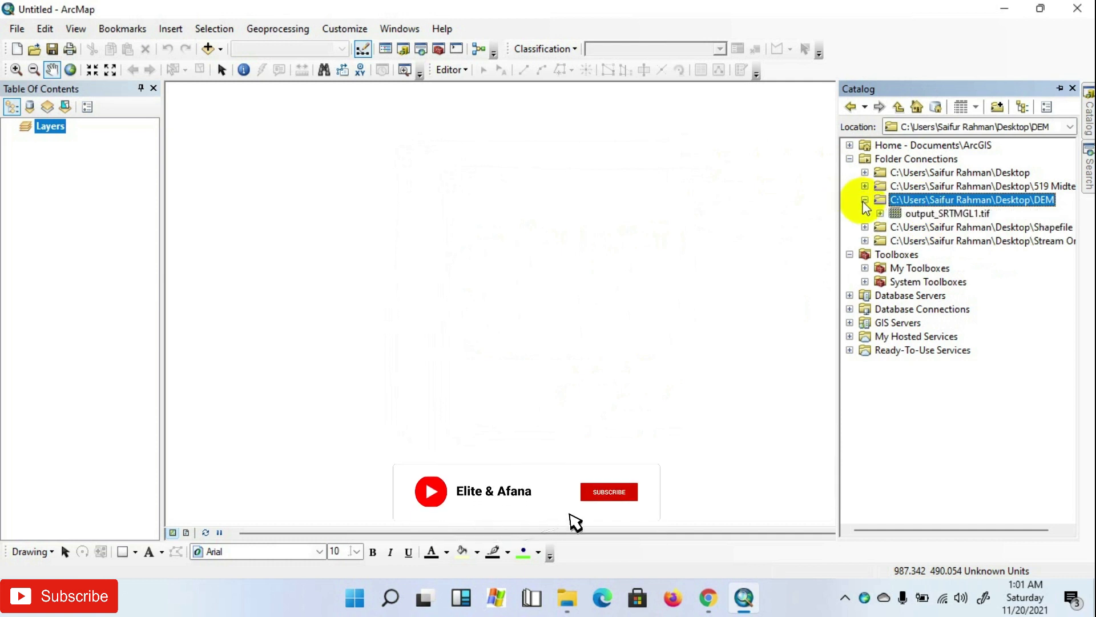
click(608, 492)
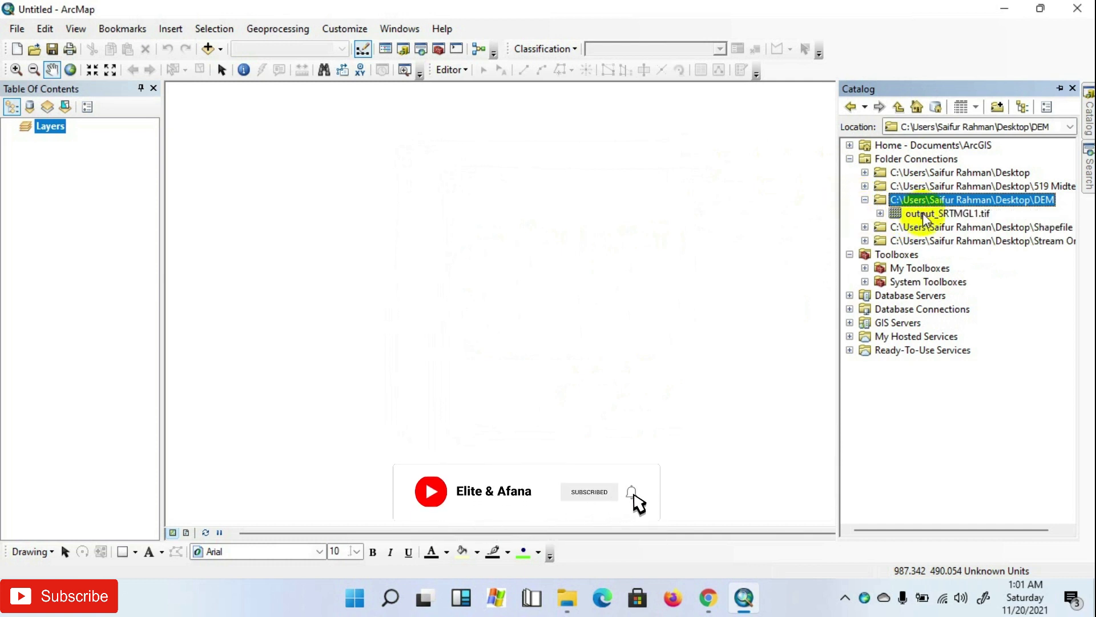
double_click(948, 213)
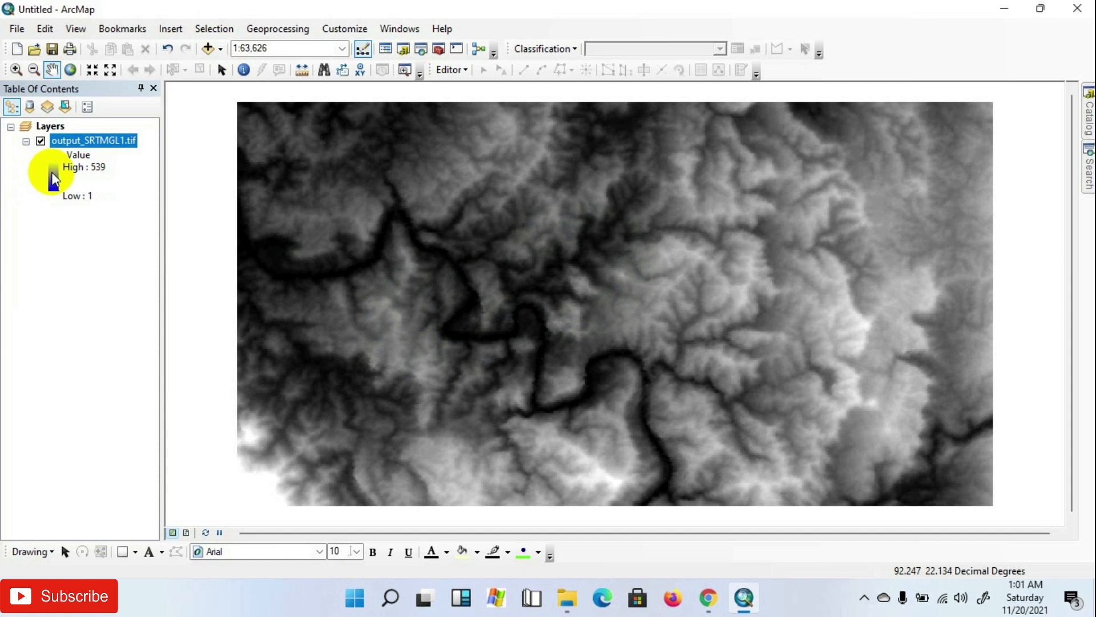
Step: Render output_SRTMGL1.tif with the green-to-brown-to-white elevation colour ramp
double_click(49, 181)
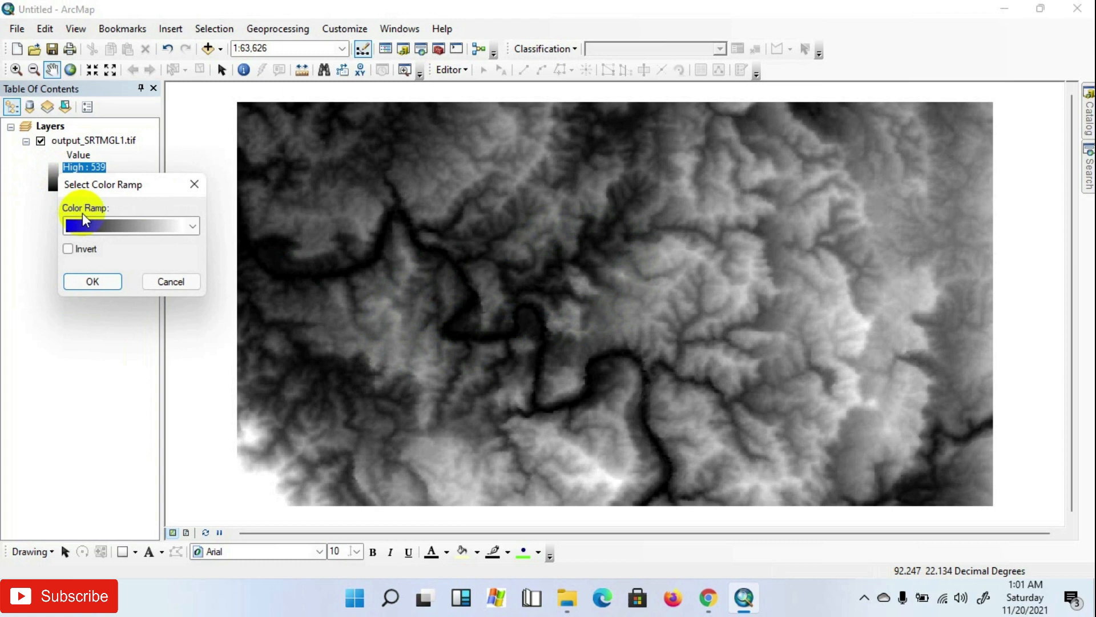
click(189, 225)
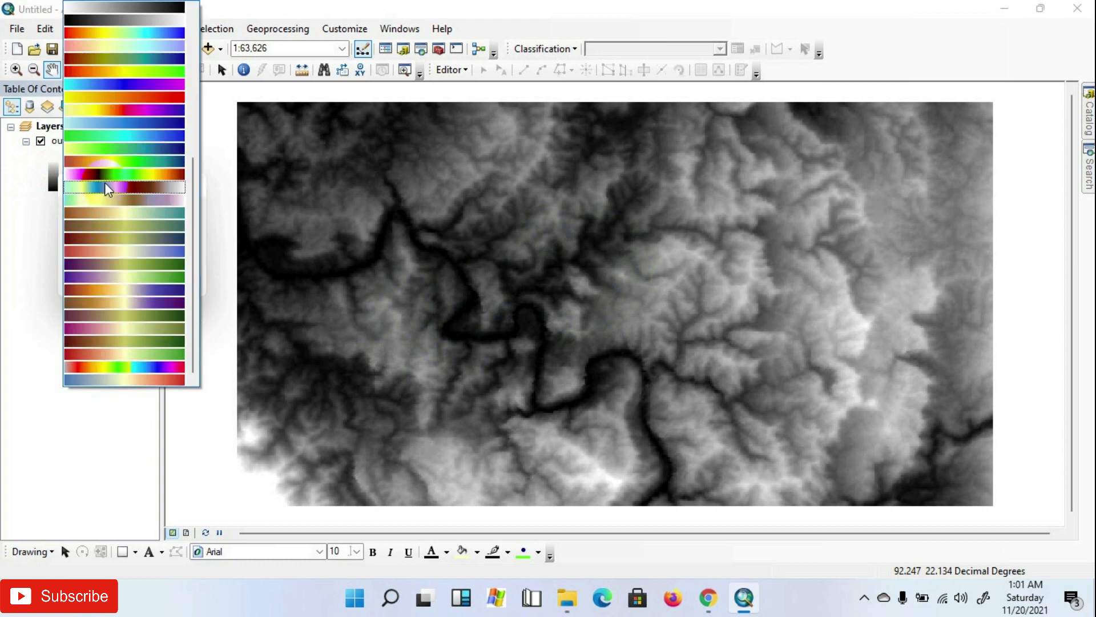
click(124, 189)
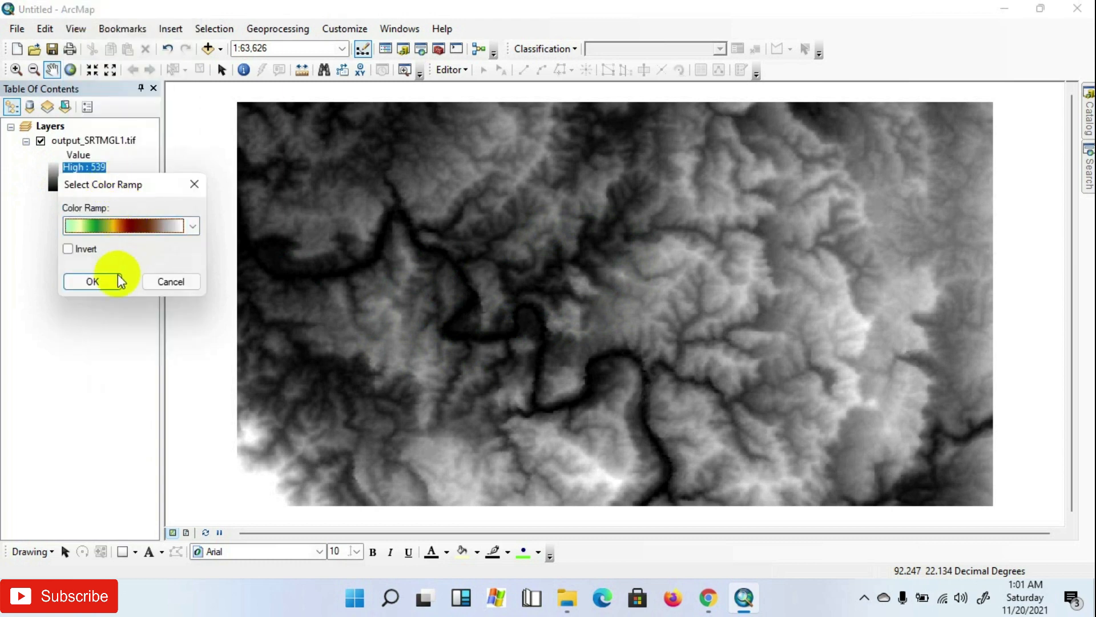
click(92, 281)
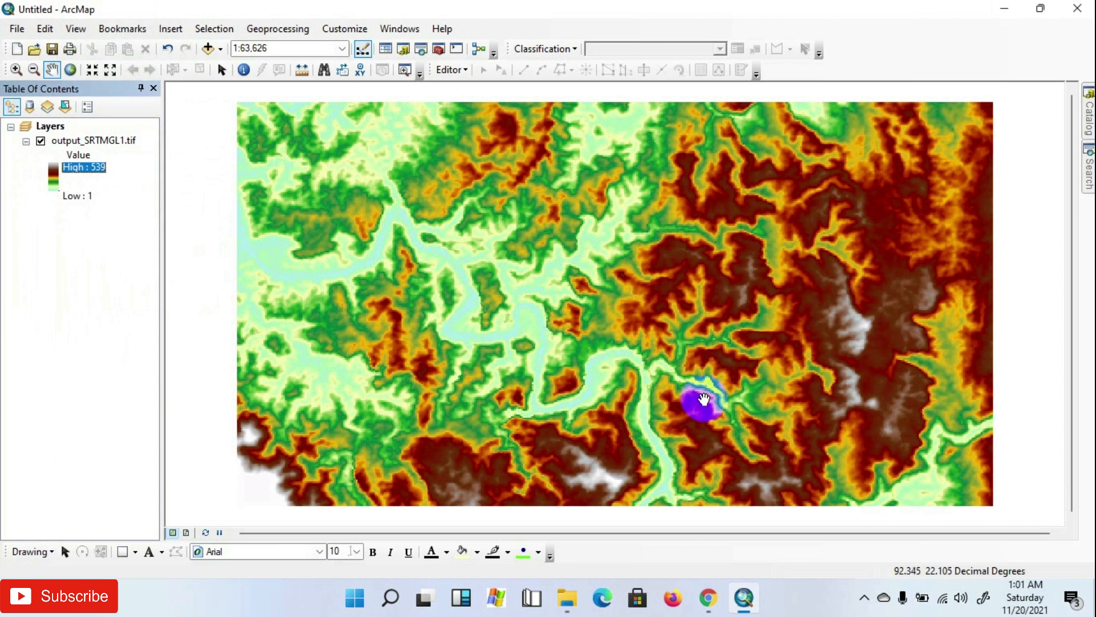
drag(704, 406, 708, 366)
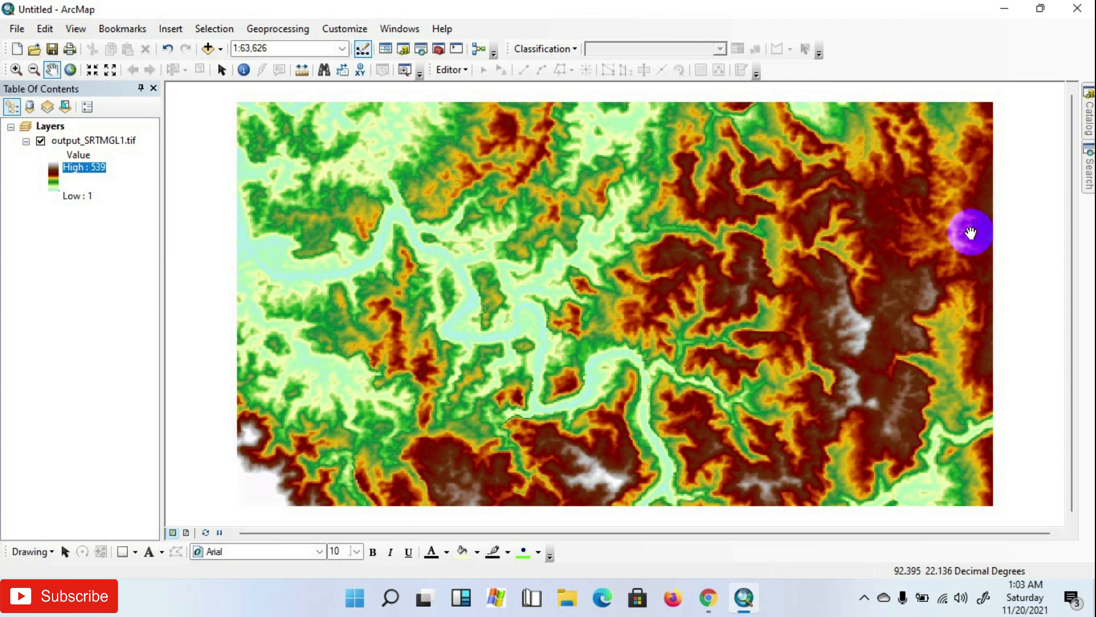
mouse_move(1033, 182)
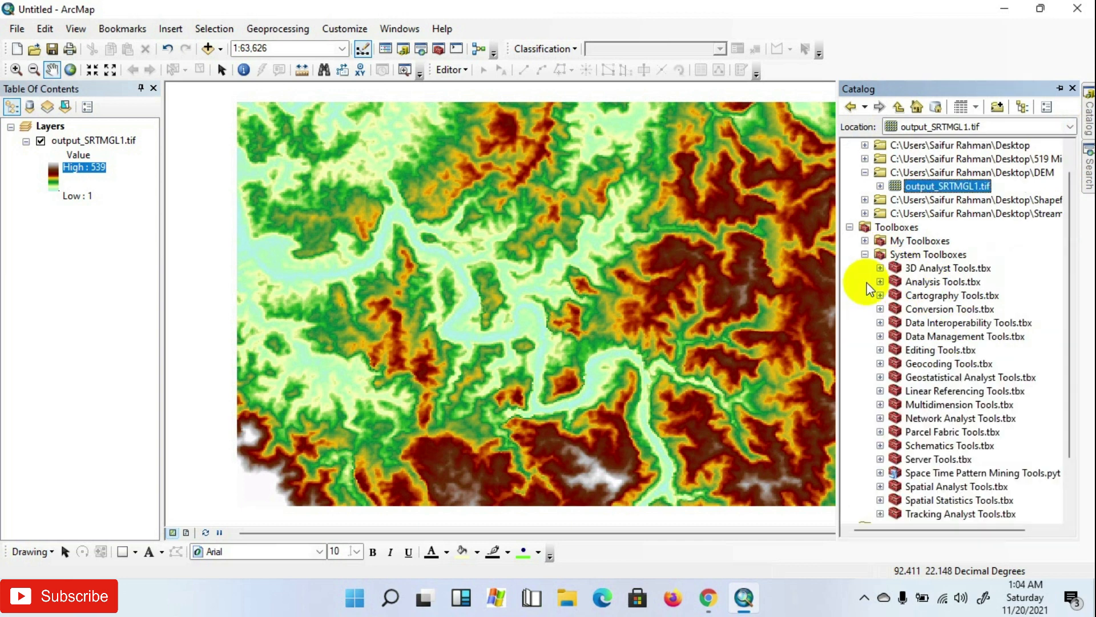
mouse_move(895, 329)
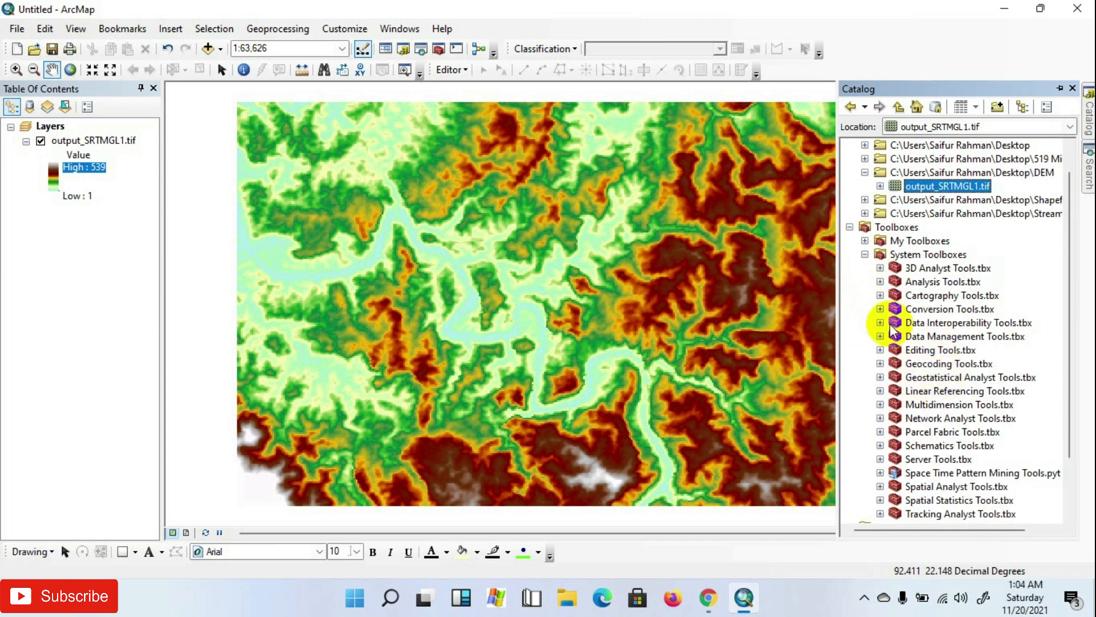
mouse_move(897, 355)
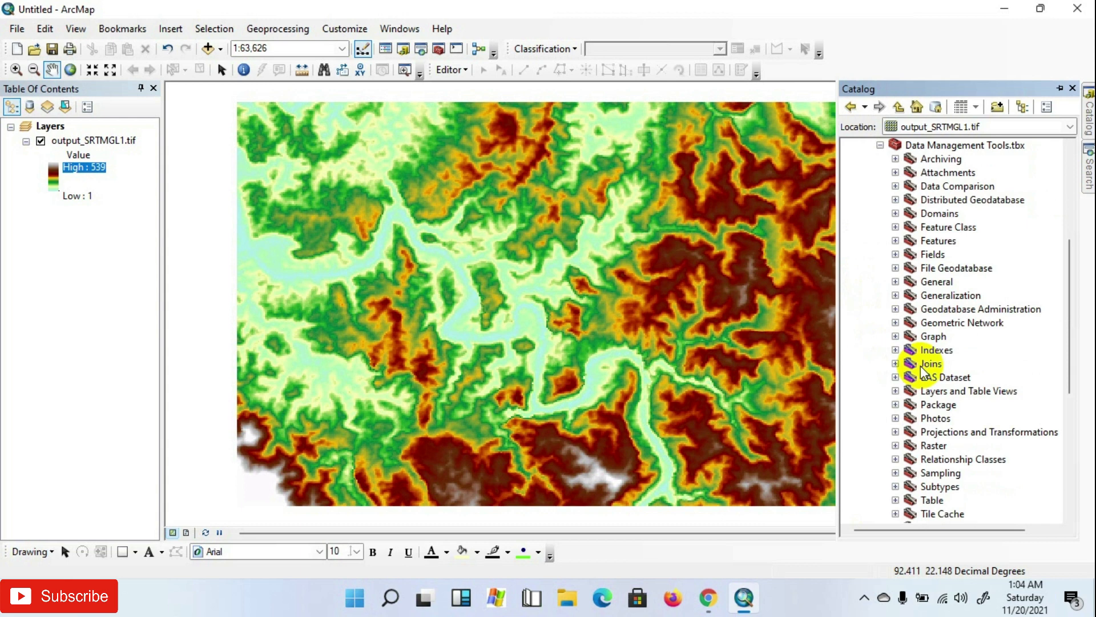
Step: Open Project Raster from Data Management > Projections and Transformations > Raster
scroll(down, 3)
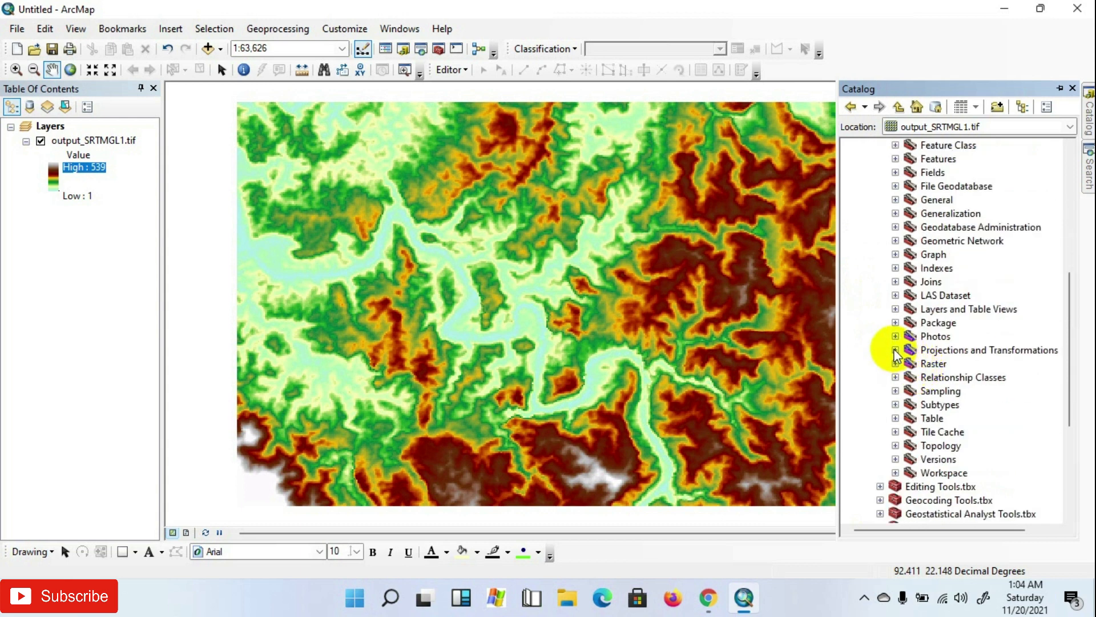
click(897, 349)
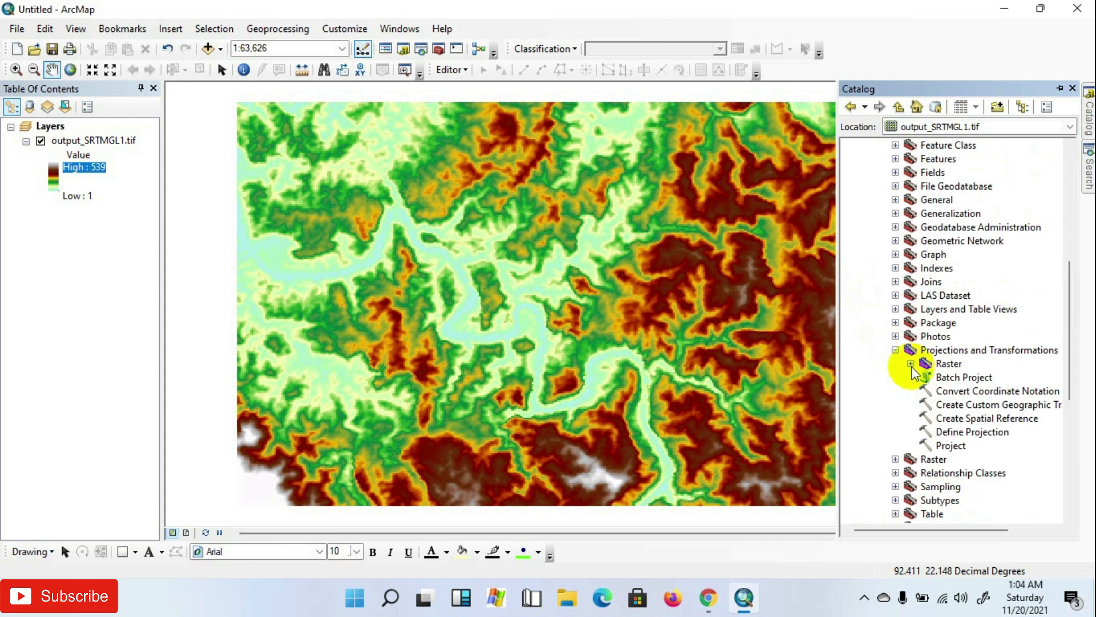
click(912, 363)
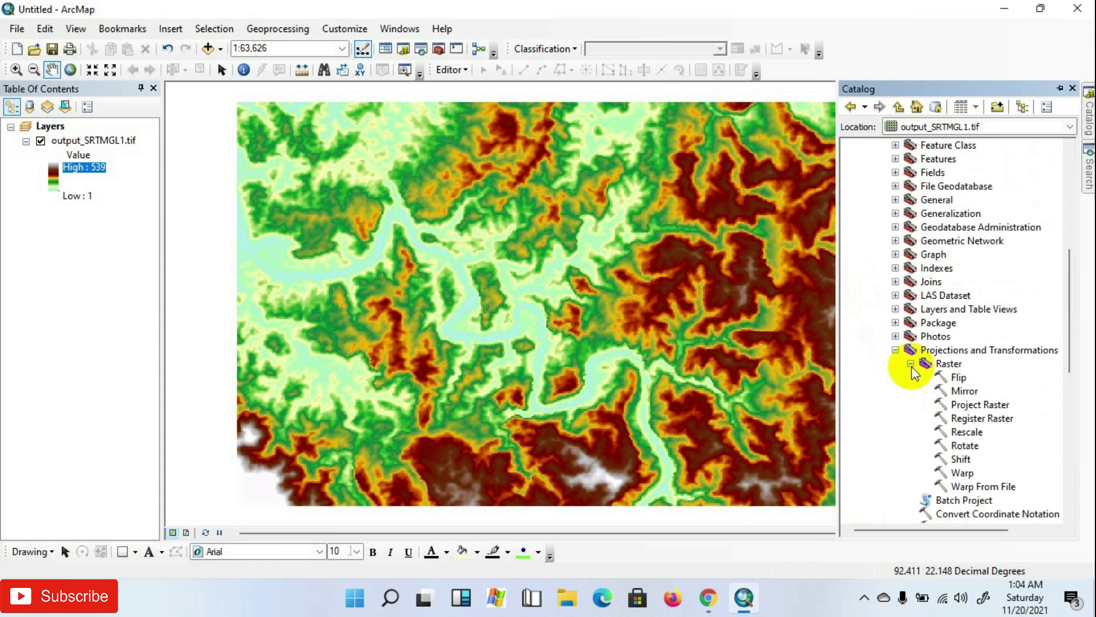
click(980, 404)
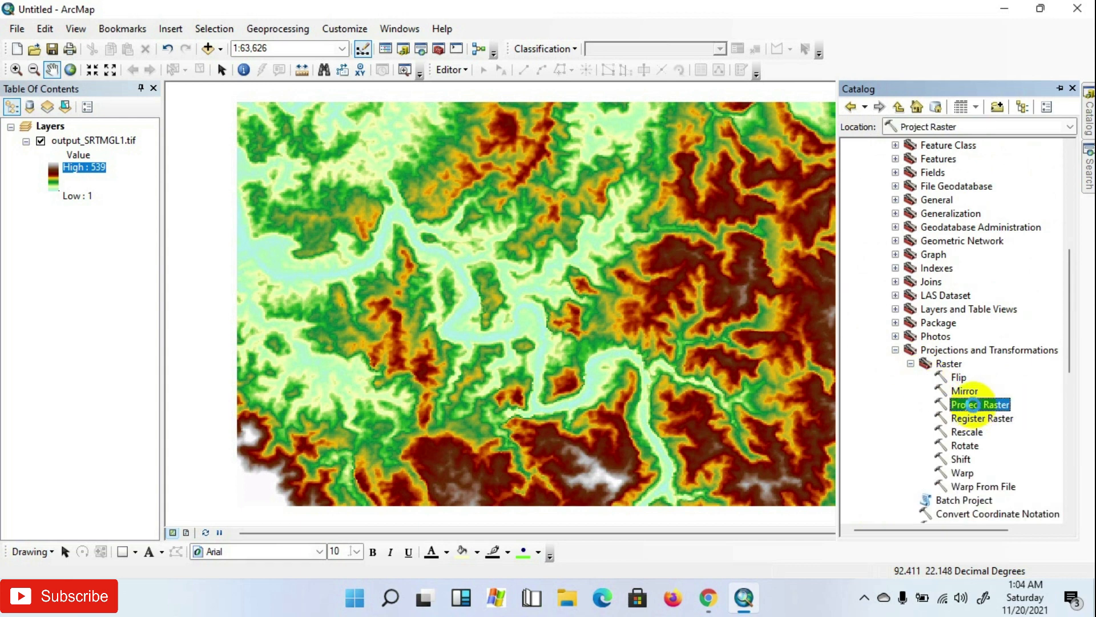
double_click(980, 404)
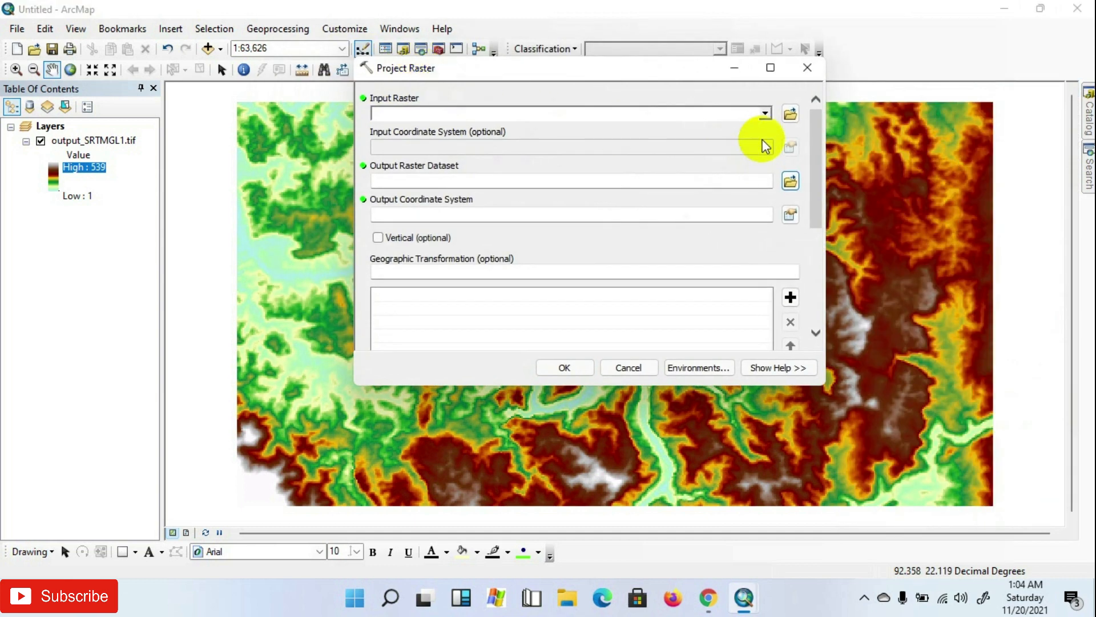
Step: Set output_SRTMGL1.tif as the Project Raster input raster
click(766, 112)
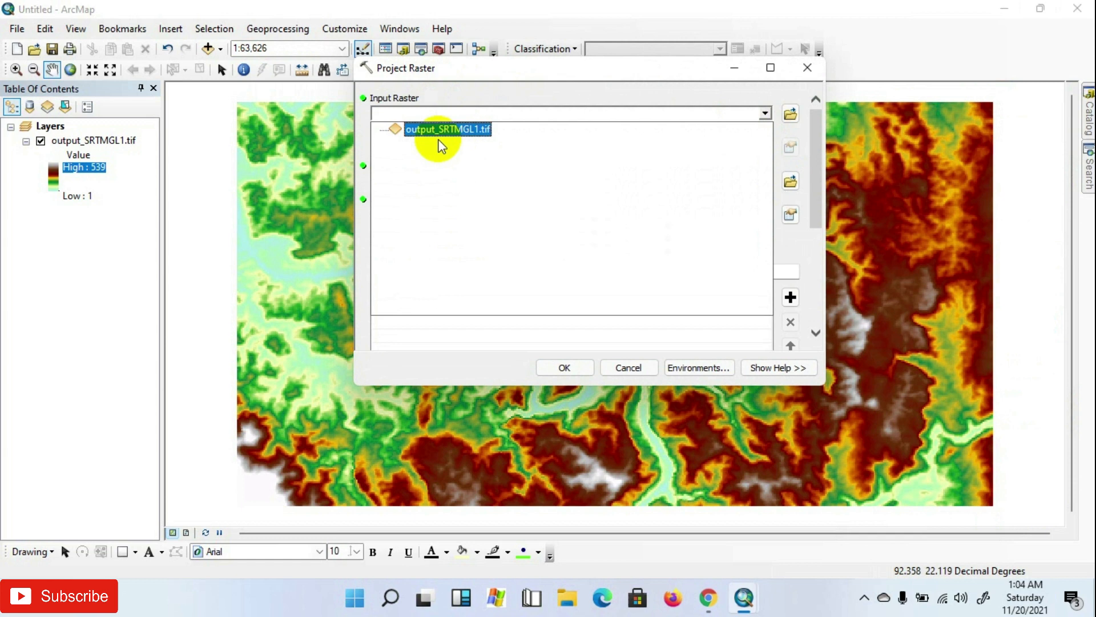
mouse_move(455, 140)
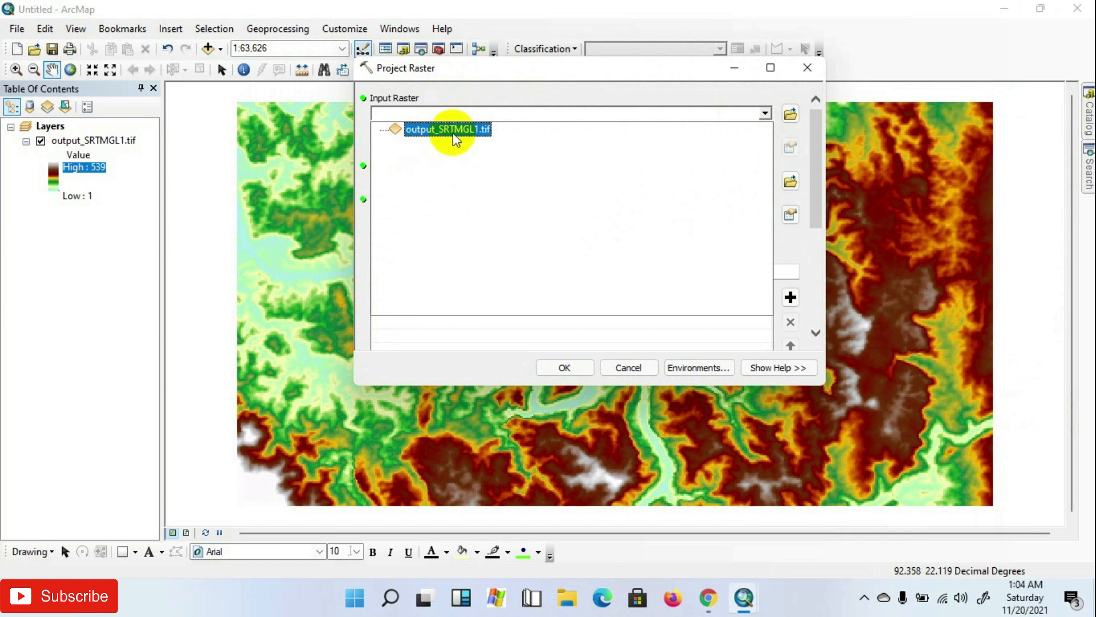
click(448, 129)
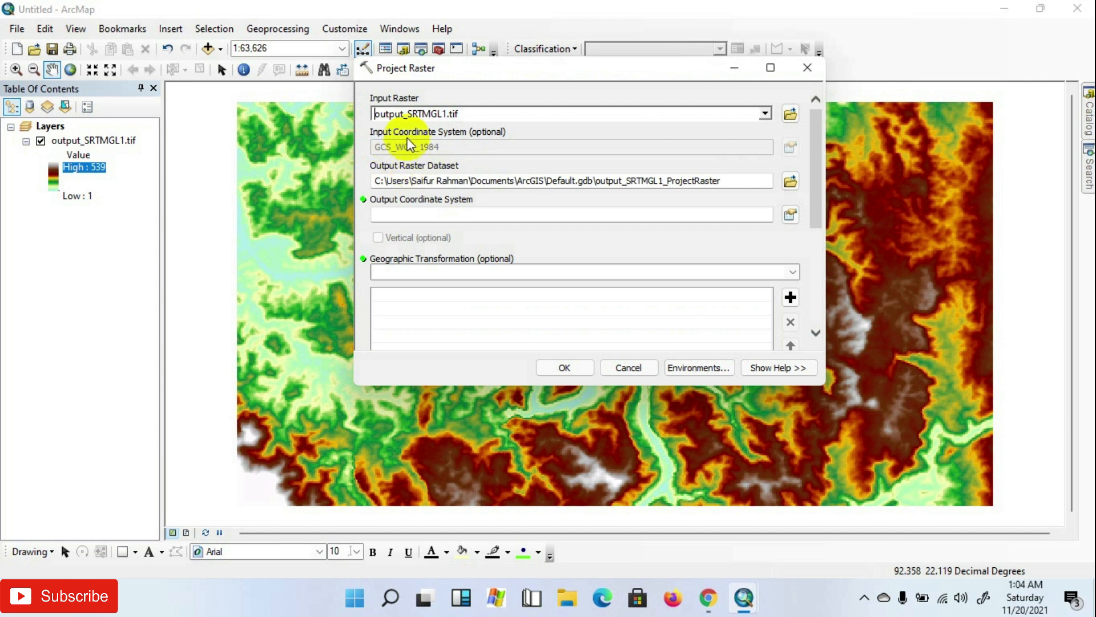
mouse_move(409, 164)
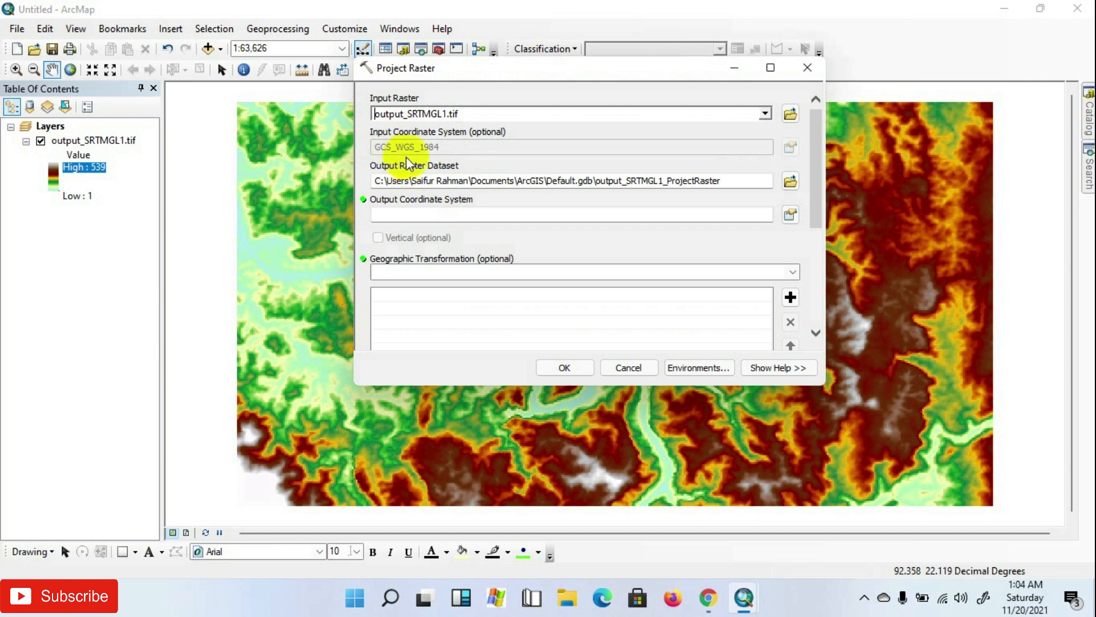
mouse_move(448, 153)
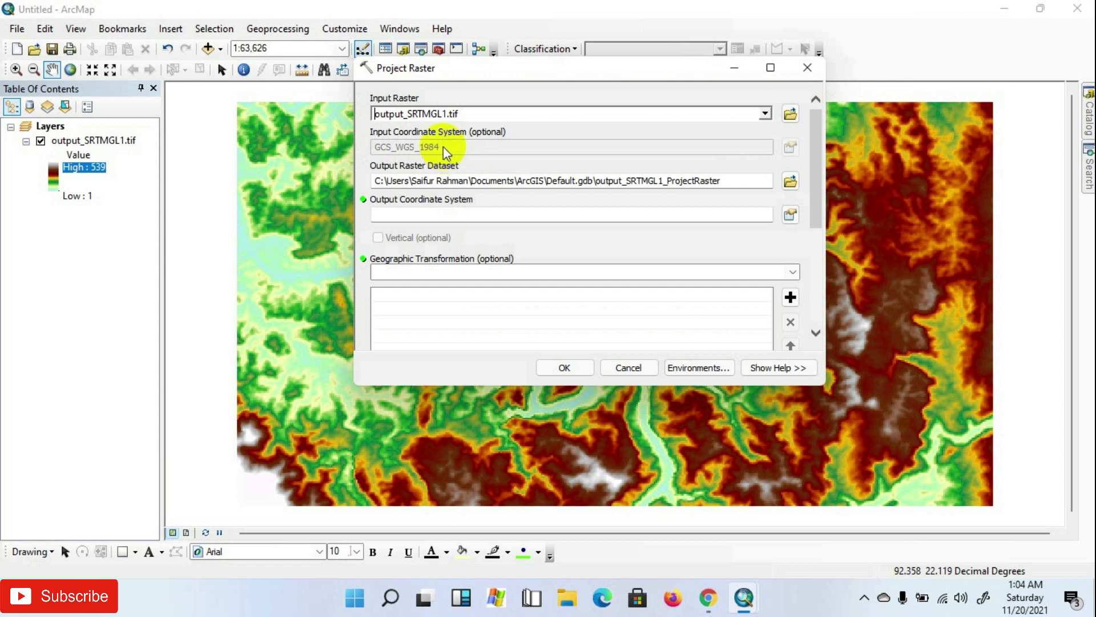
mouse_move(457, 147)
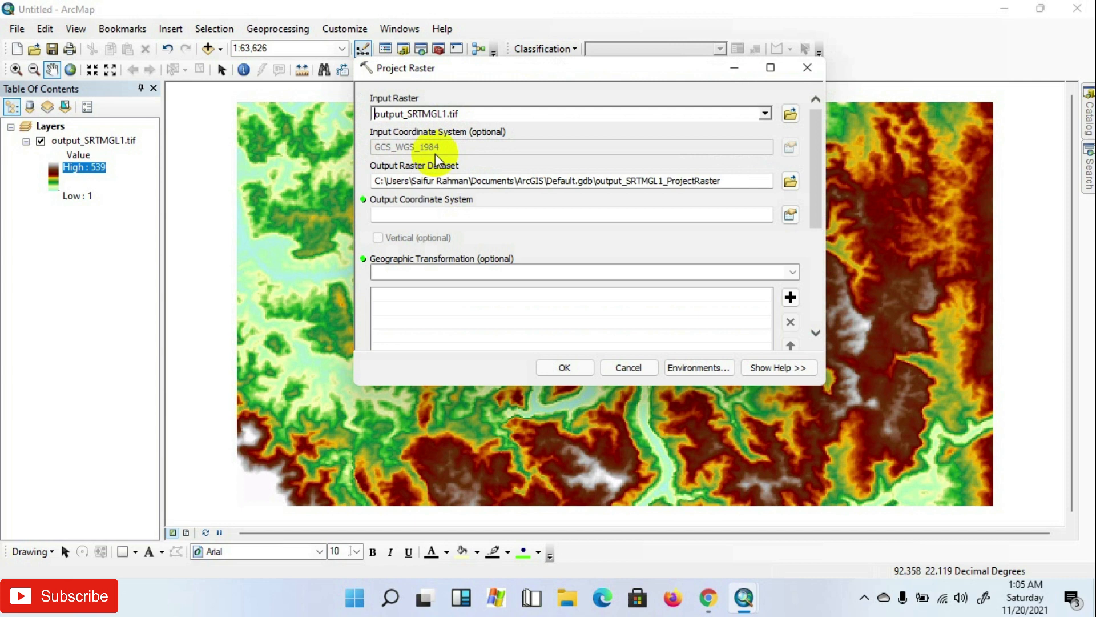
mouse_move(790, 181)
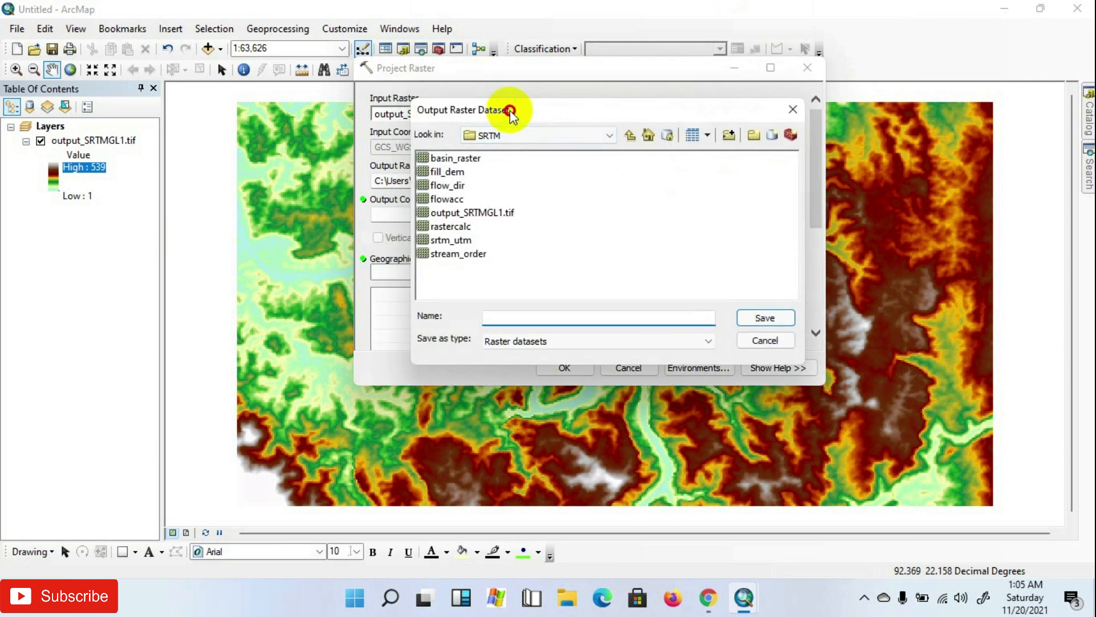
Step: Save the output raster as DEM_Utm in the Desktop\DEM folder
click(607, 135)
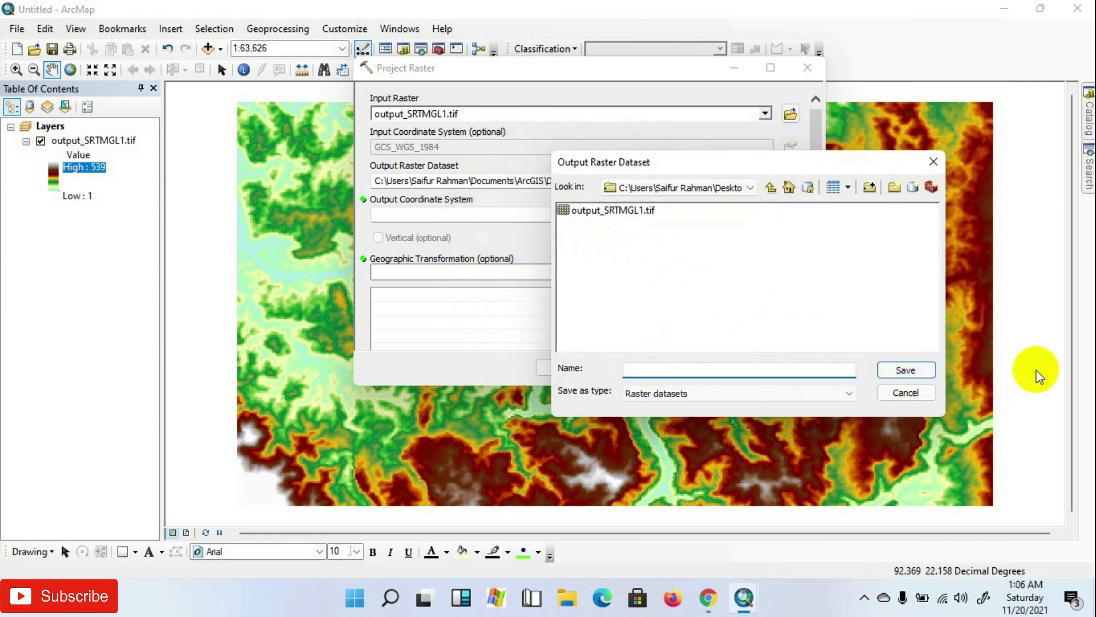
text(DE)
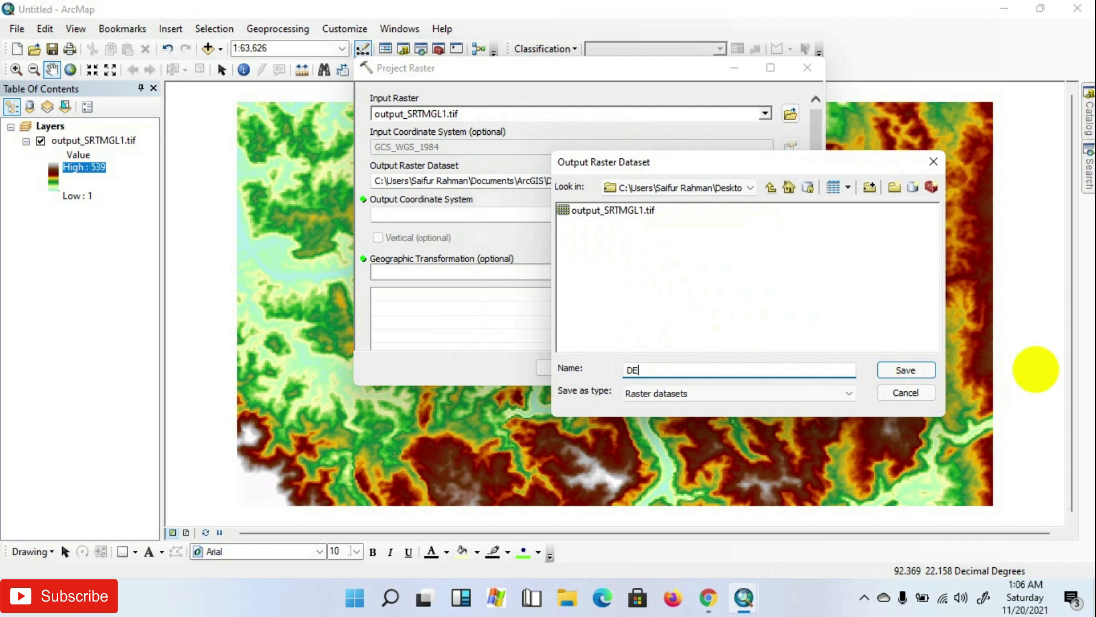
text(M_Utm)
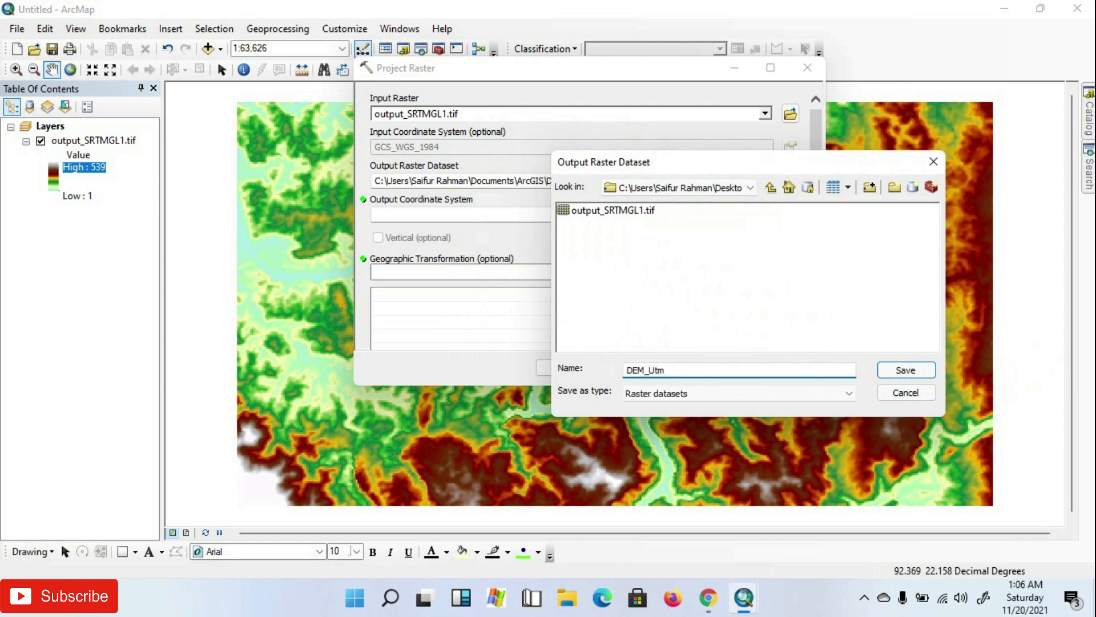
click(904, 370)
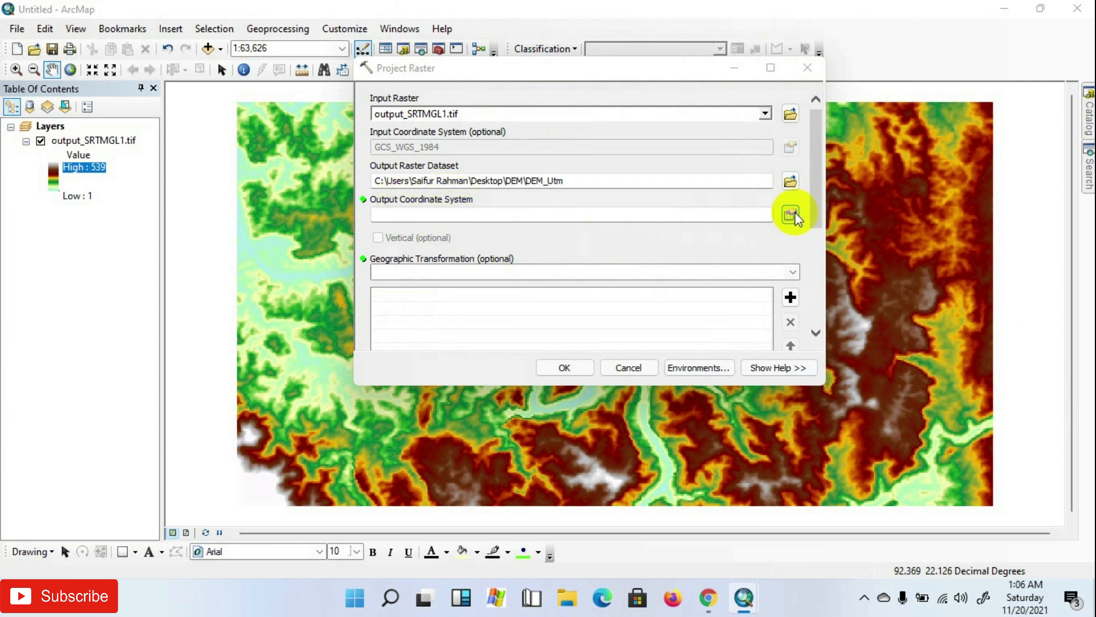
Step: Set the output coordinate system to WGS 1984 UTM Zone 46N and run the reprojection
click(790, 213)
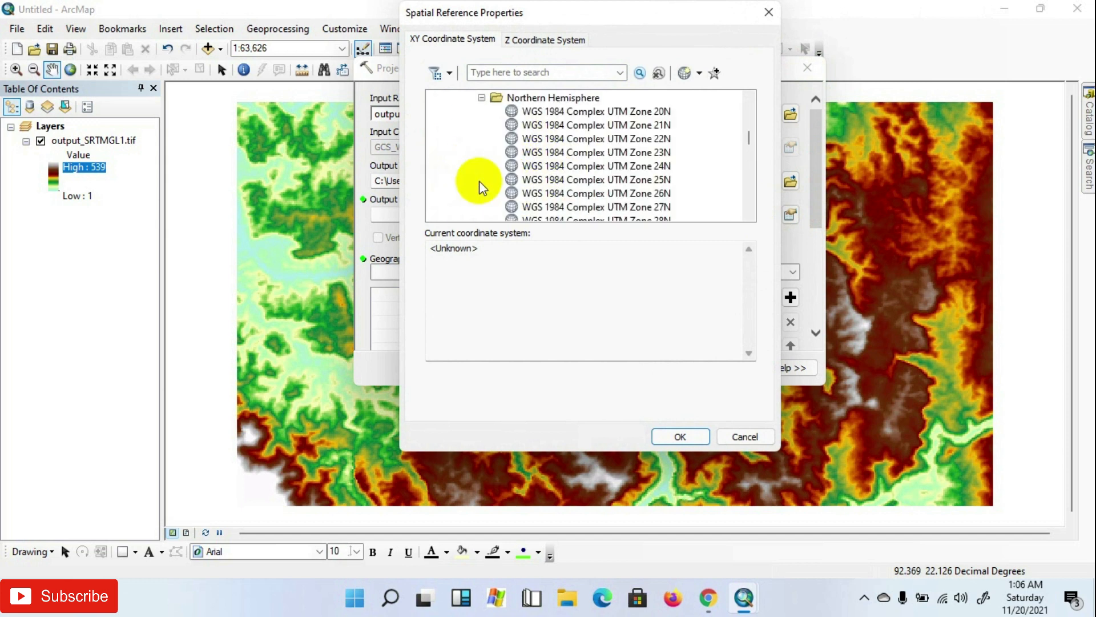
scroll(down, 3)
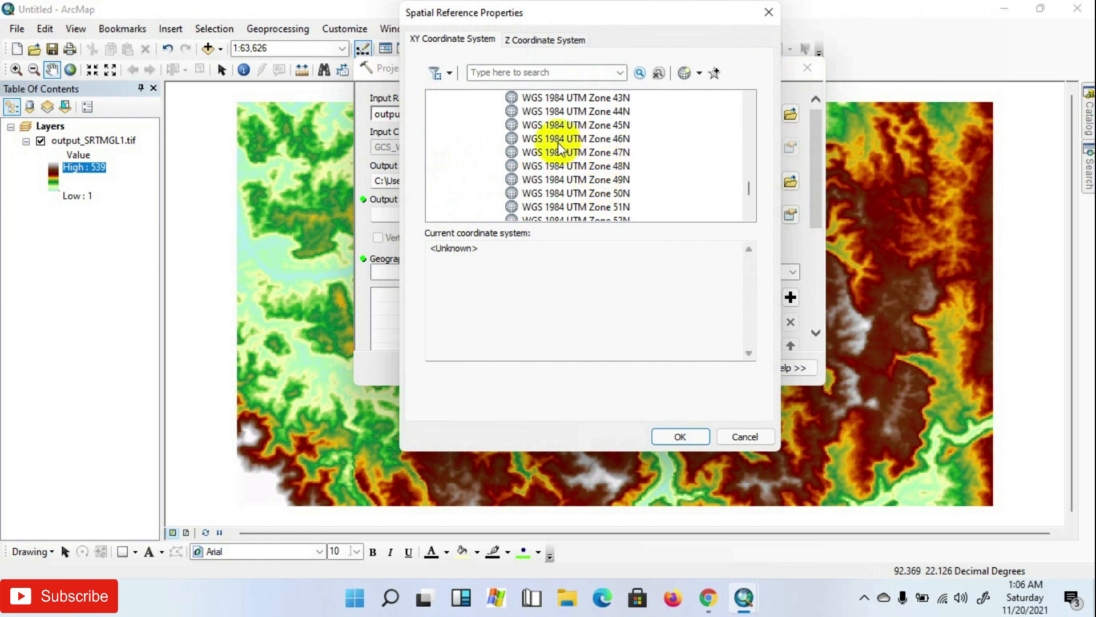
click(679, 436)
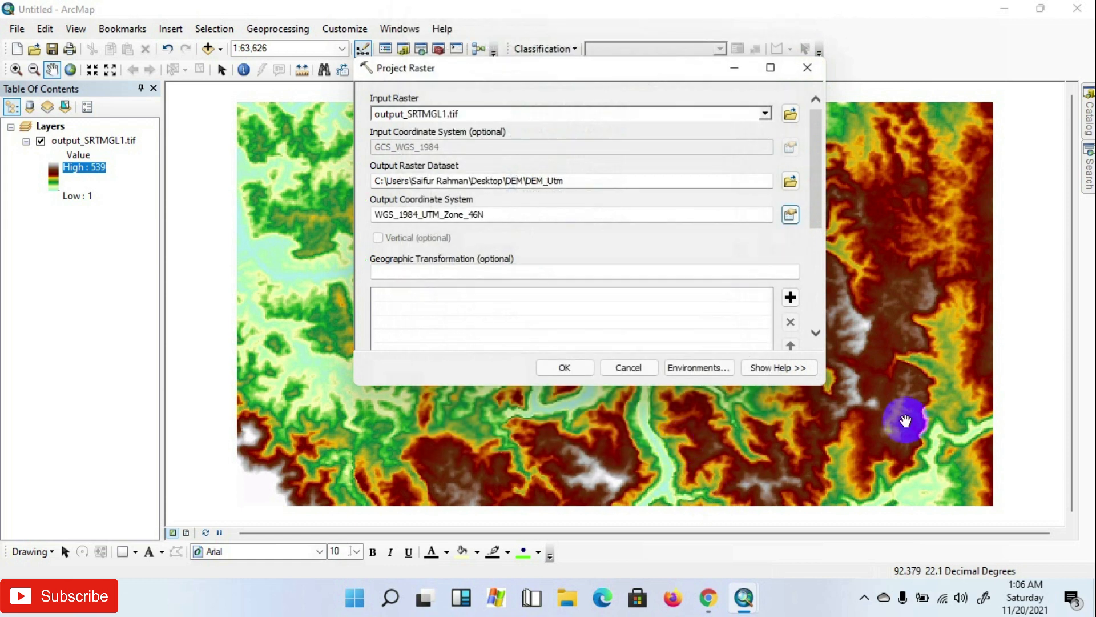
click(564, 367)
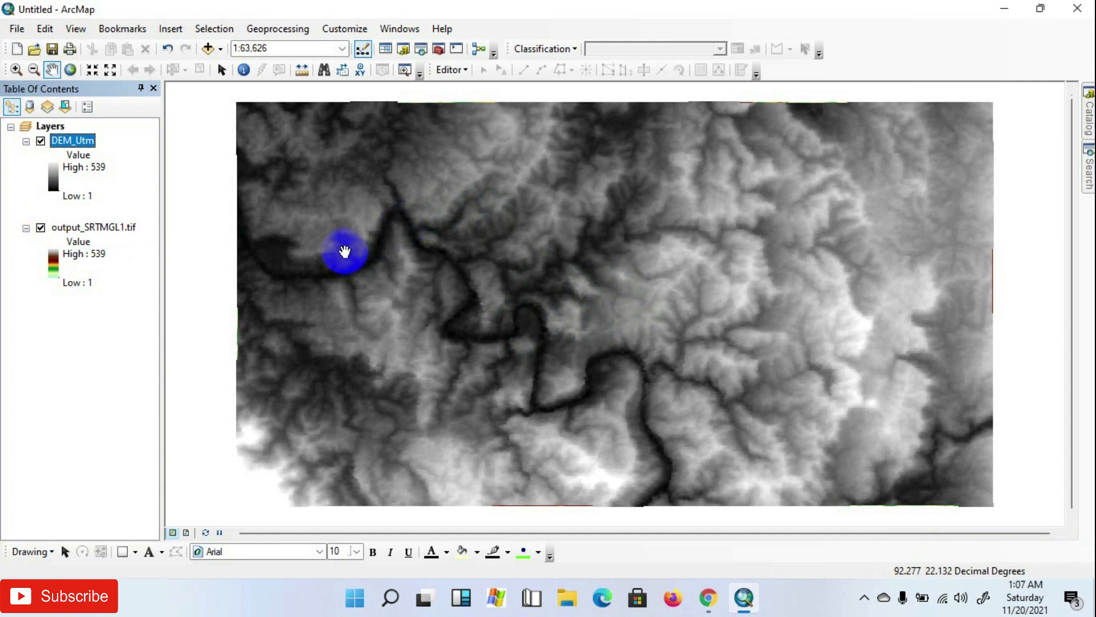
Step: Check DEM_Utm's layer source confirms WGS_1984_UTM_Zone_46N with metre units
right_click(72, 140)
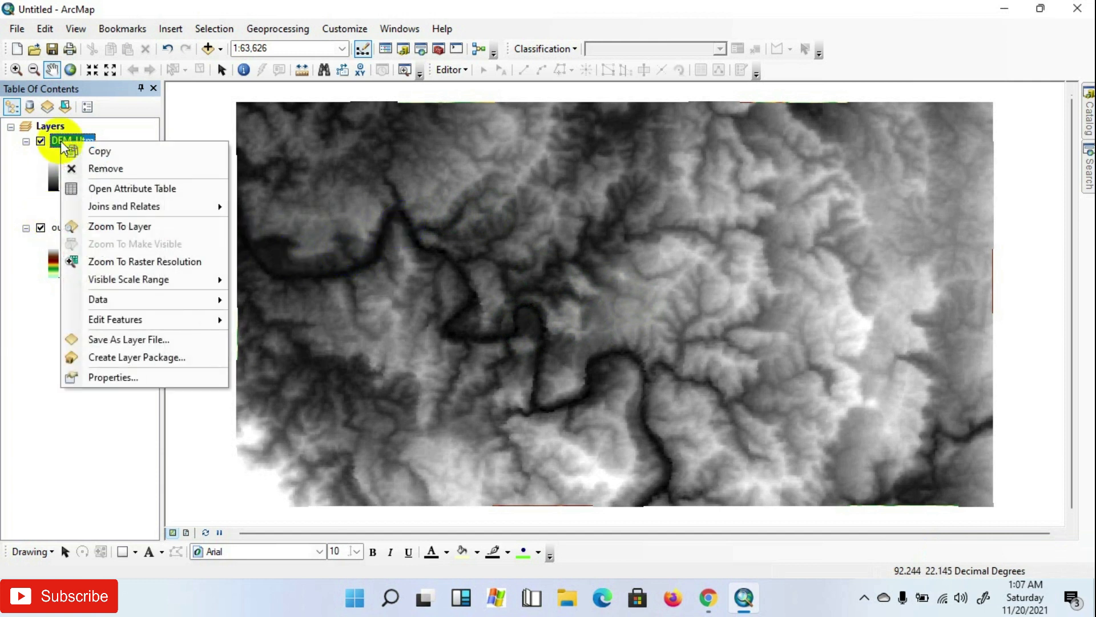
mouse_move(82, 253)
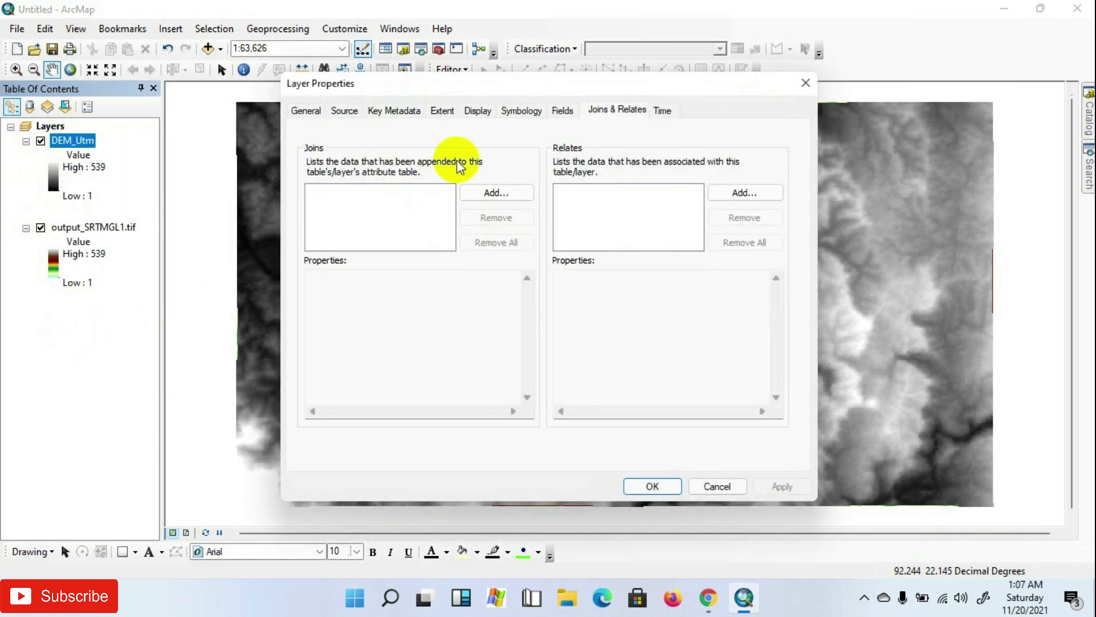
click(343, 110)
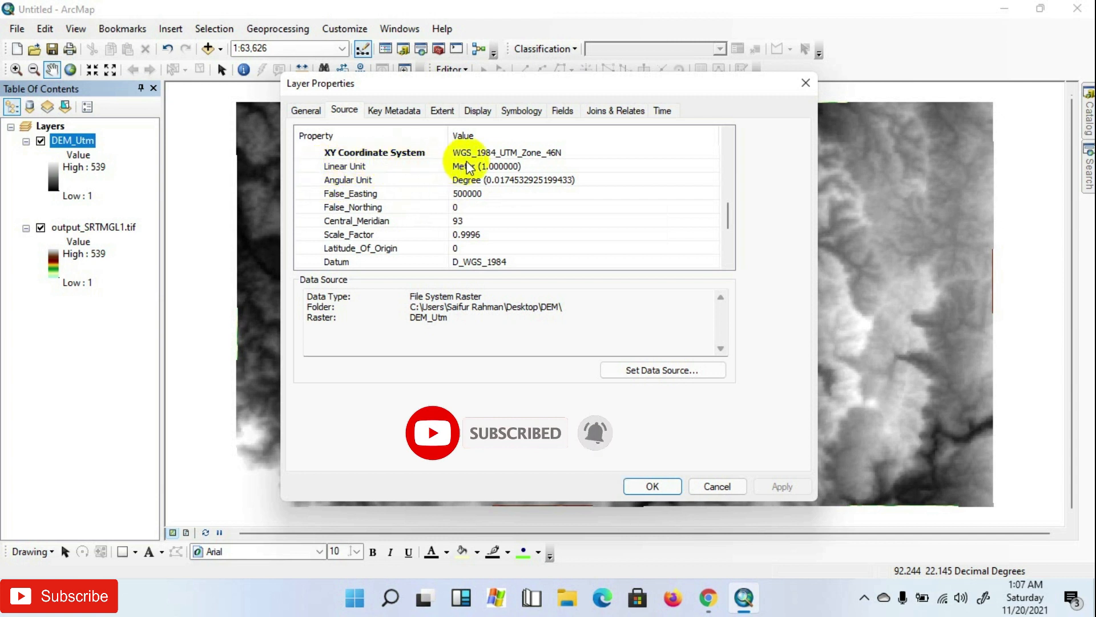
mouse_move(462, 163)
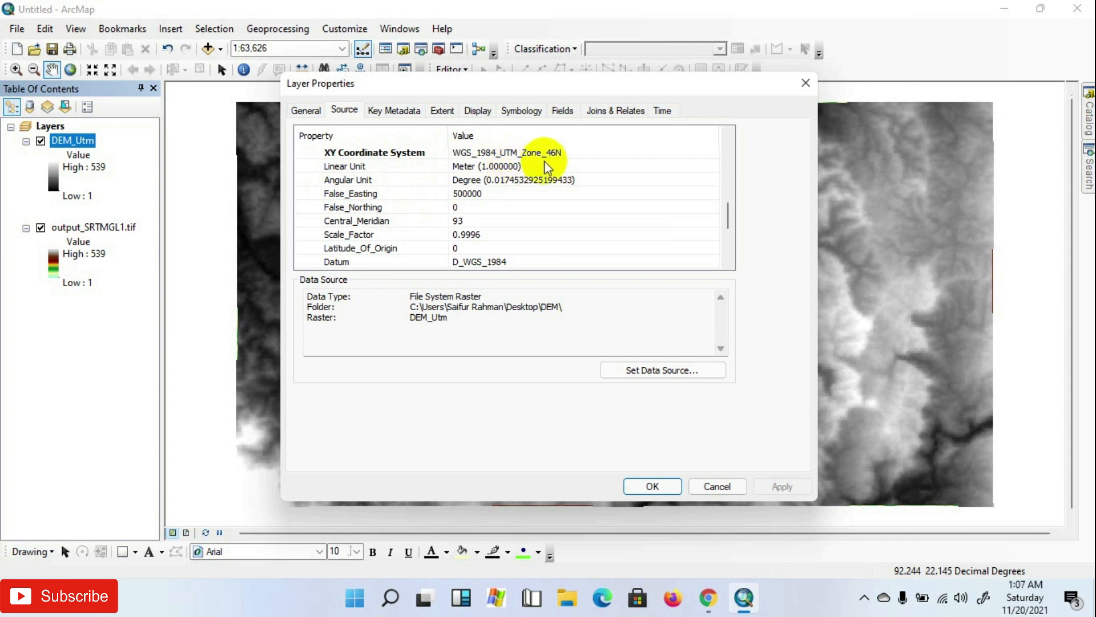
mouse_move(440, 223)
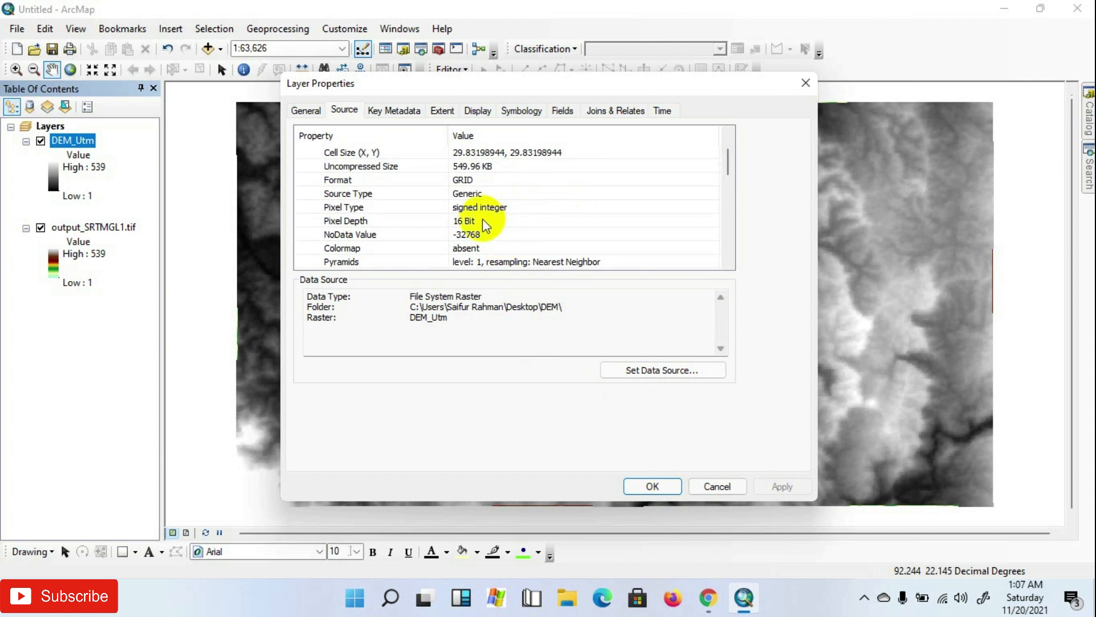
mouse_move(494, 229)
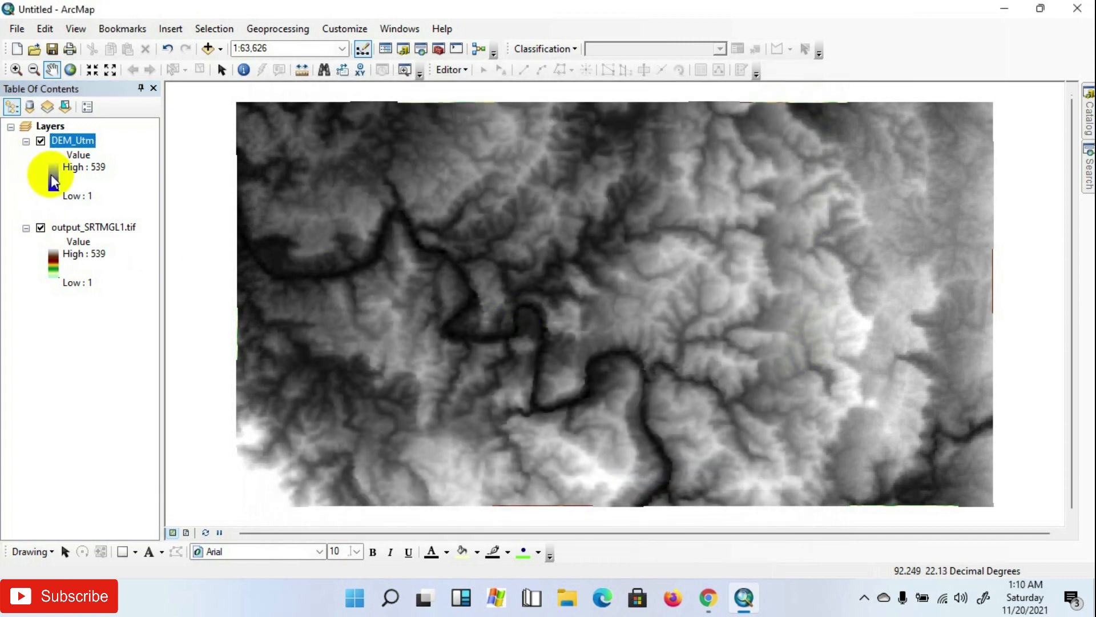
Step: Render DEM_Utm with the green-to-brown-to-white elevation colour ramp
click(55, 178)
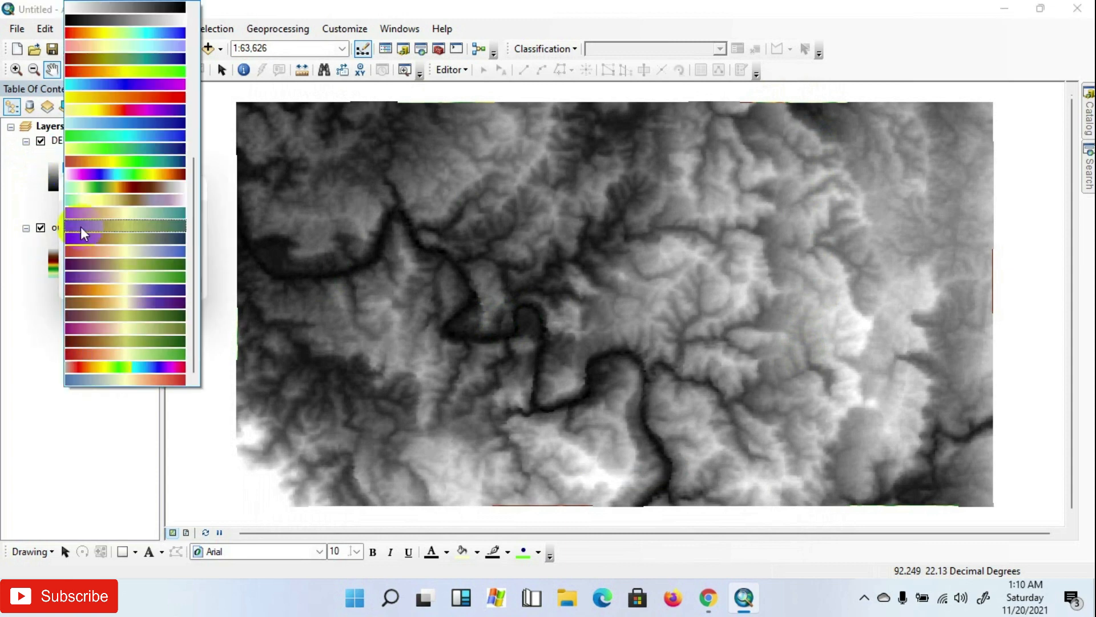
click(125, 231)
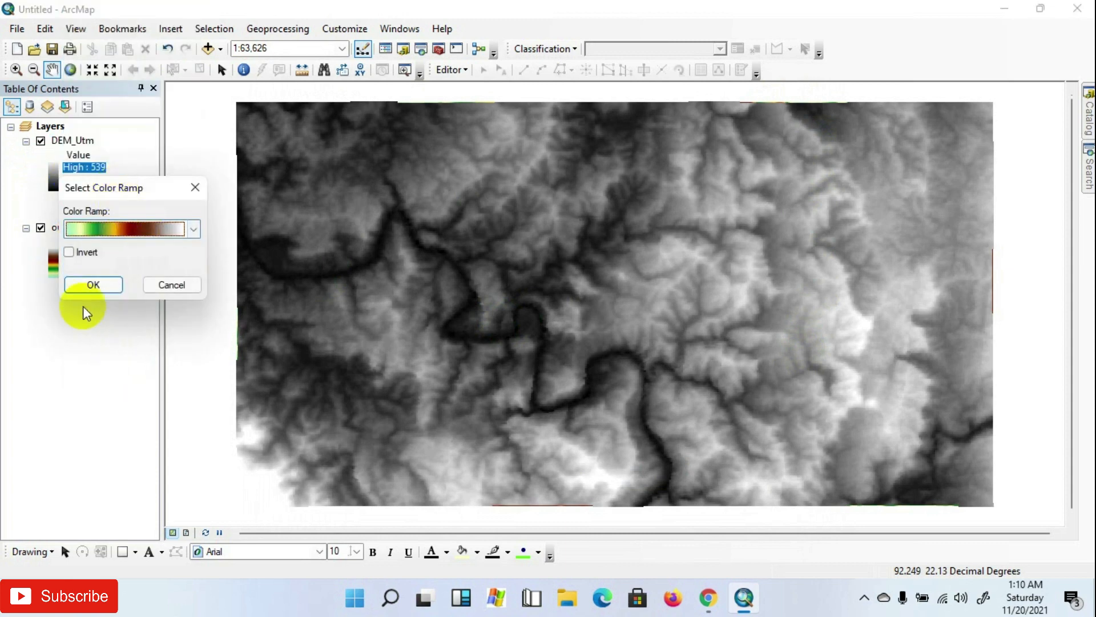
click(93, 285)
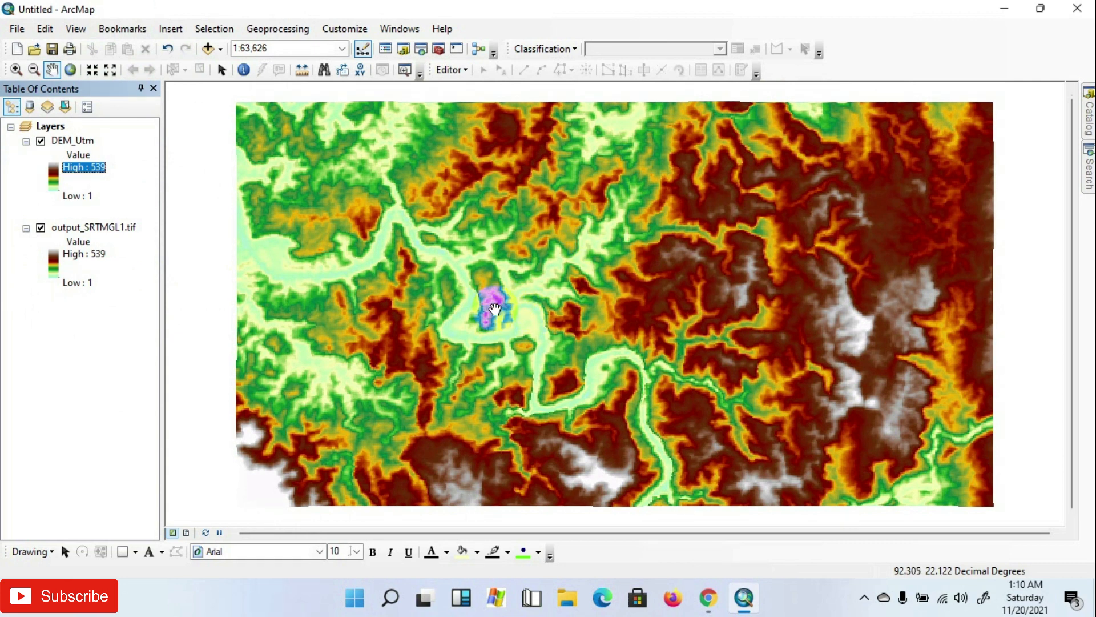
drag(489, 311, 549, 318)
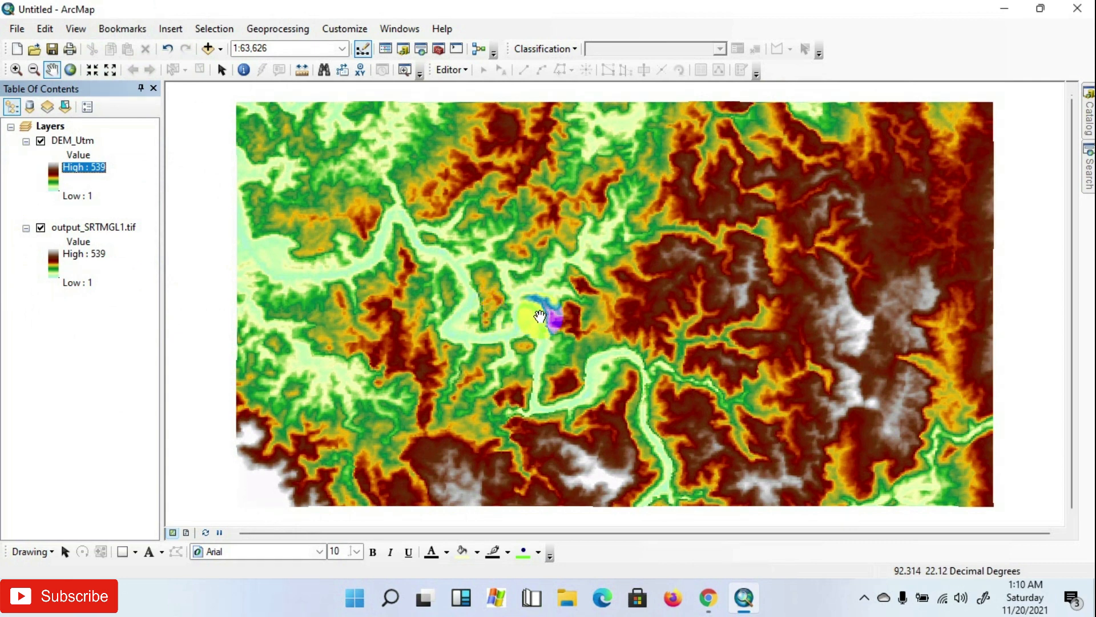